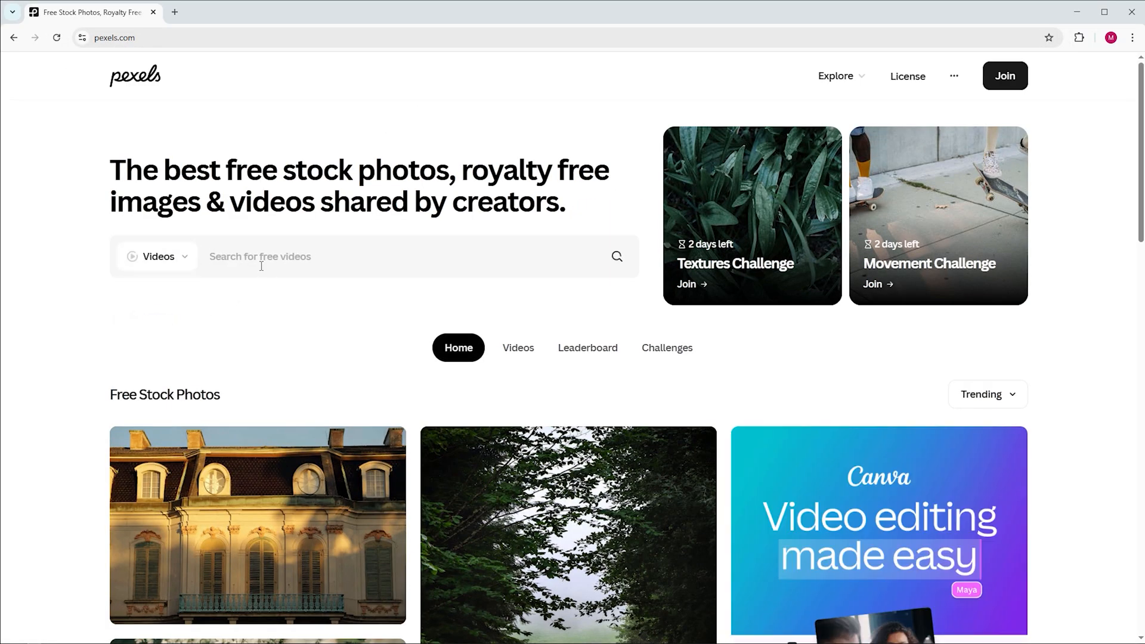
Step: Search Pexels for 'interview glasses glare' and download the bearded man's phone-call clip
type("interview glasses glare")
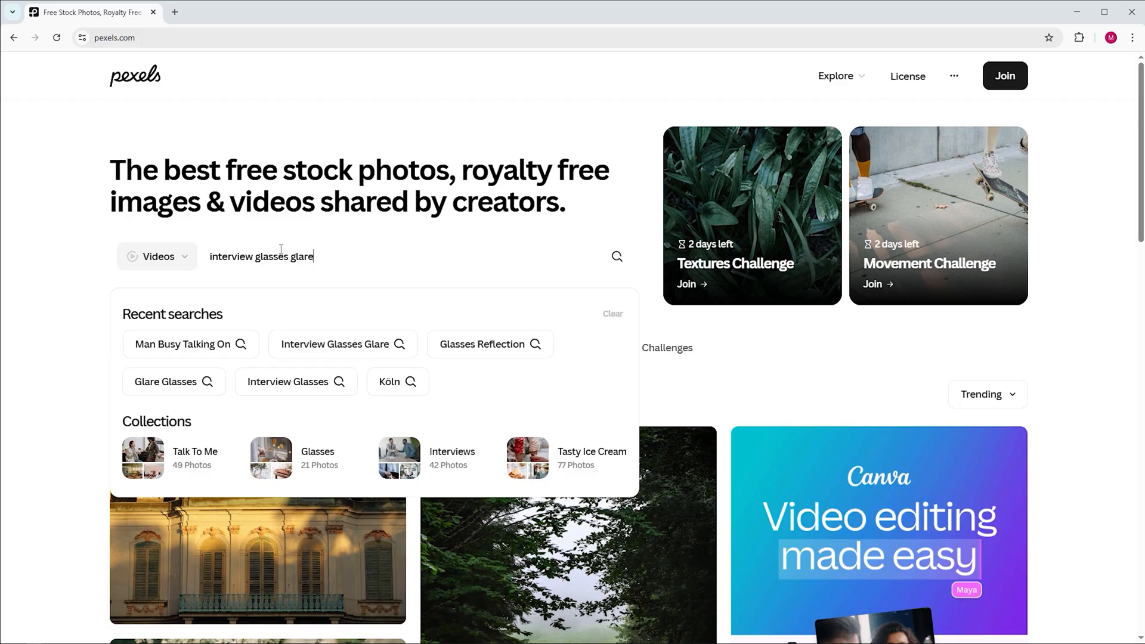
key("Enter")
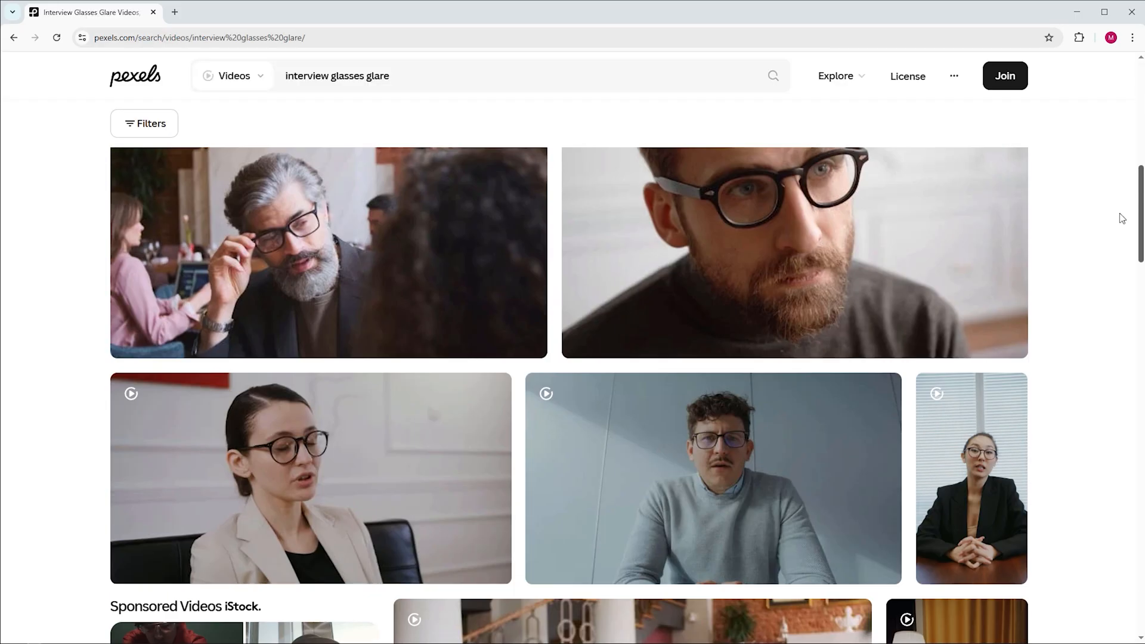
scroll("down", 3)
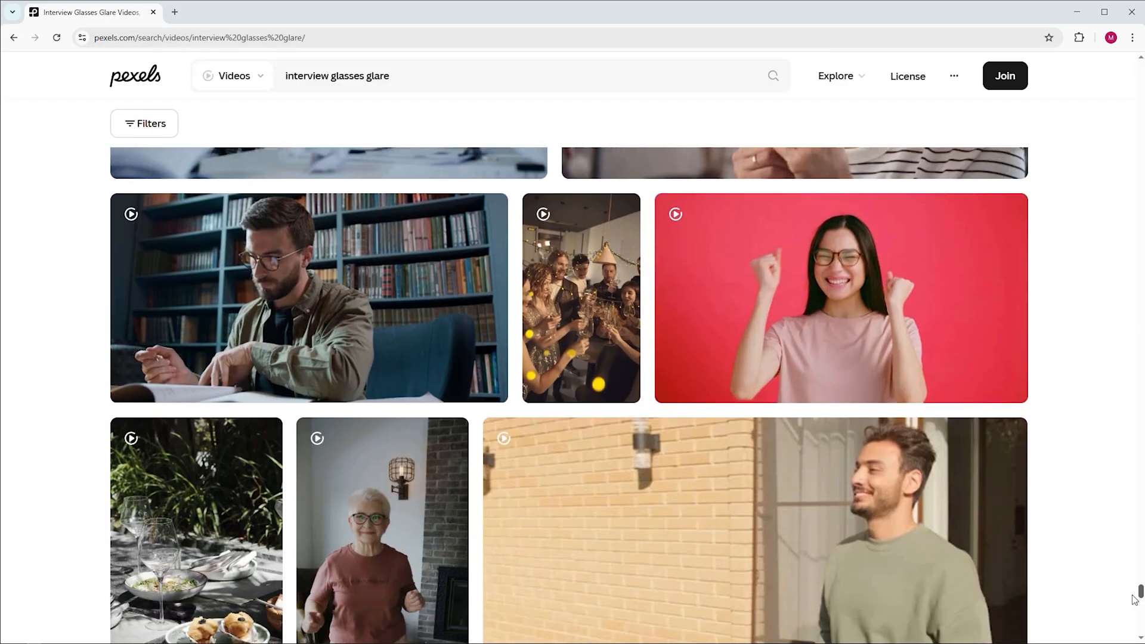
scroll("down", 3)
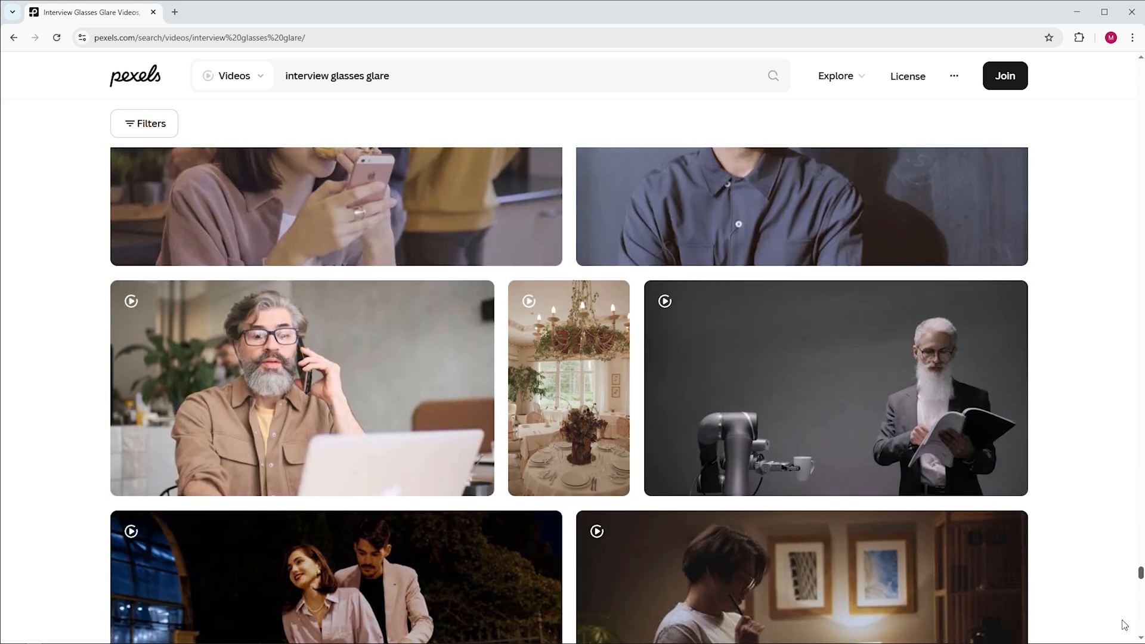
scroll("down", 3)
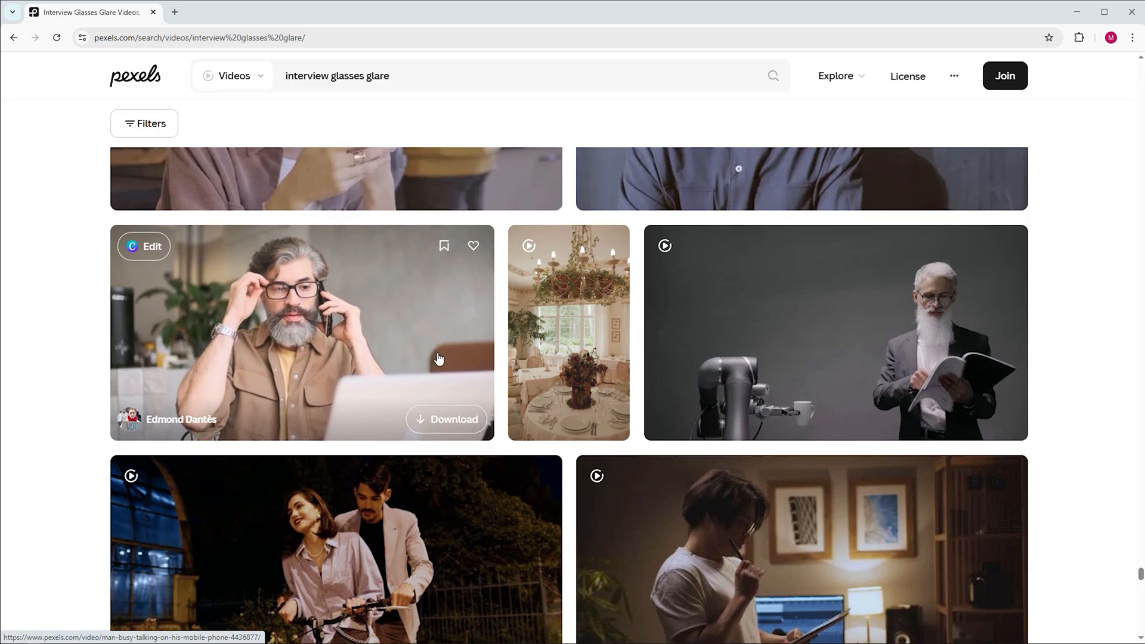
left_click(292, 329)
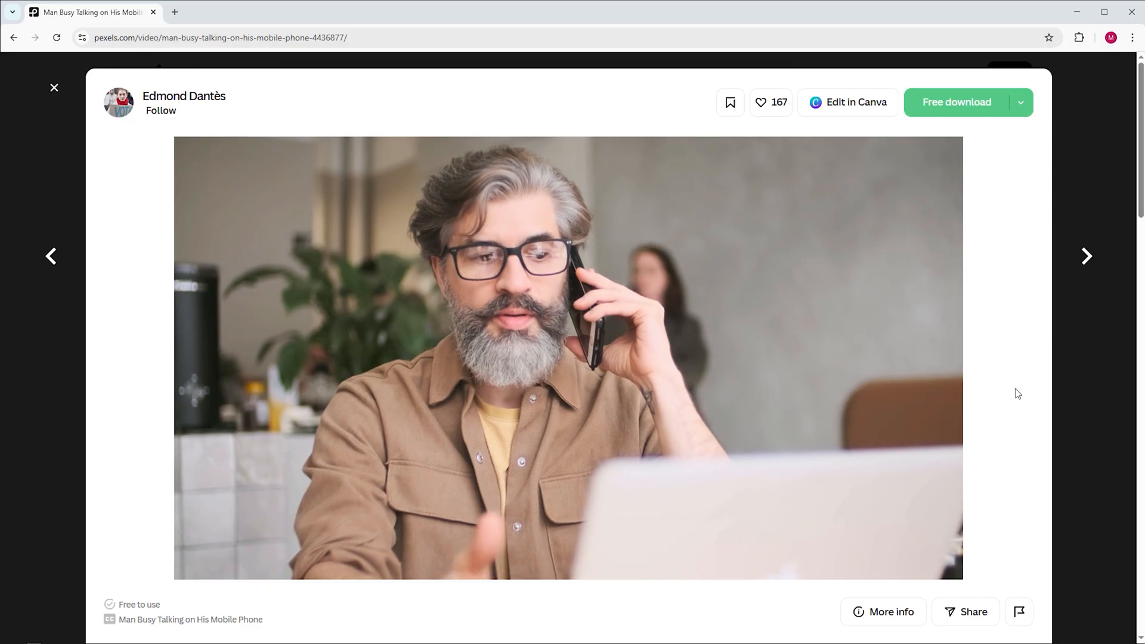
left_click(569, 354)
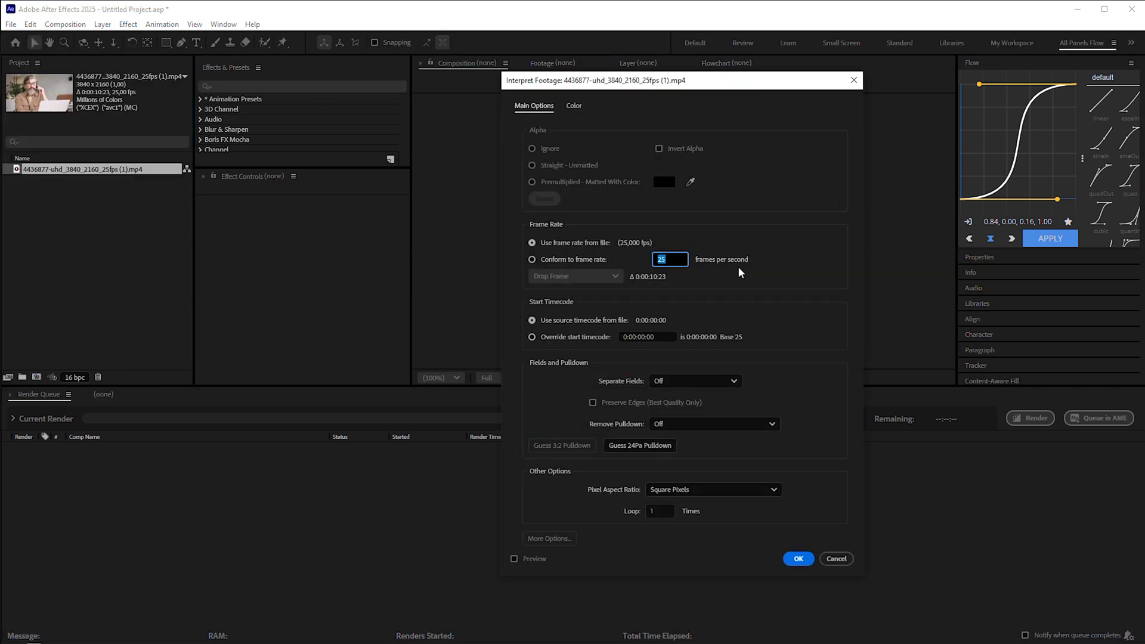
Step: Conform the phone-call footage to 24 fps and return to the clip's first frame
type("24")
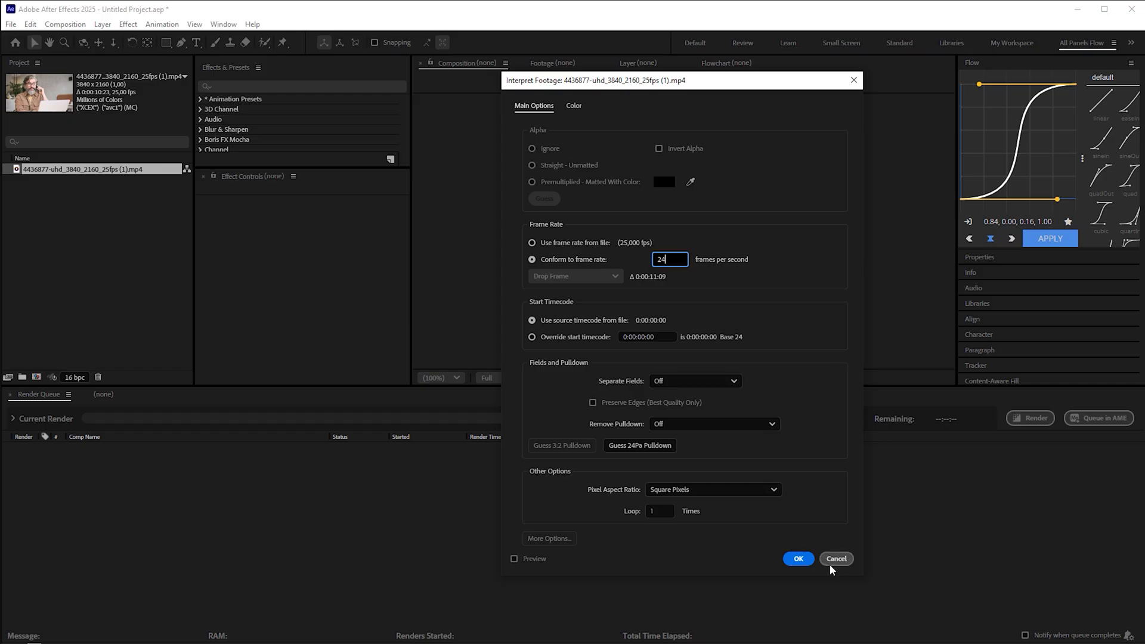
left_click(798, 559)
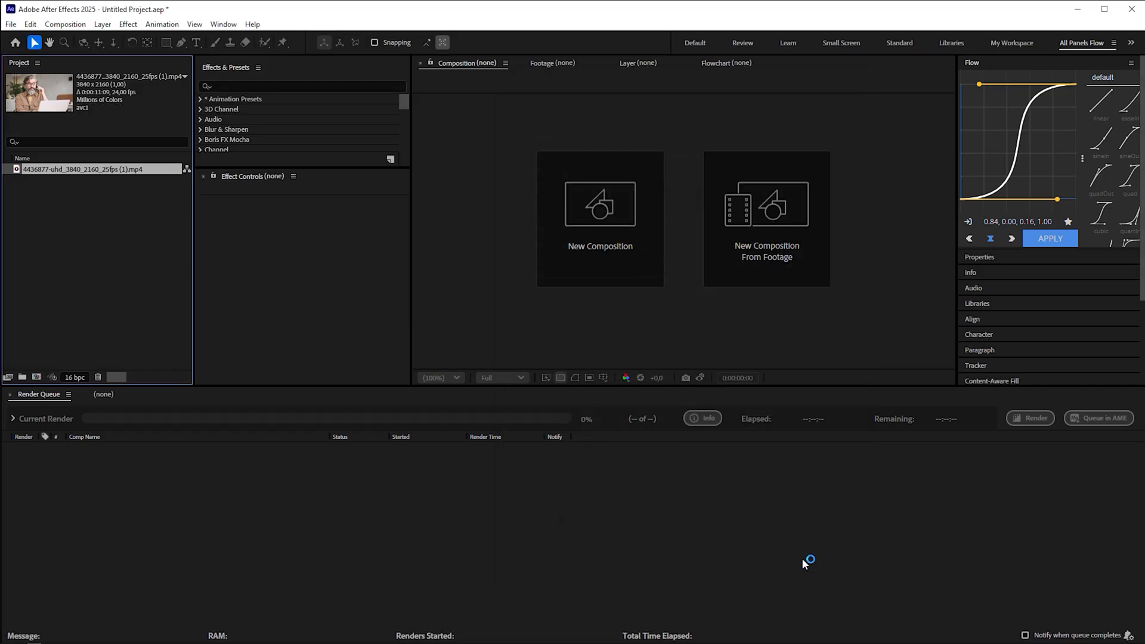
mouse_move(803, 565)
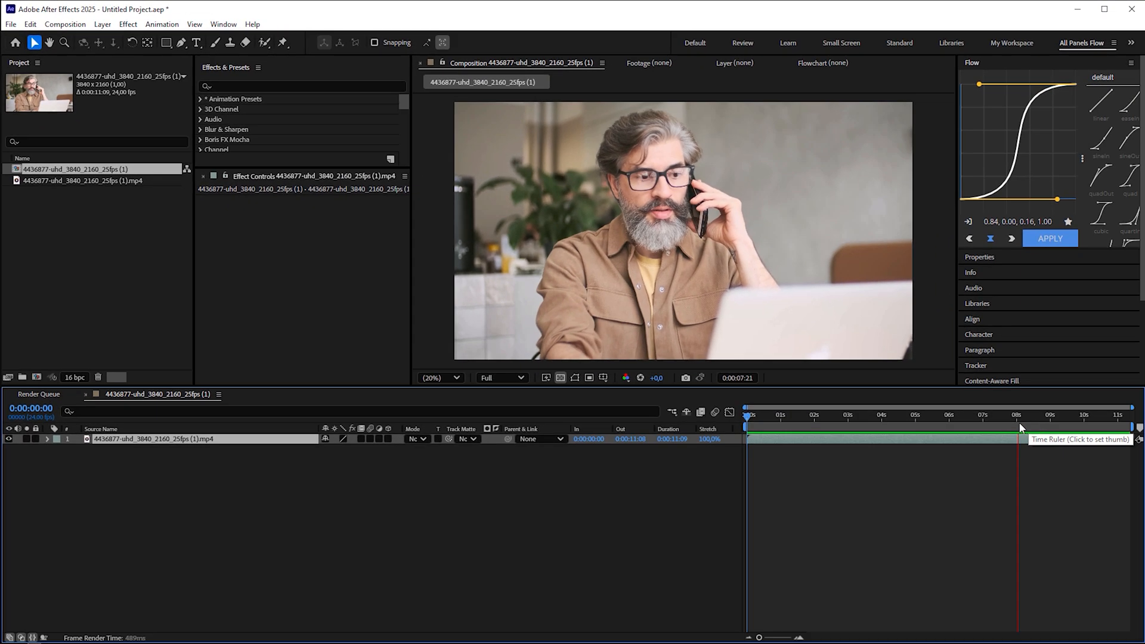
left_click(818, 415)
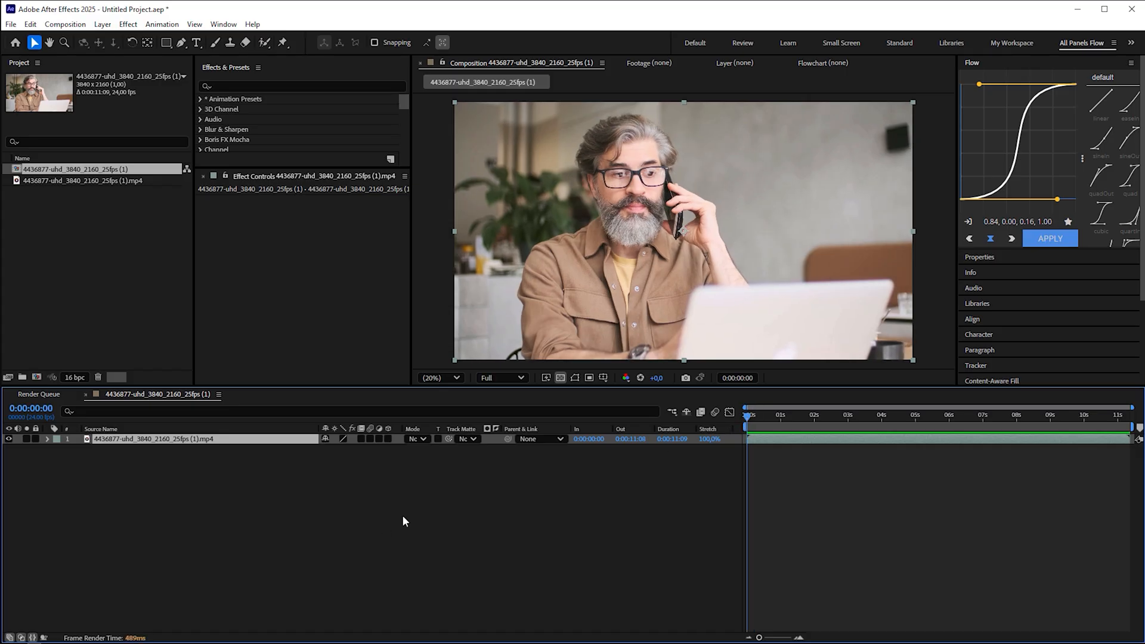
mouse_move(397, 524)
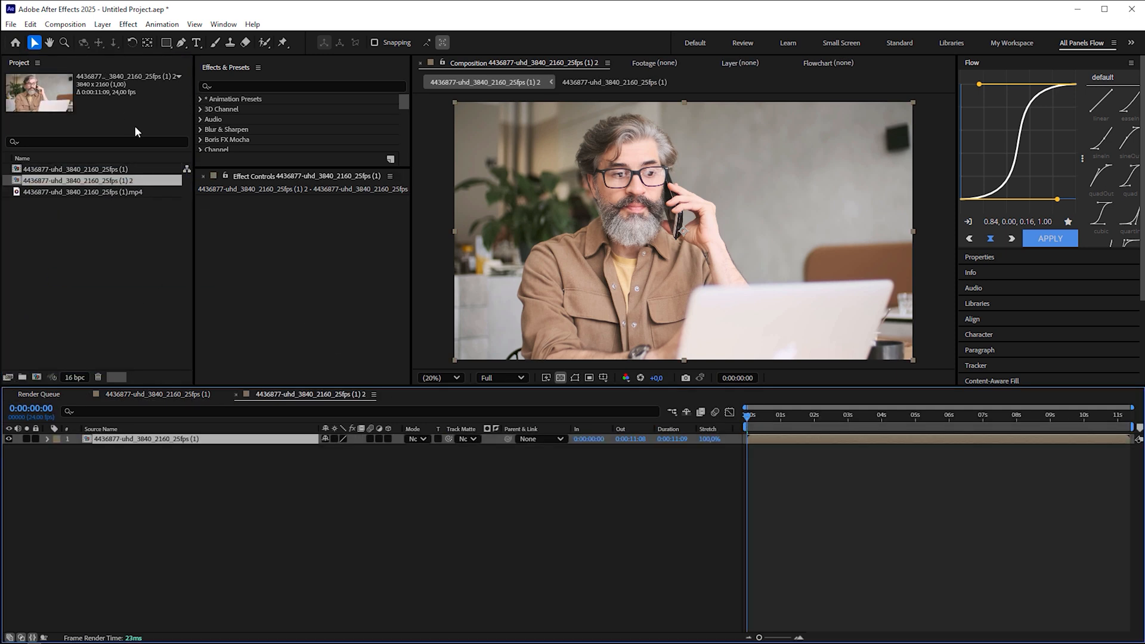
Step: Name the comp '_VideoCropped' at 1280×720 and render its first frame as PNG
type("_VideoCropped")
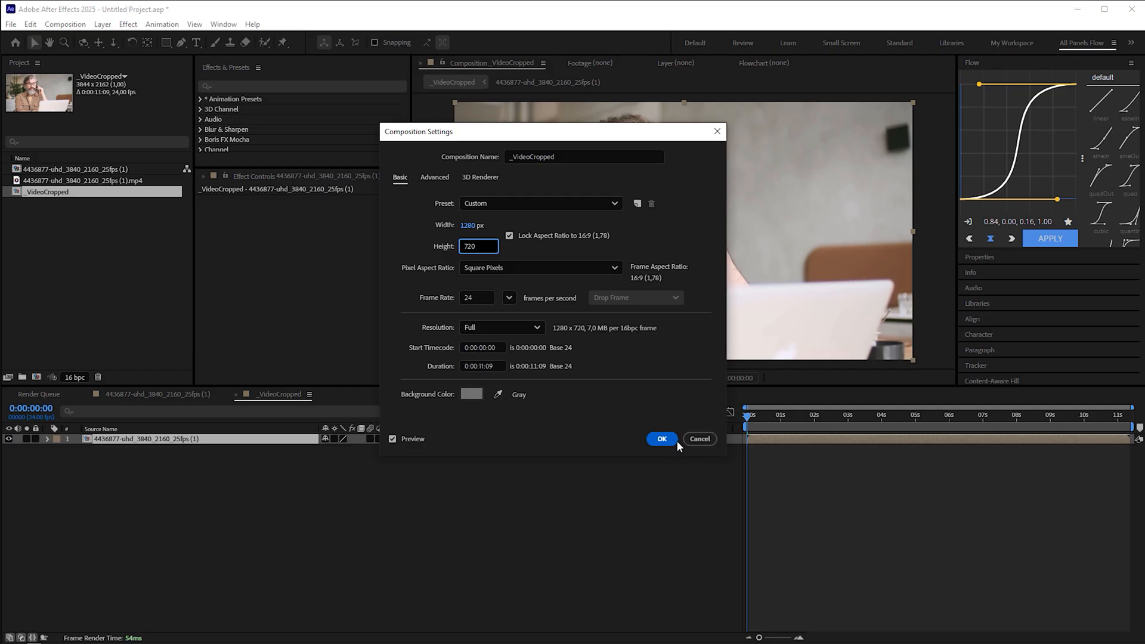
left_click(660, 439)
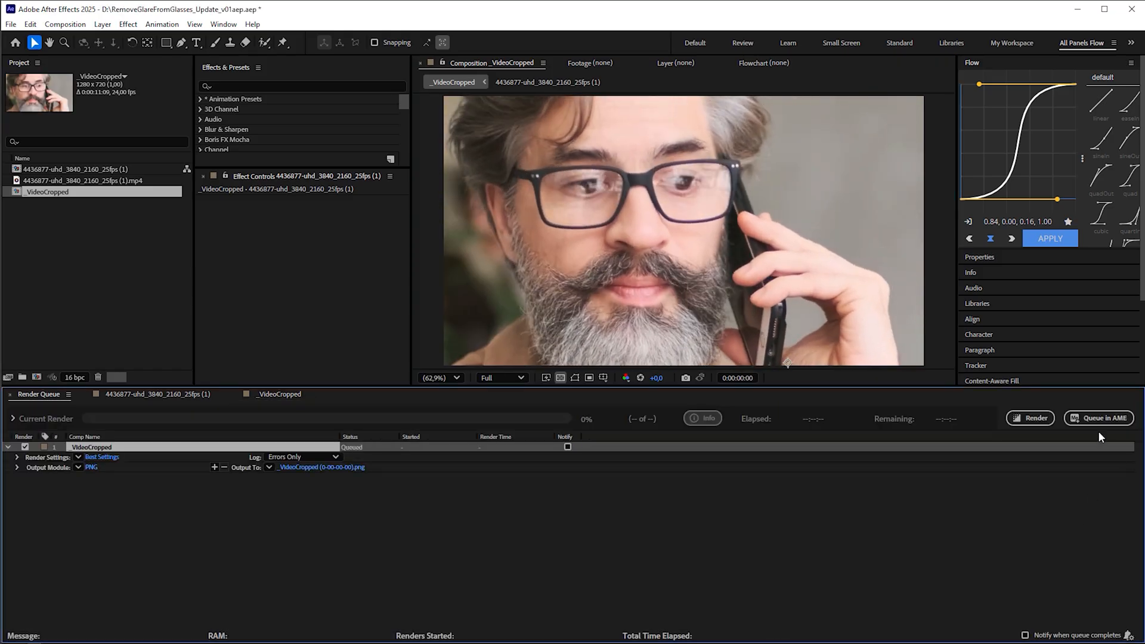
left_click(1030, 418)
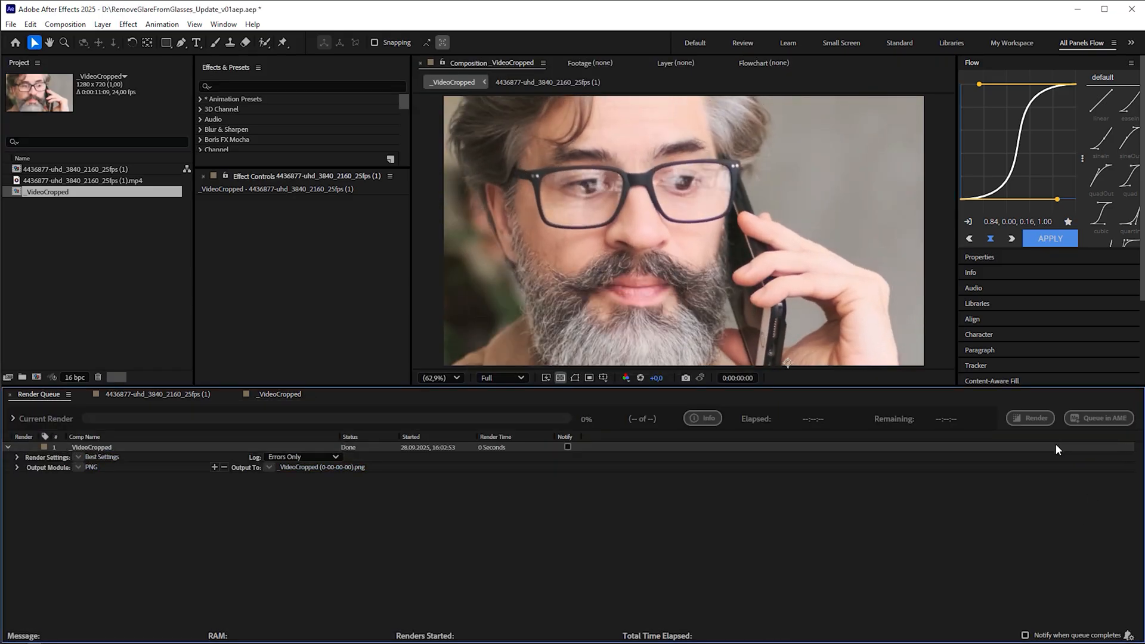
mouse_move(1049, 452)
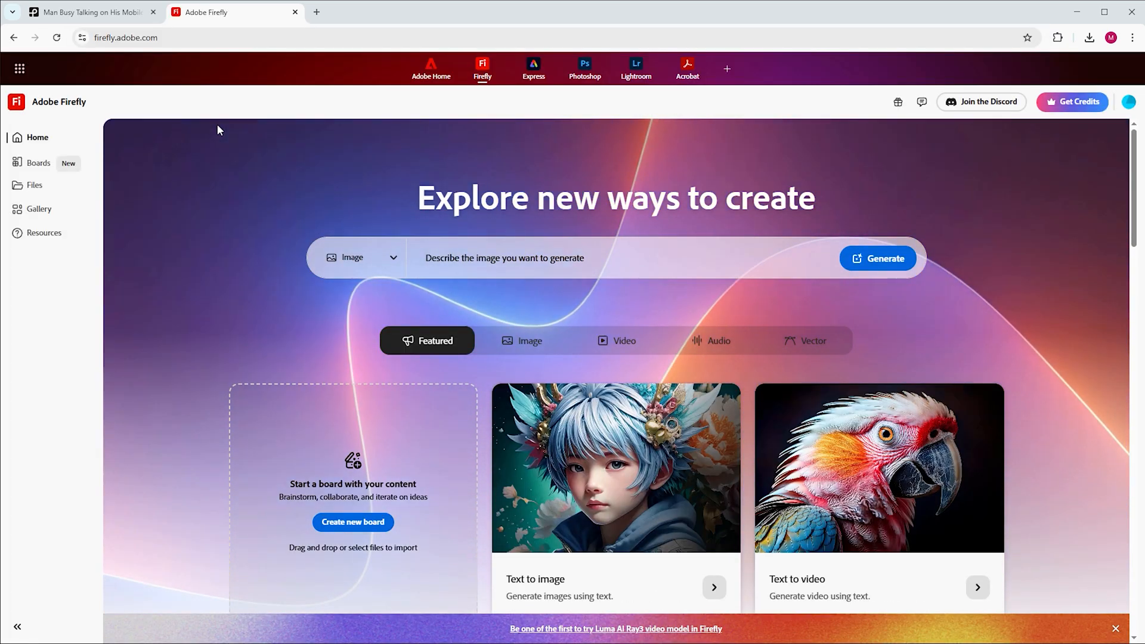
Step: Generate a Gemini 2.5 edit with 'Remove glare from glasses' and save the image
left_click(521, 340)
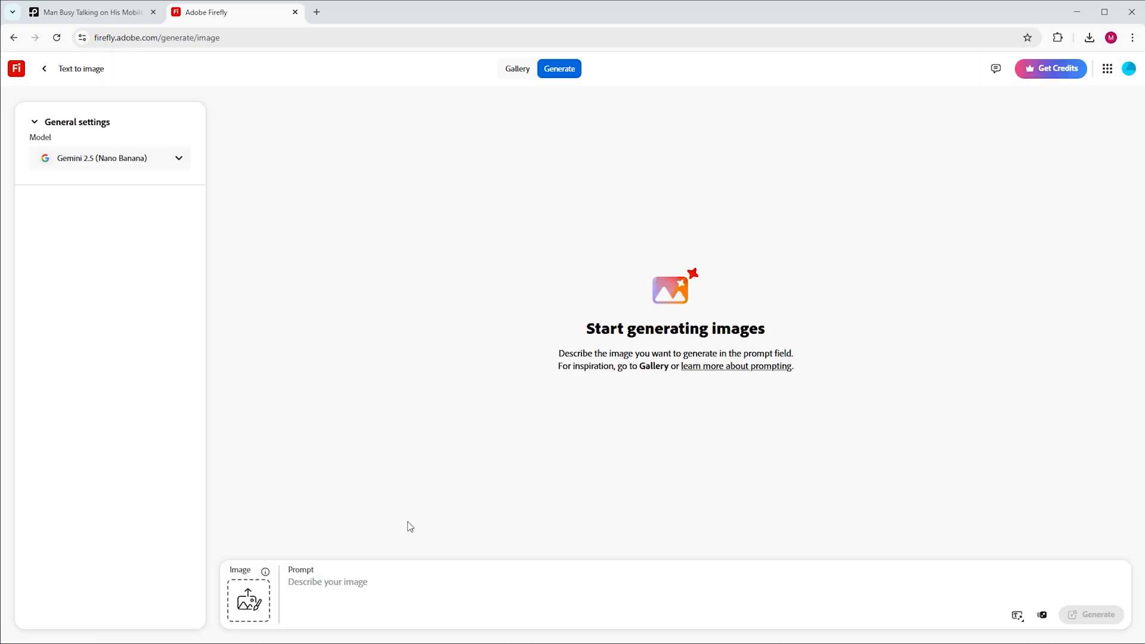
left_click(110, 158)
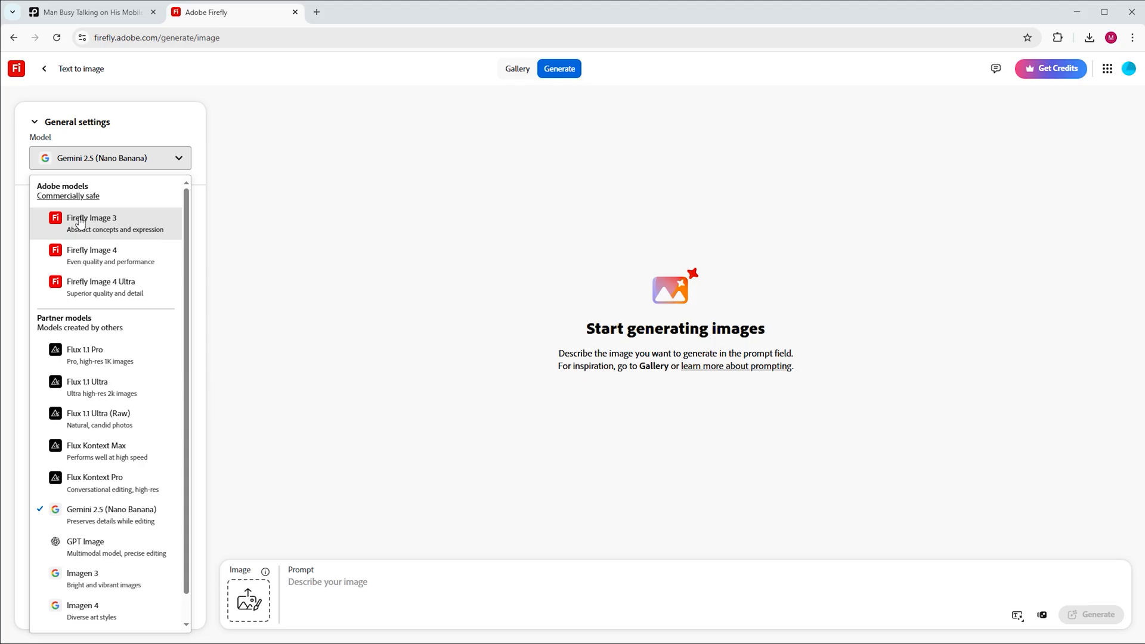
mouse_move(193, 457)
type("Remove glare f")
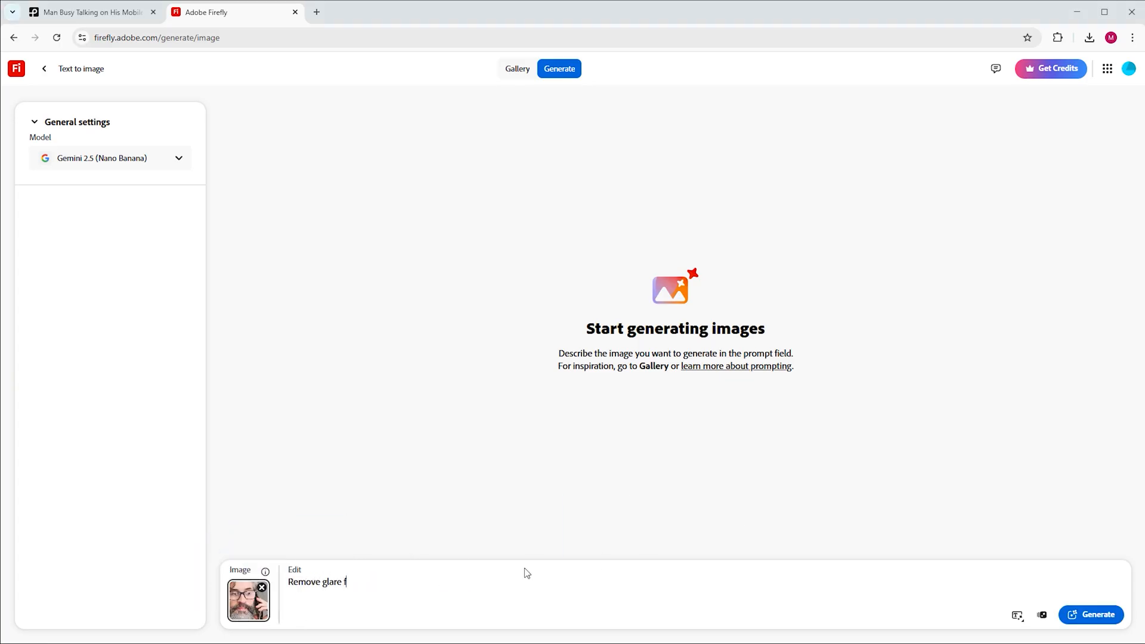
left_click(1090, 614)
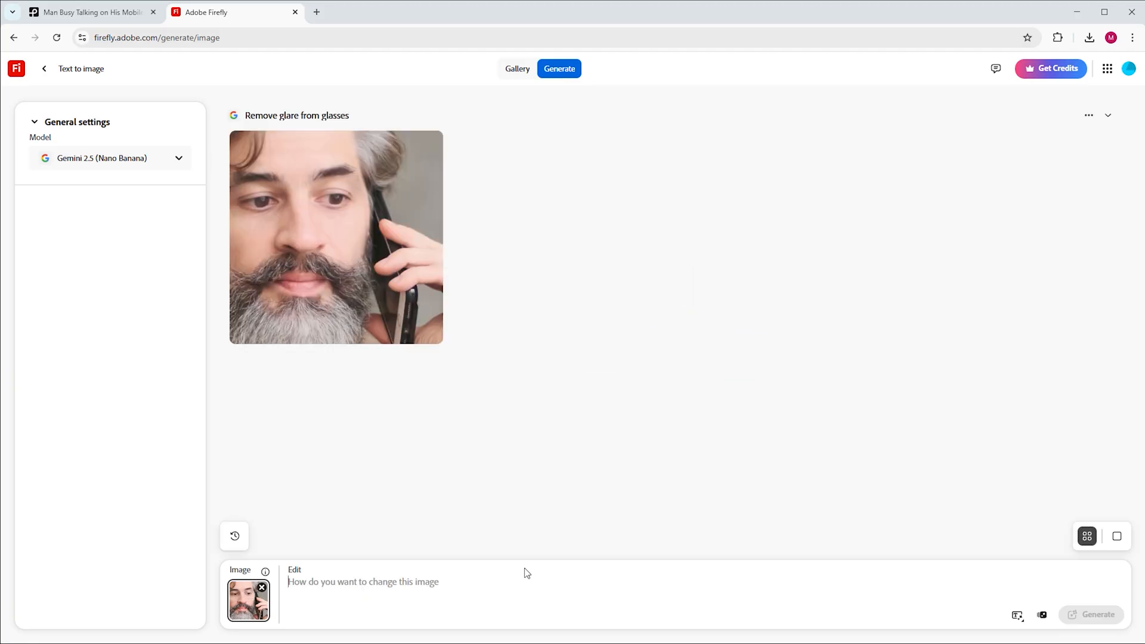
left_click(335, 237)
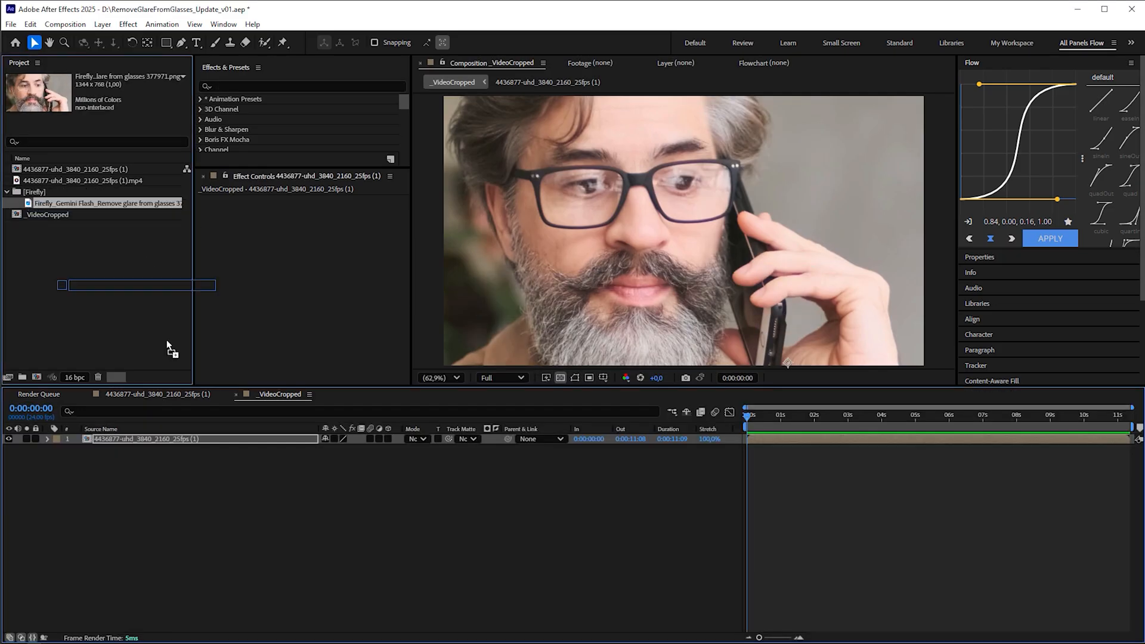
Step: Add the Firefly still above the footage in _VideoCropped and reveal its layer properties
left_click(102, 24)
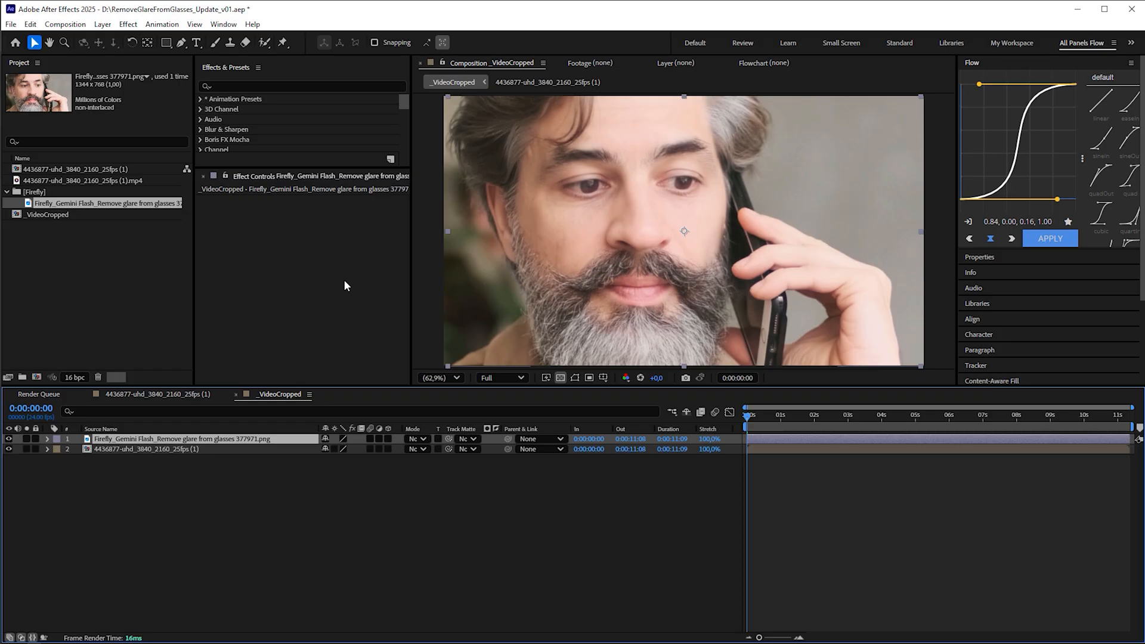
mouse_move(59, 447)
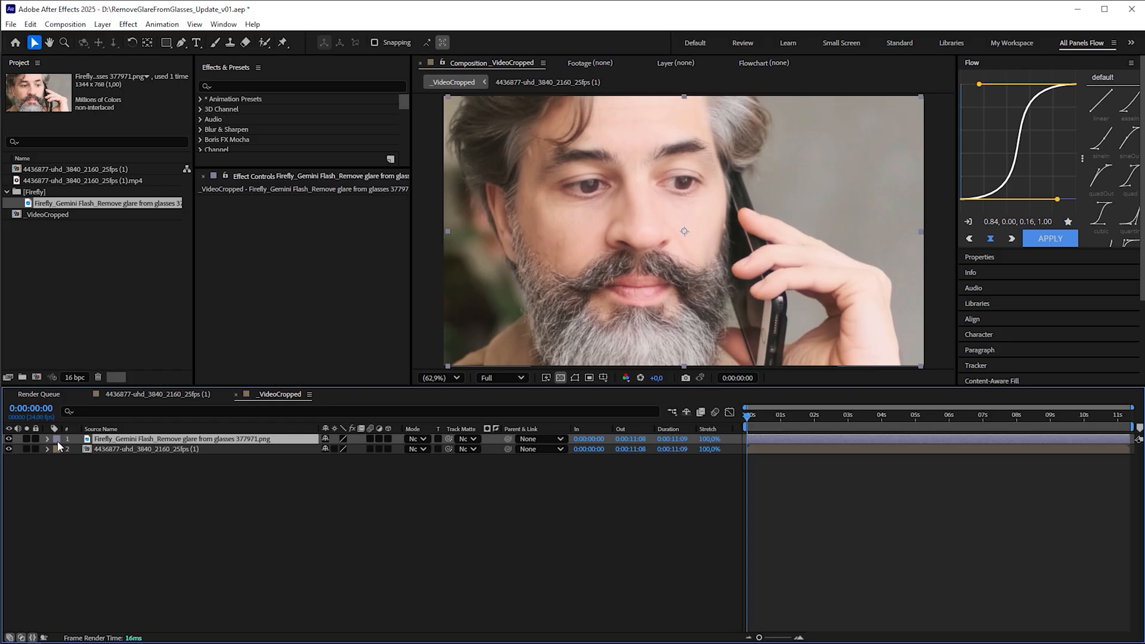
left_click(8, 439)
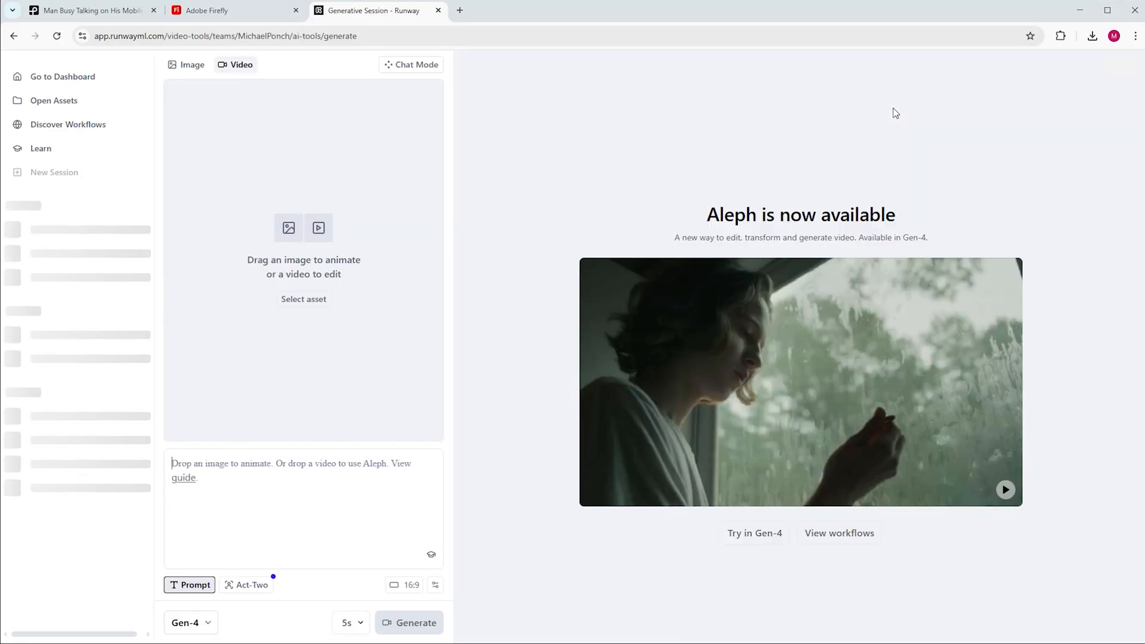
Step: Load the phone-call clip into Runway Aleph and generate 'Reshoot man without his glasses'
left_click(186, 623)
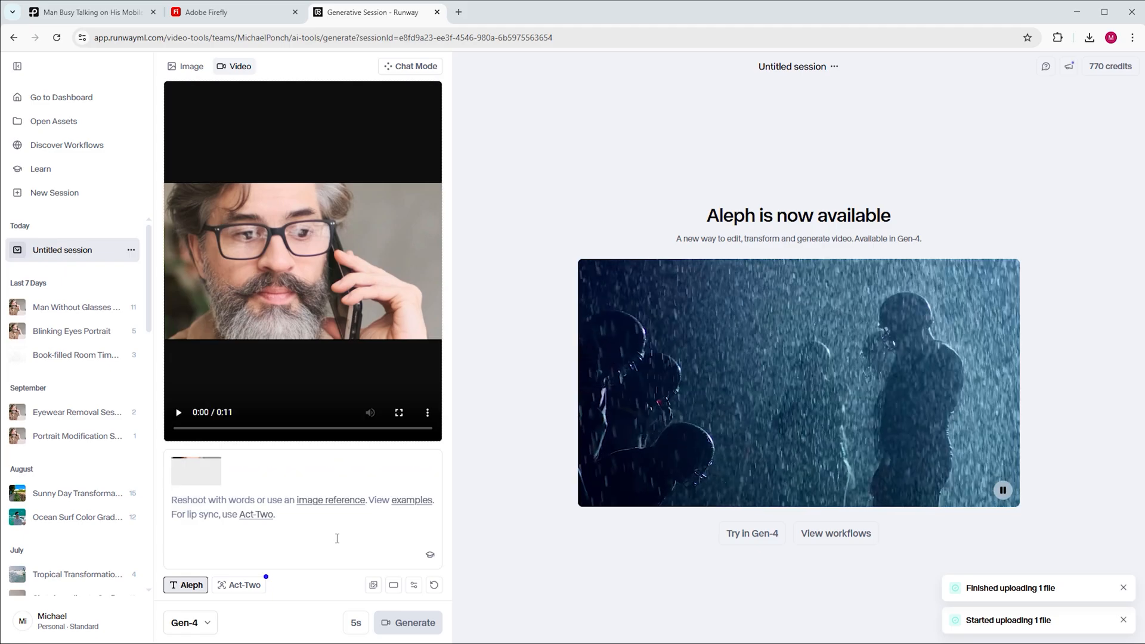
type("Reshoot")
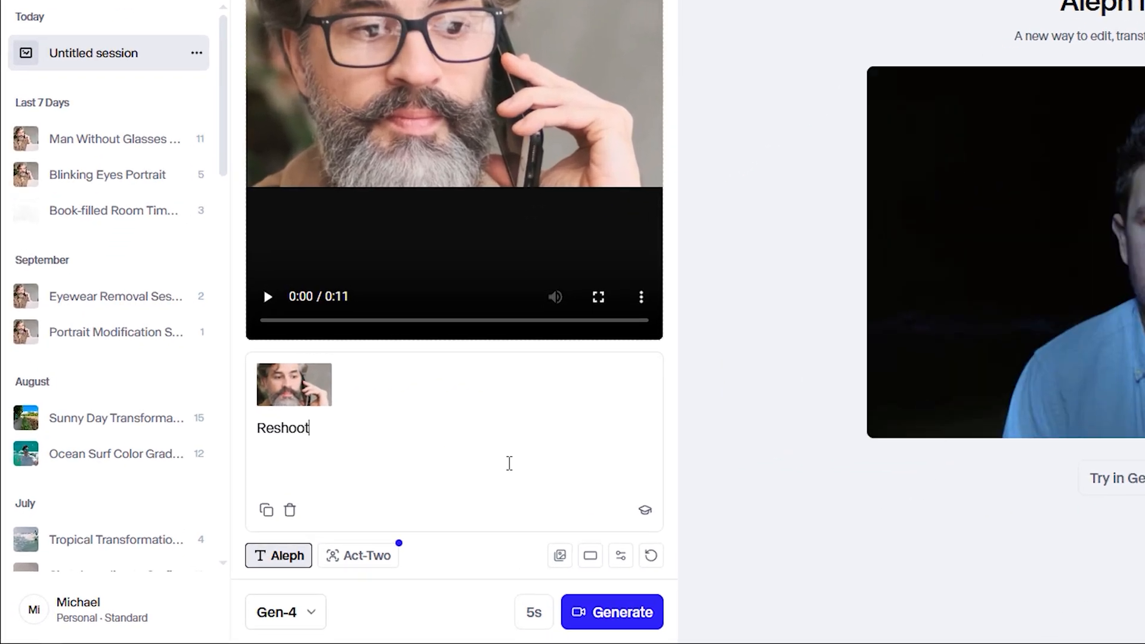
type("man without his glasses")
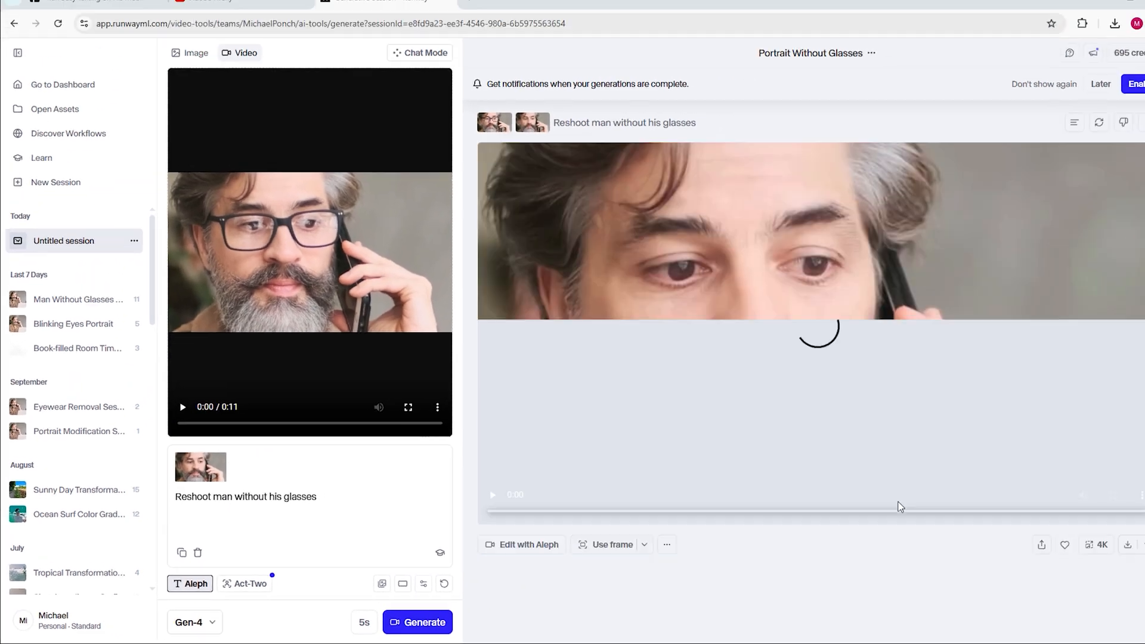
left_click(416, 622)
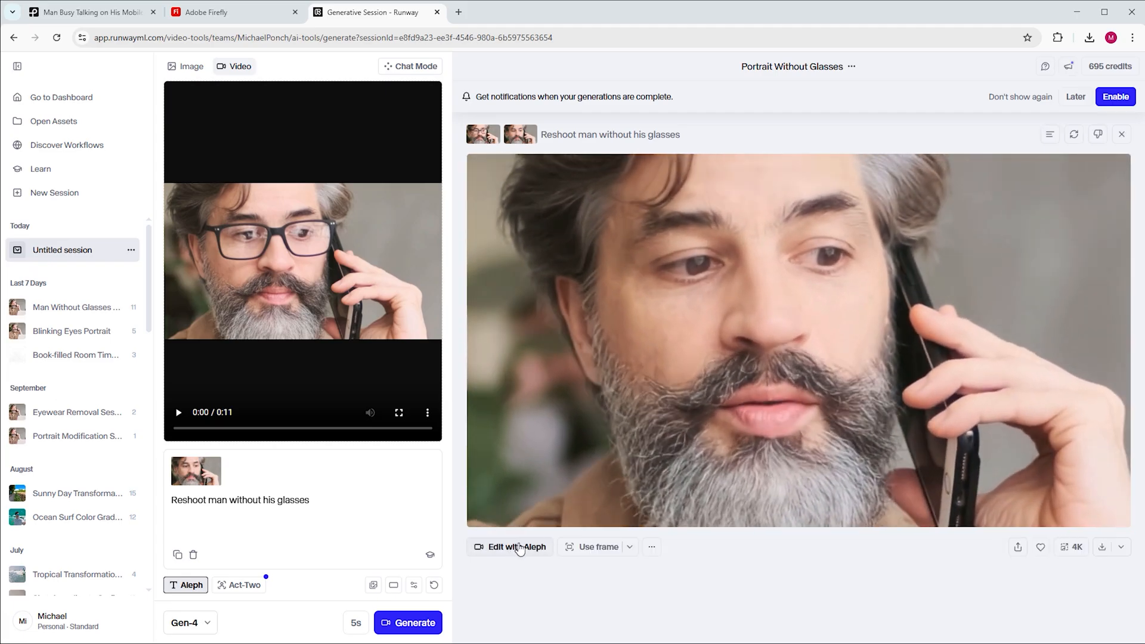
Step: Regenerate with 'keep eye movements as close as possible' added, then download the newest reshoot
left_click(408, 622)
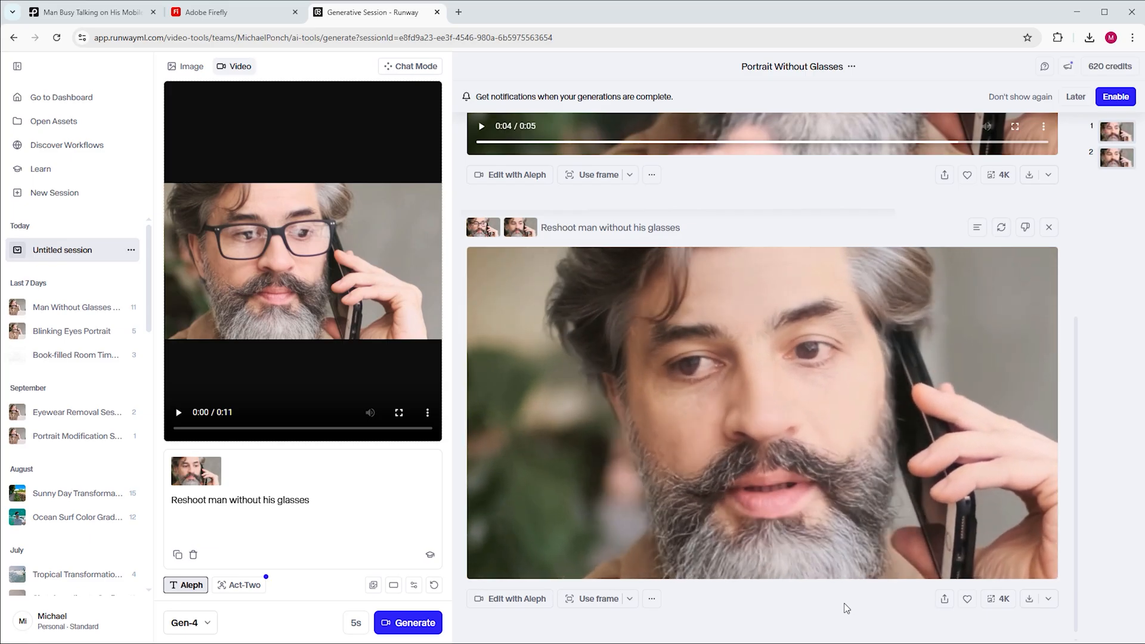
left_click(407, 623)
type(".  keep eye movements as")
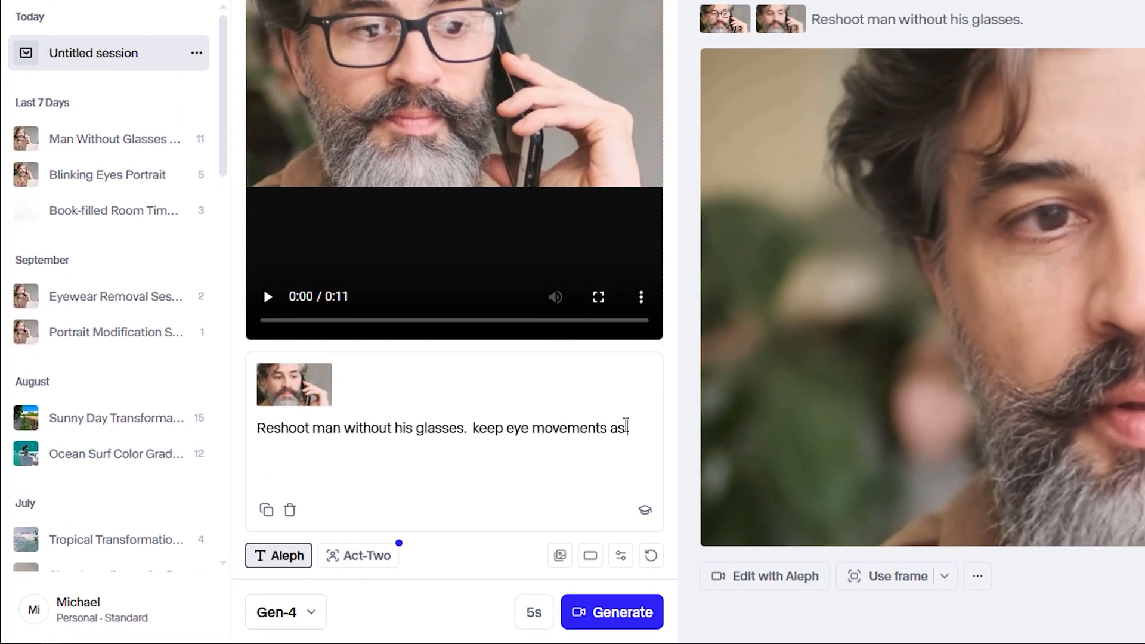
left_click(621, 612)
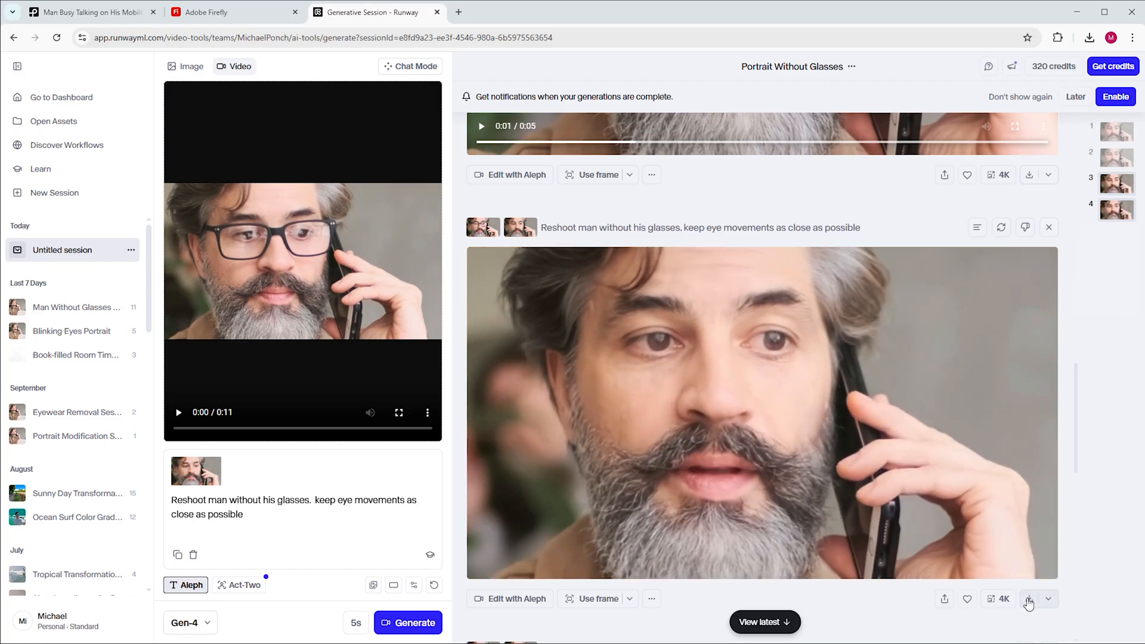
left_click(1029, 599)
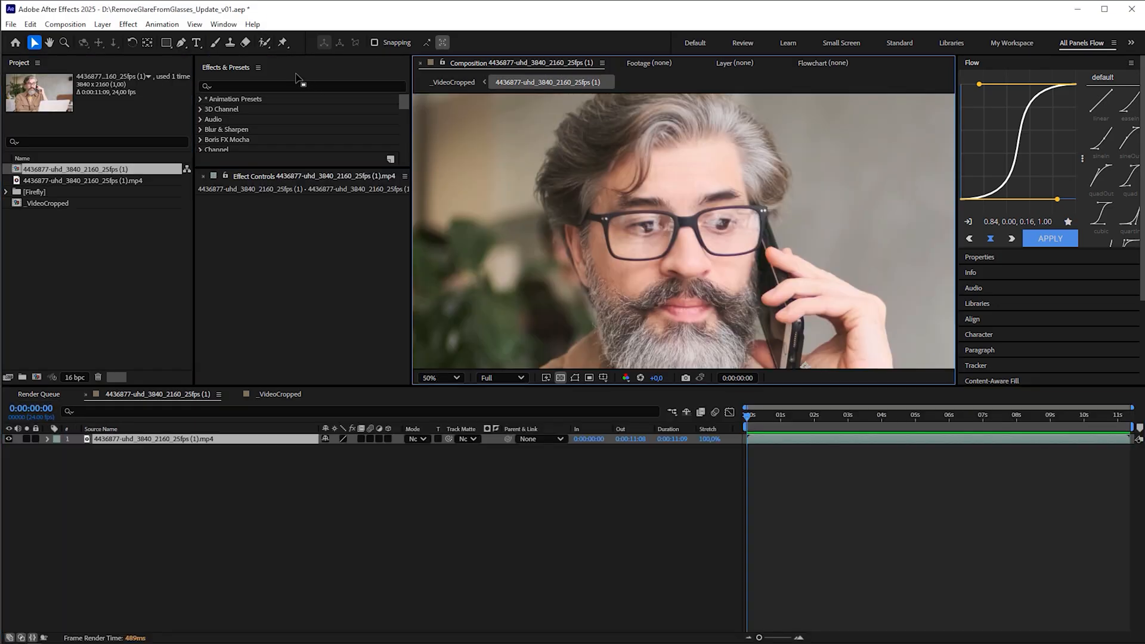
Step: Launch Mocha AE, outline the left lens and whole glasses, and track forward
type("mocha")
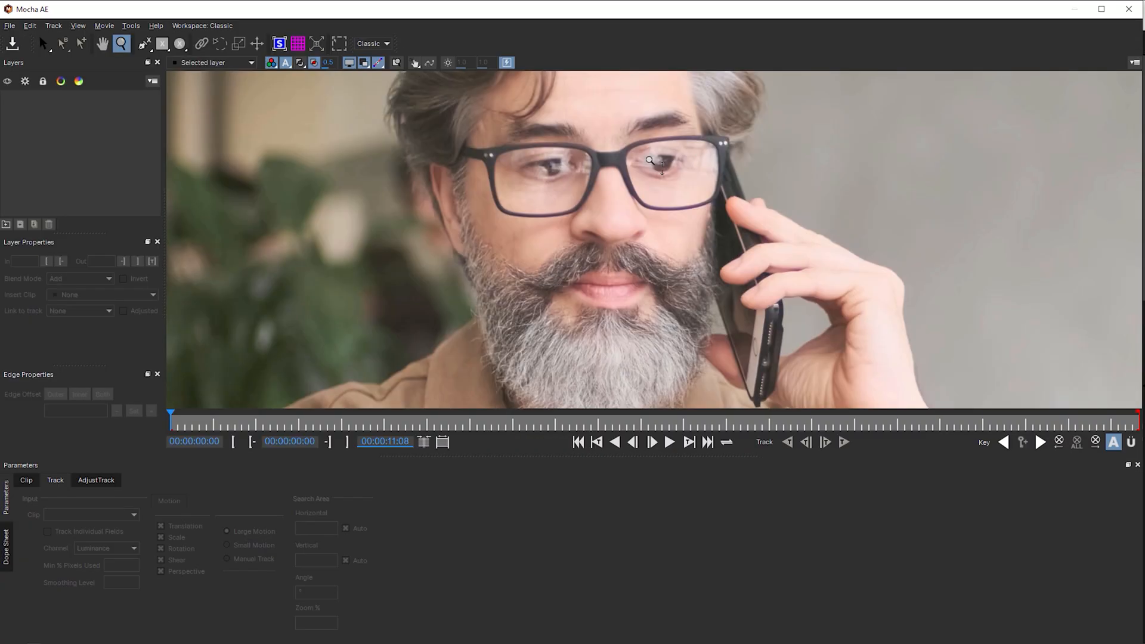
left_click(102, 43)
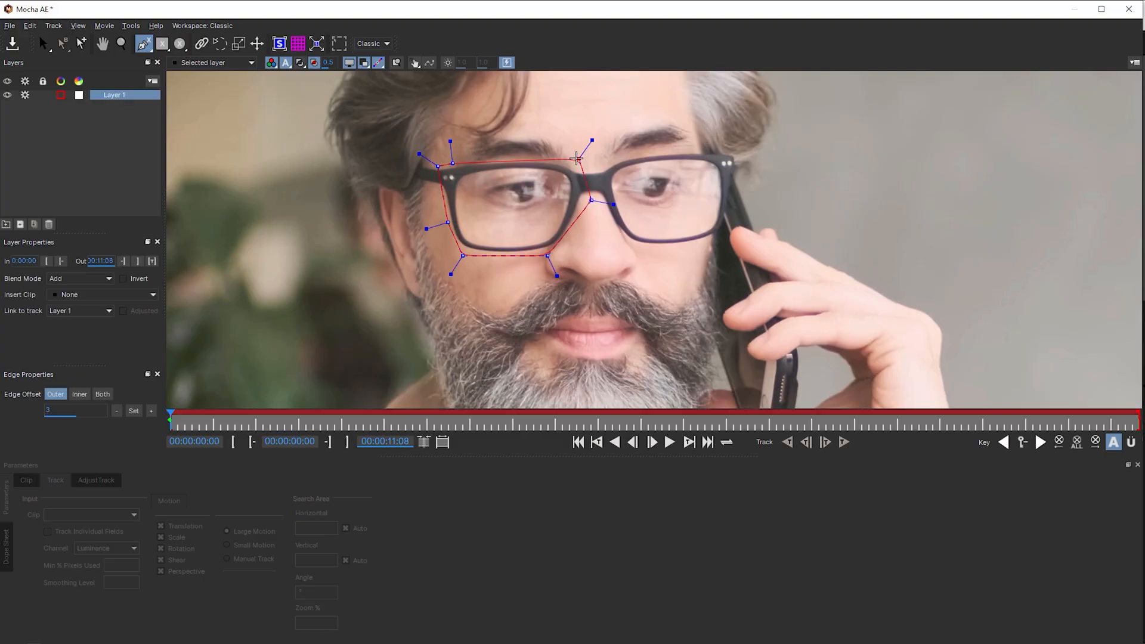
left_click(41, 43)
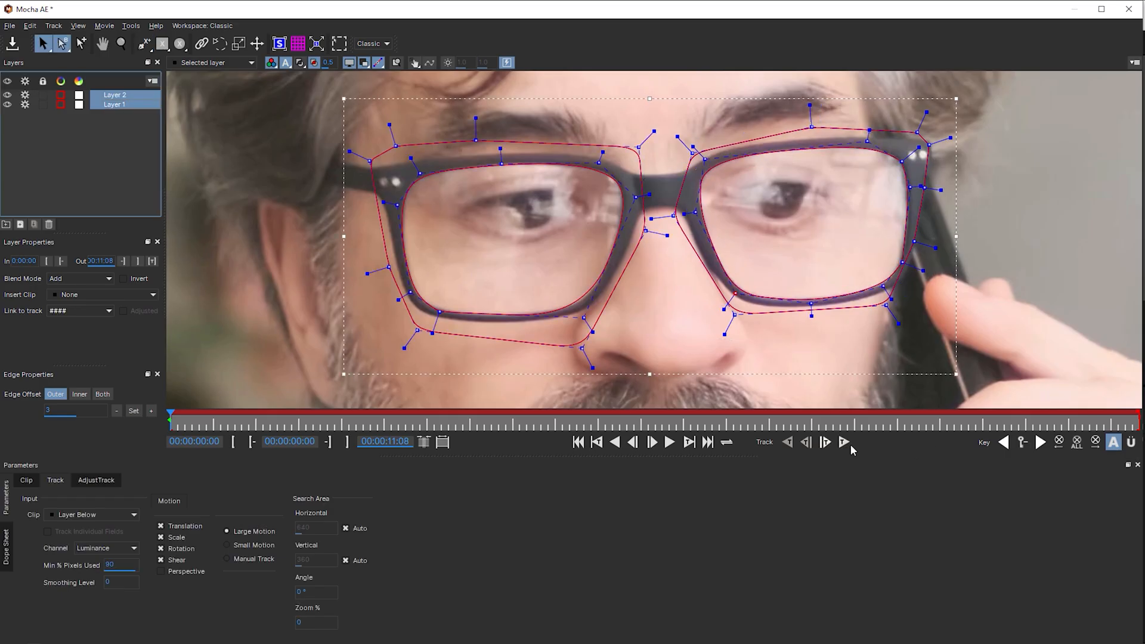
left_click(826, 442)
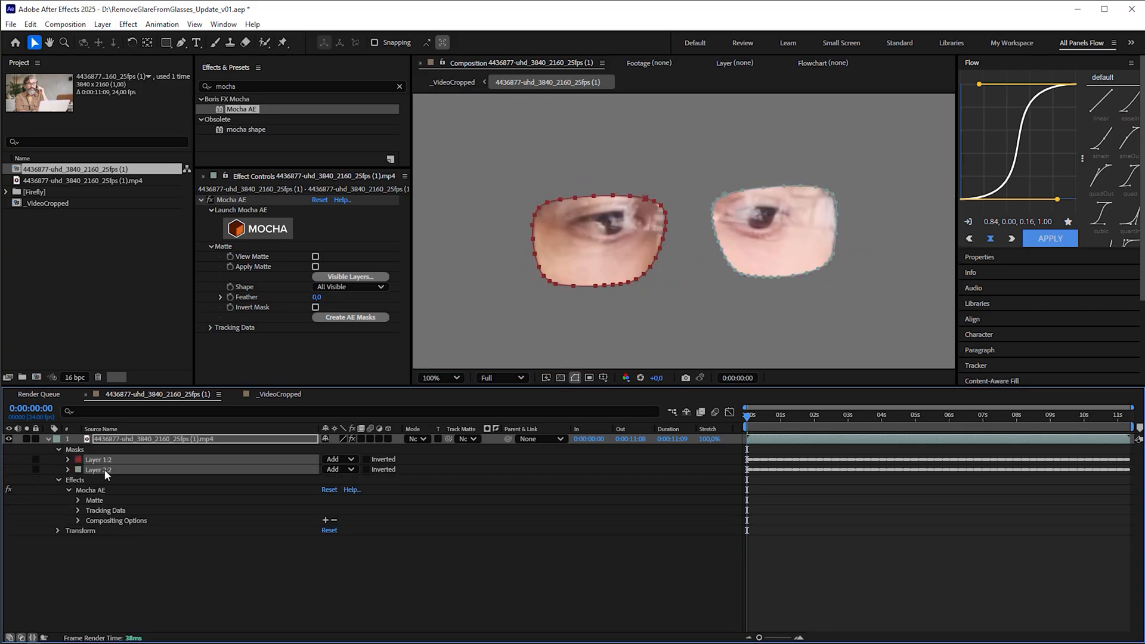
Step: Select the second lens mask created from the Mocha tracking
left_click(339, 458)
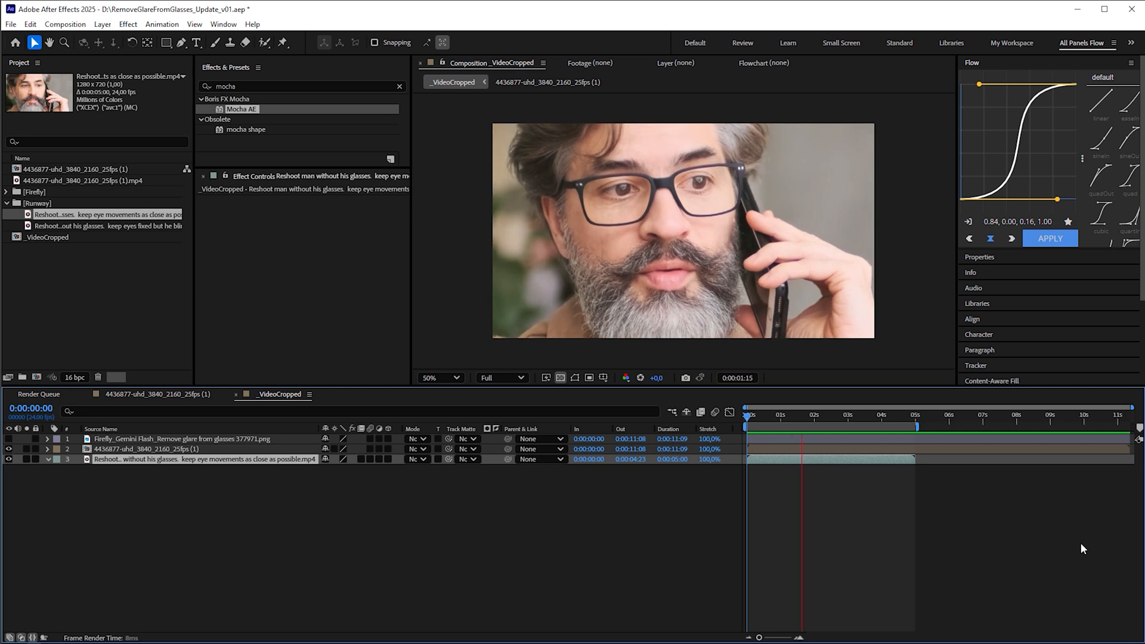
Step: Shift the Runway reshoot rightward in the _VideoCropped frame and scrub the timeline back
left_click_drag(798, 422, 869, 422)
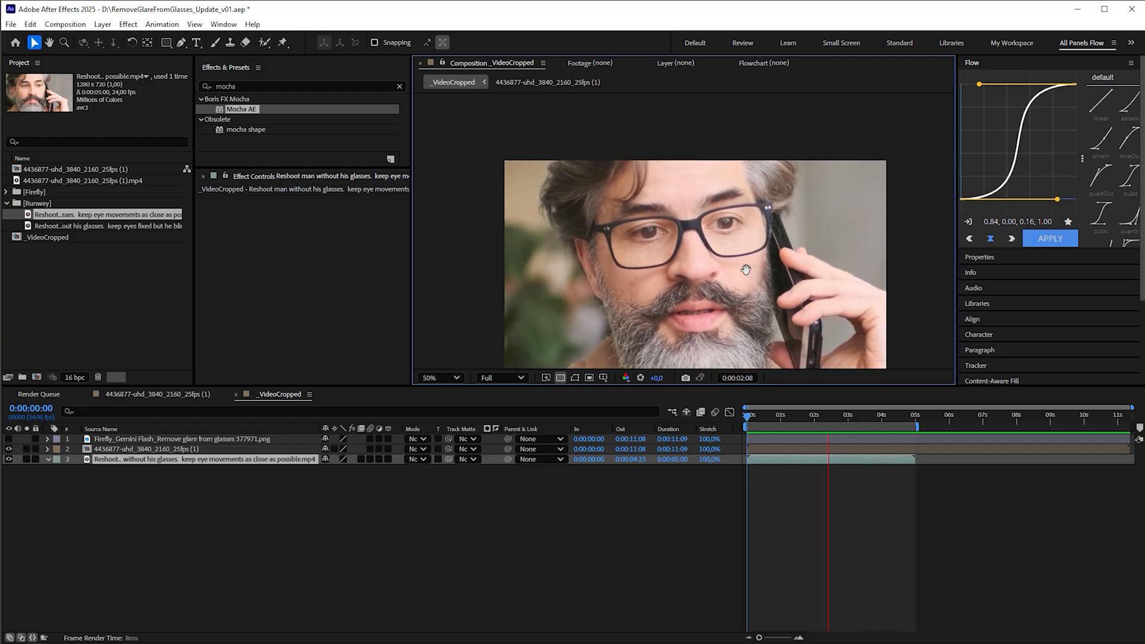
left_click(893, 415)
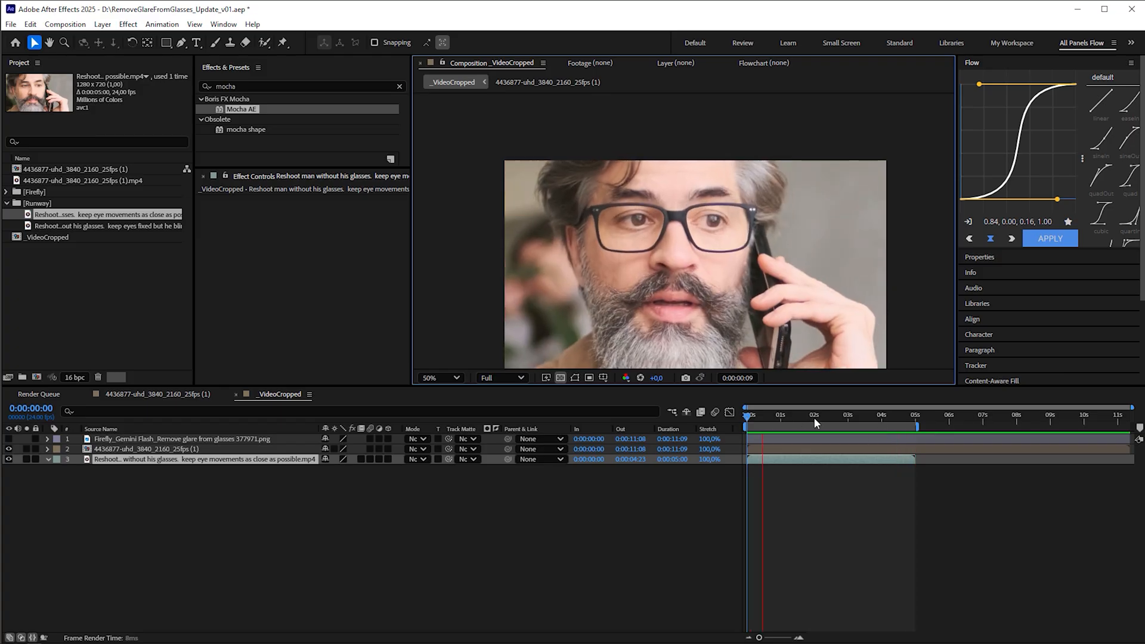
left_click(818, 415)
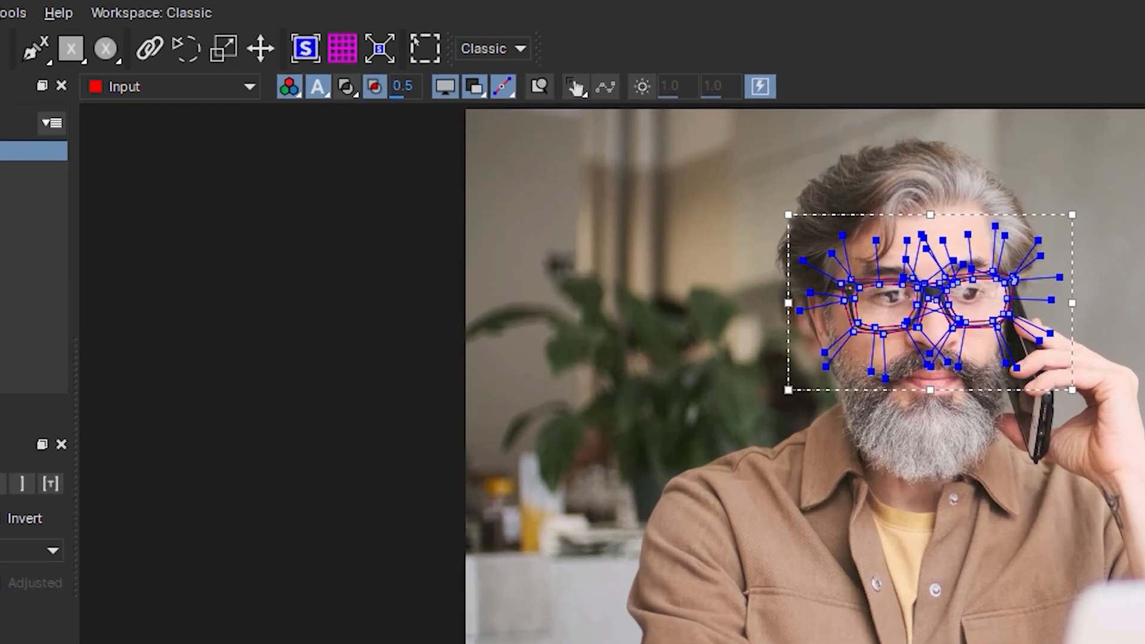
Step: Show the glasses track's planar surface, align it to the full frame, and close Mocha AE
left_click(305, 49)
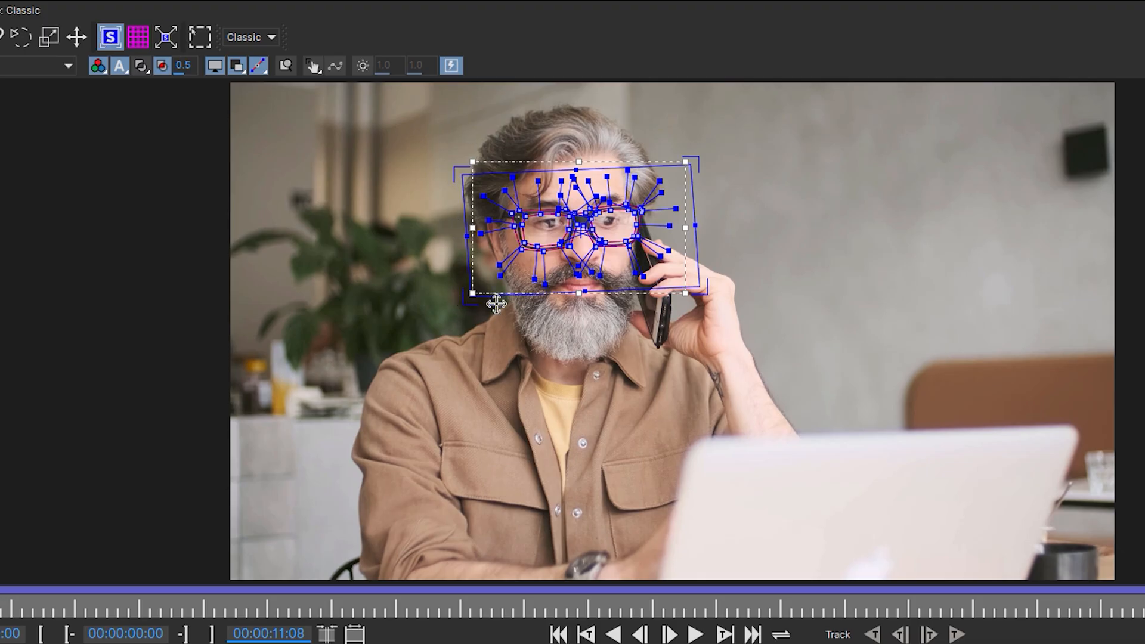
mouse_move(495, 155)
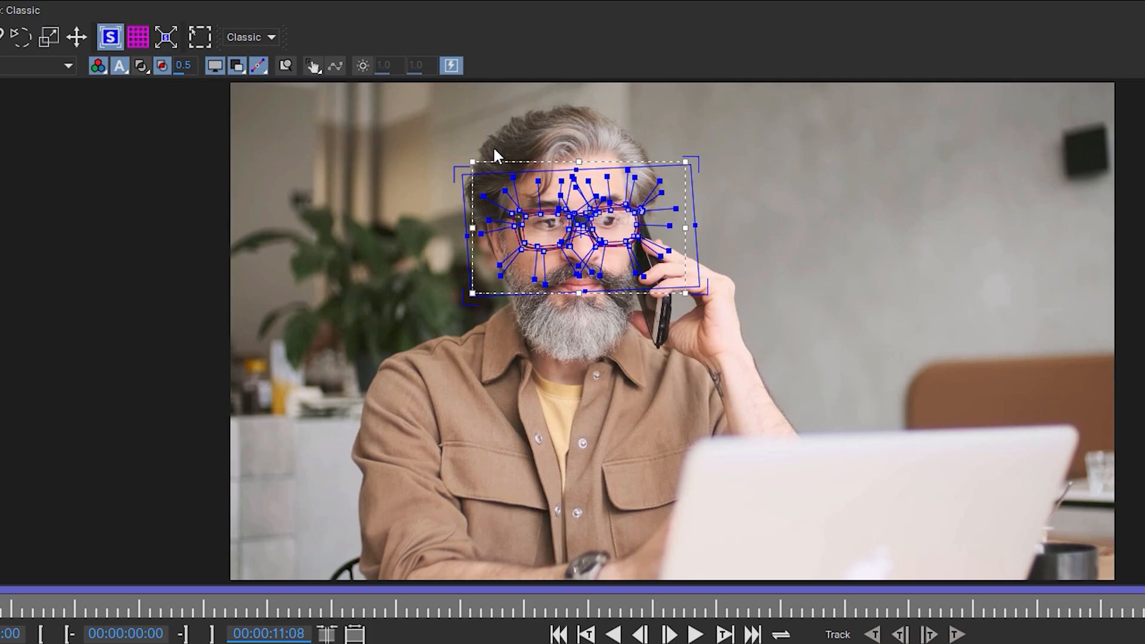
left_click(166, 37)
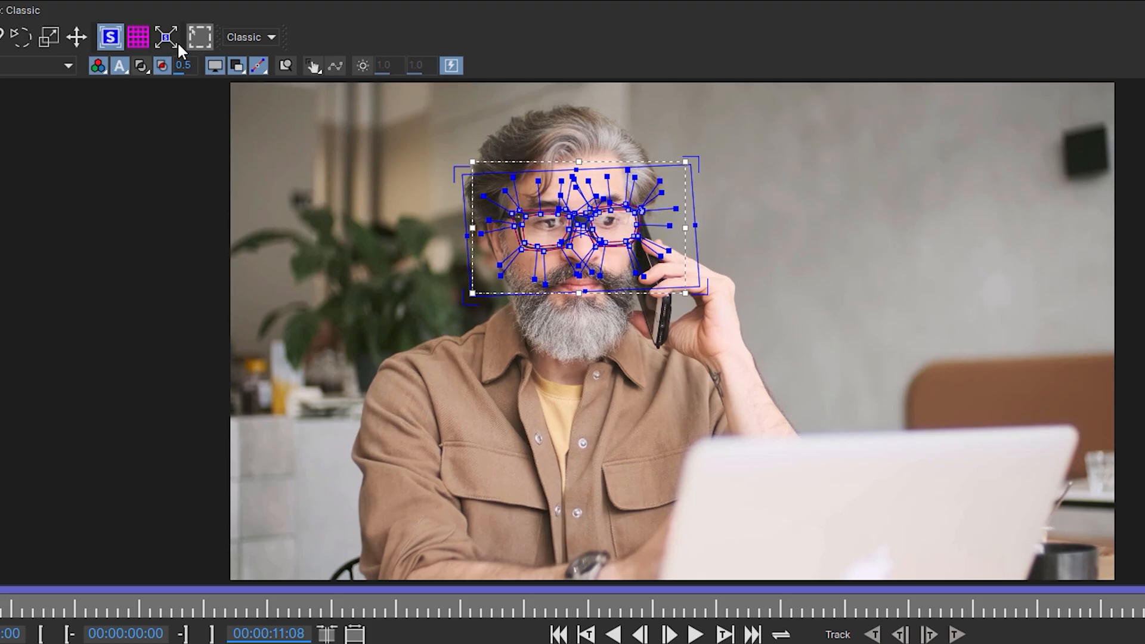
left_click(166, 37)
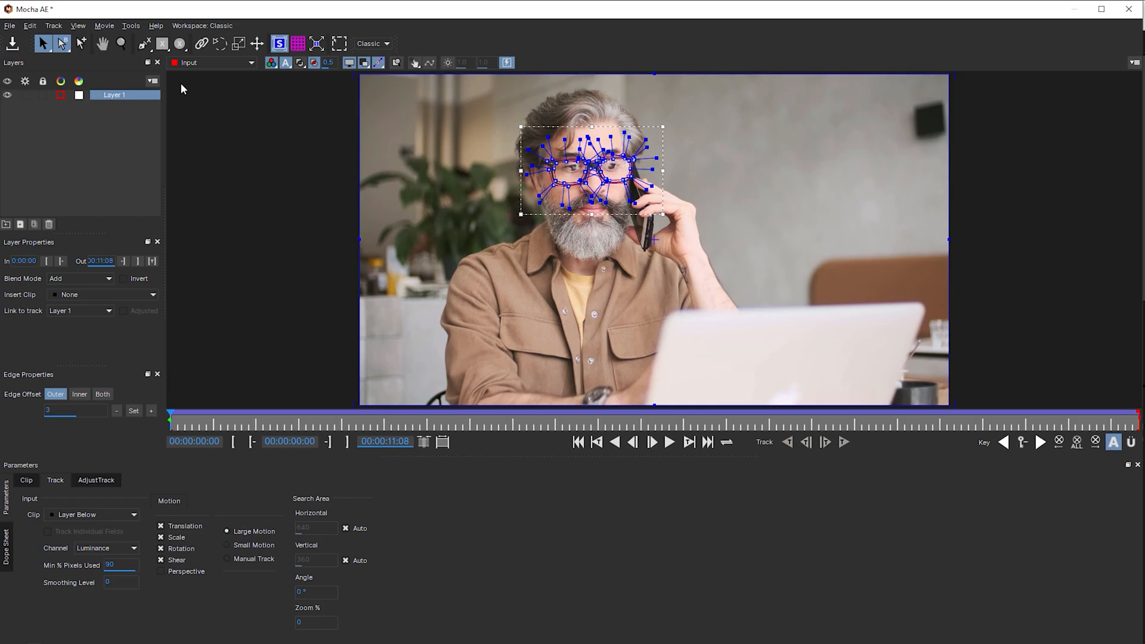
left_click(9, 25)
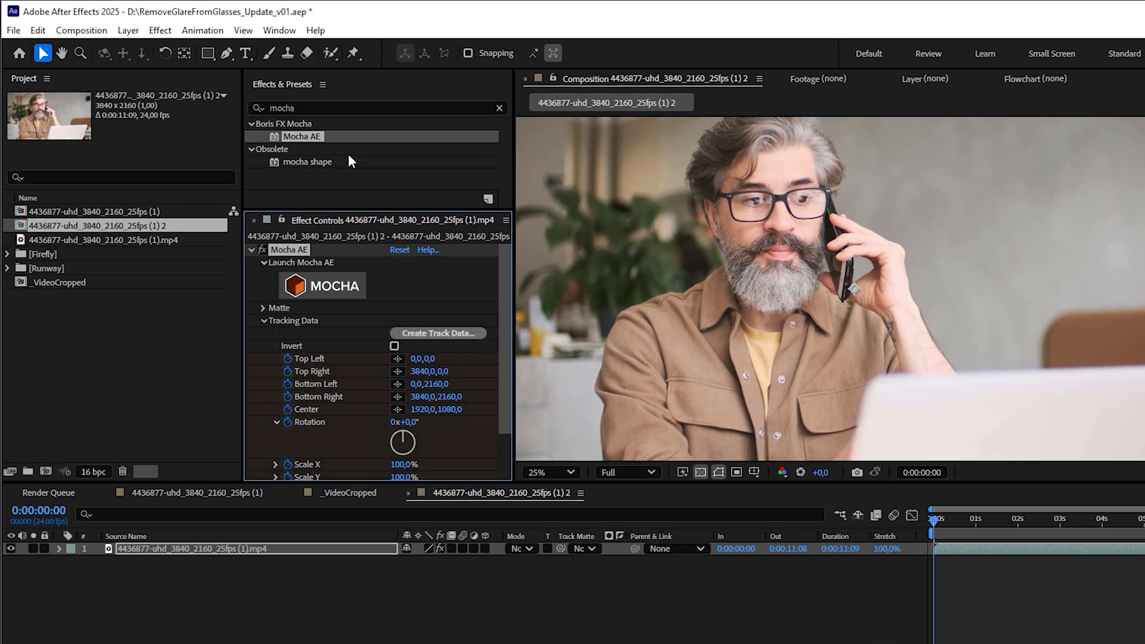
Step: Find 'cc power' in Effects & Presets and apply CC Power Pin to the footage layer
type("cc power")
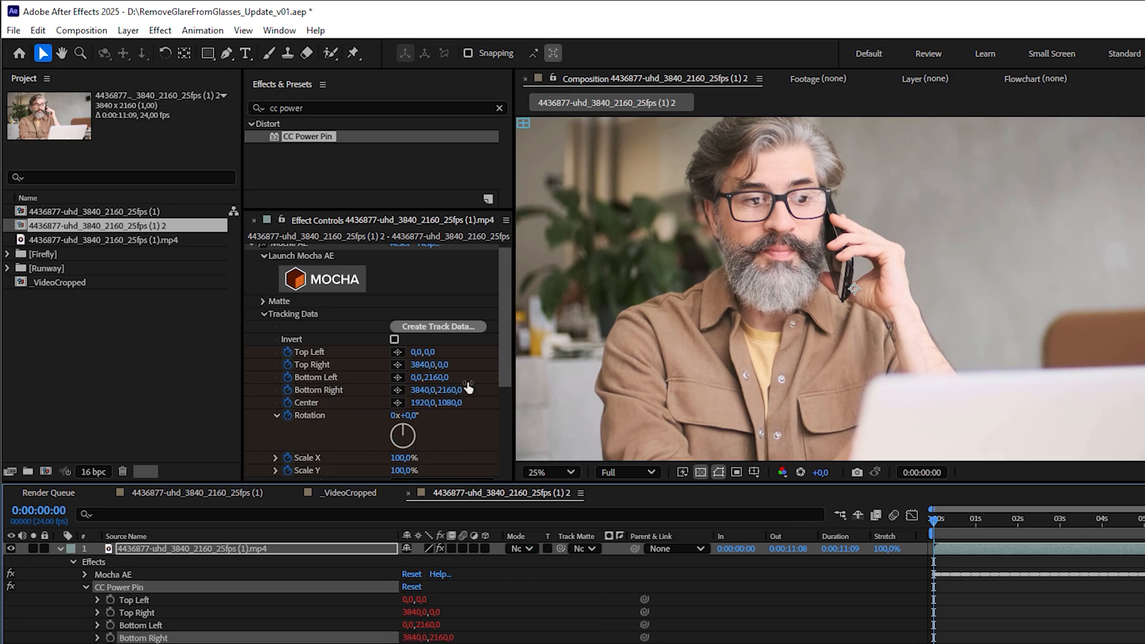
left_click(394, 339)
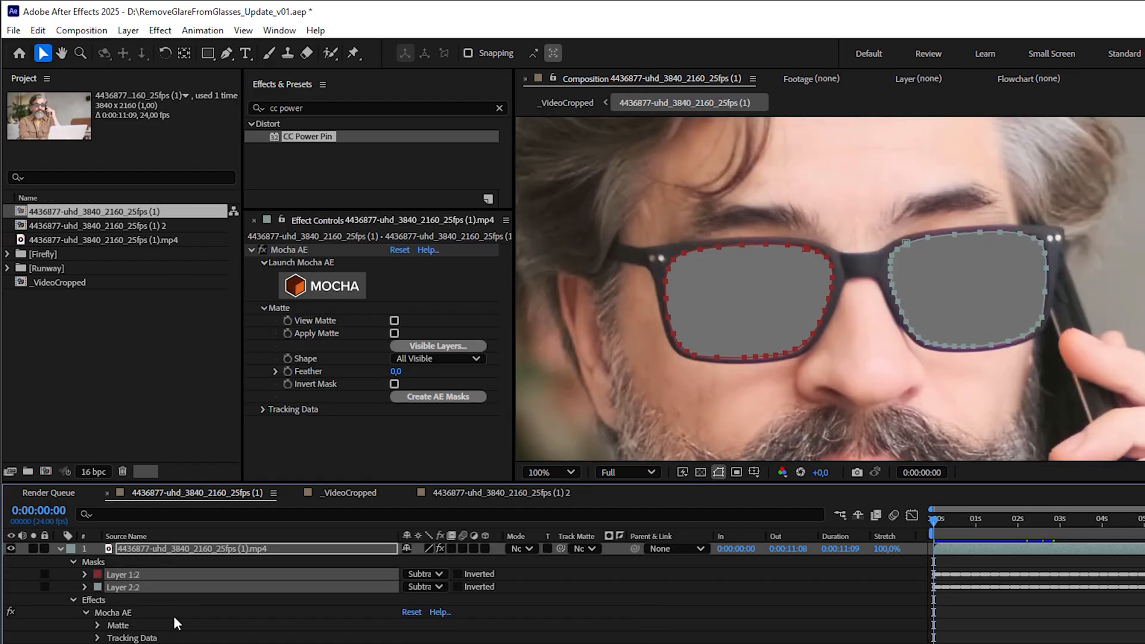
Step: Paste the Layer 1:2 and Layer 2:2 lens masks into the duplicate comp, inverted
left_click(95, 224)
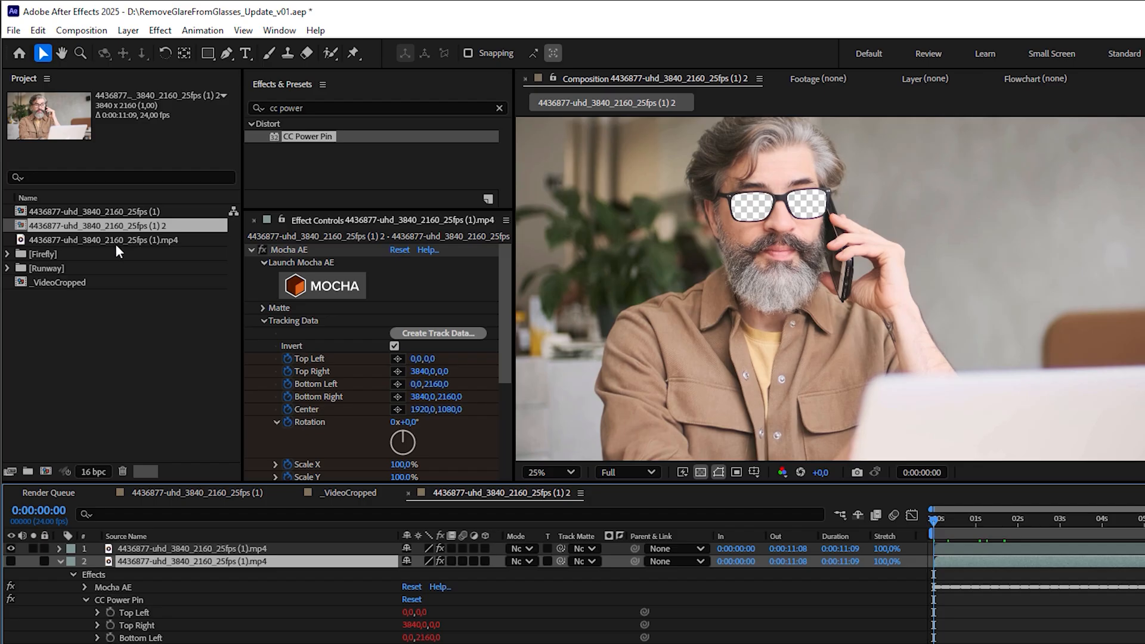
mouse_move(138, 248)
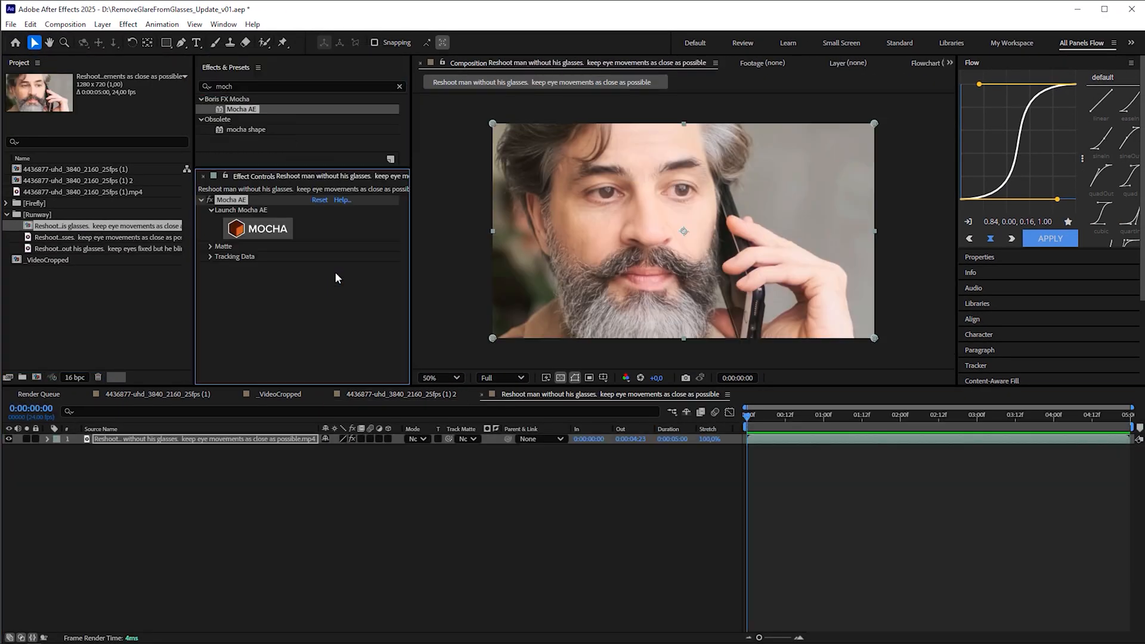
Step: Drive the Reshoot layer's CC Power Pin from inverted Mocha AE tracking data
left_click(258, 229)
type("cc power")
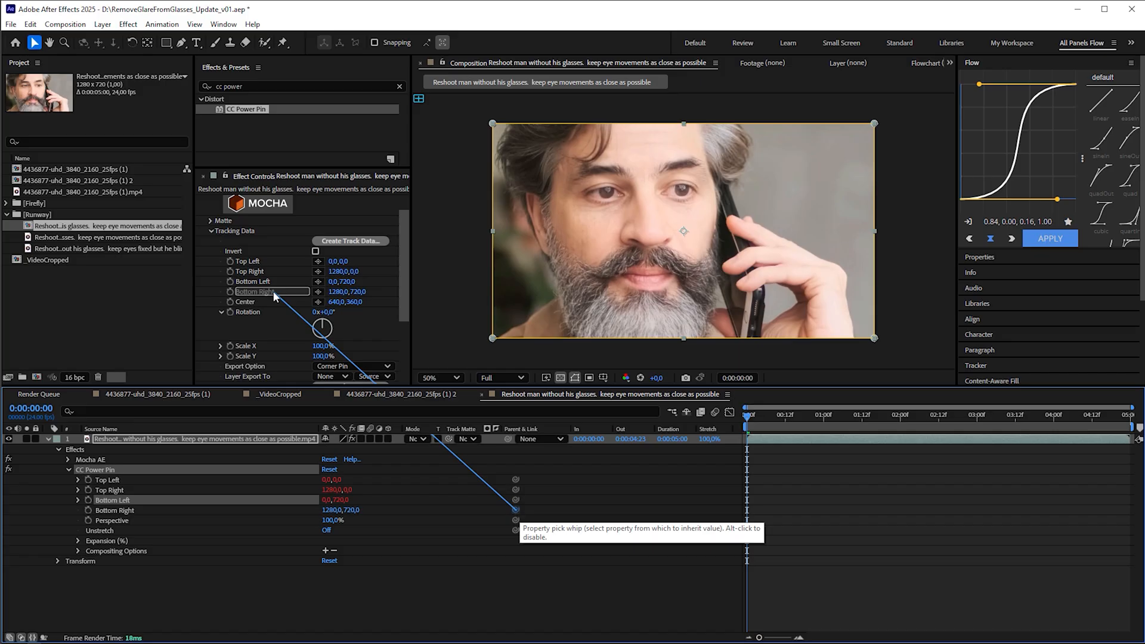
left_click(316, 251)
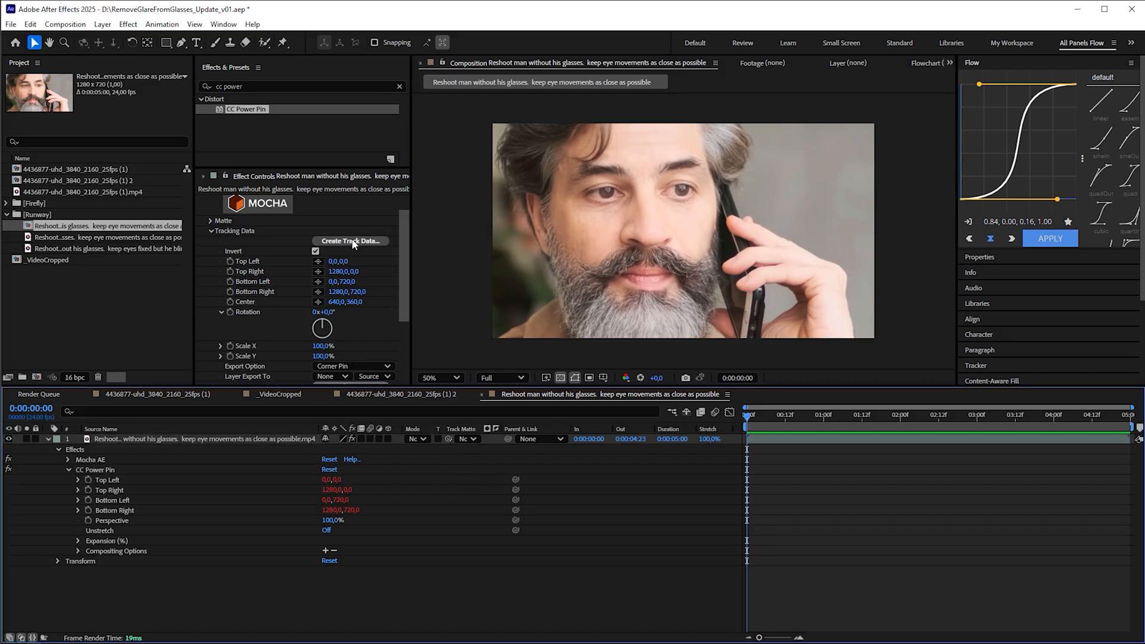
left_click(351, 241)
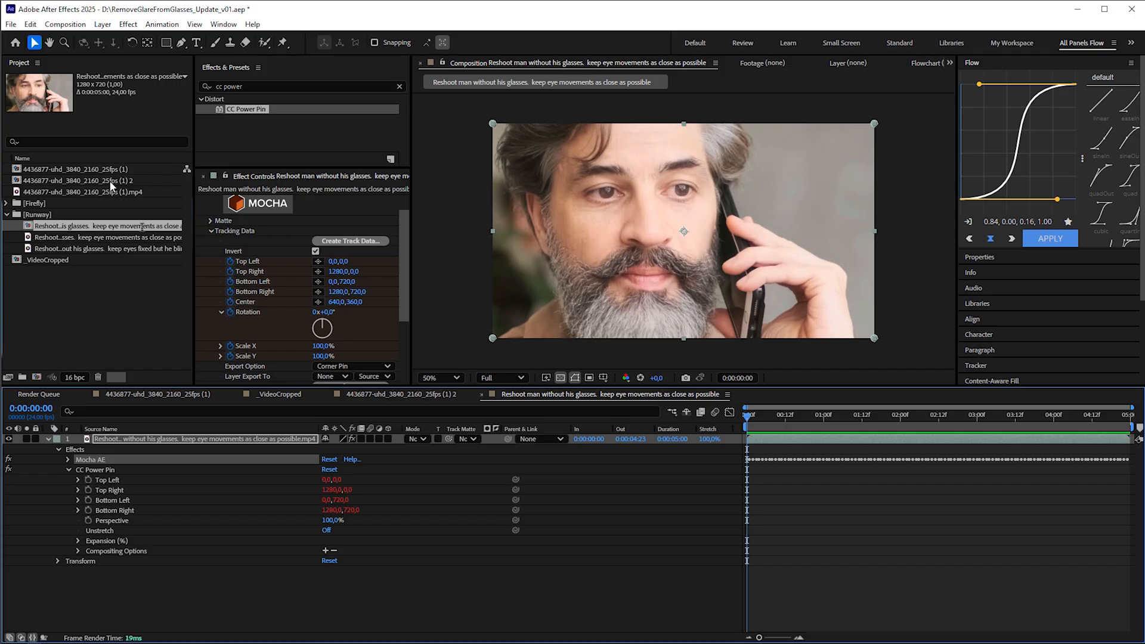
double_click(95, 225)
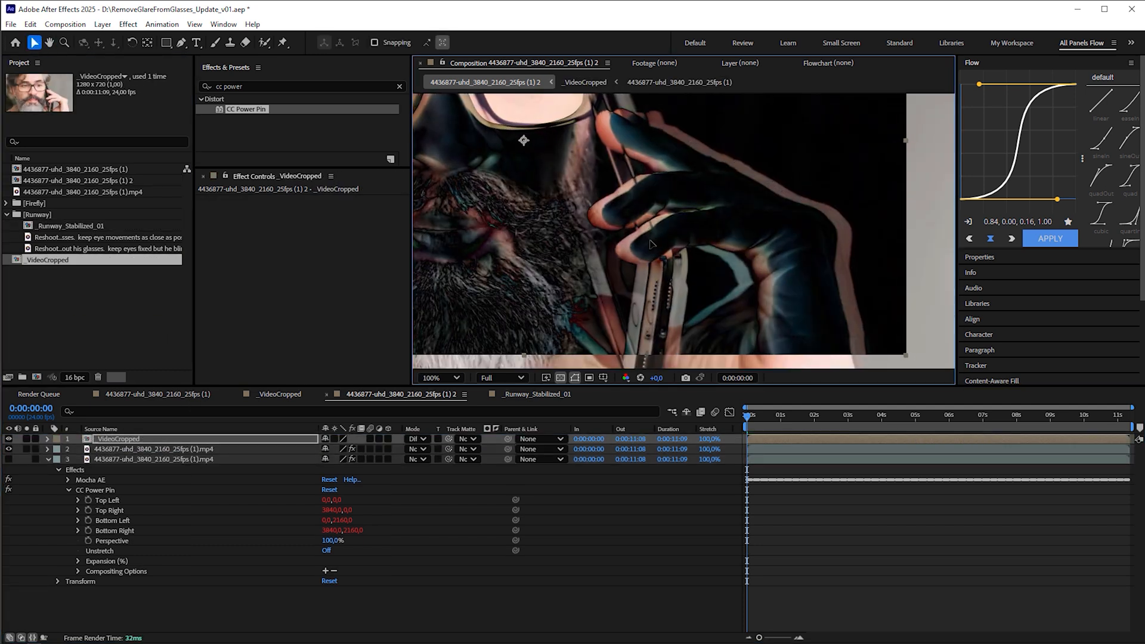
Step: Precompose Reshoot as _Runway_Stabilized_01 and swap it in for _VideoCropped in 4436877 (1) 2
left_click(438, 378)
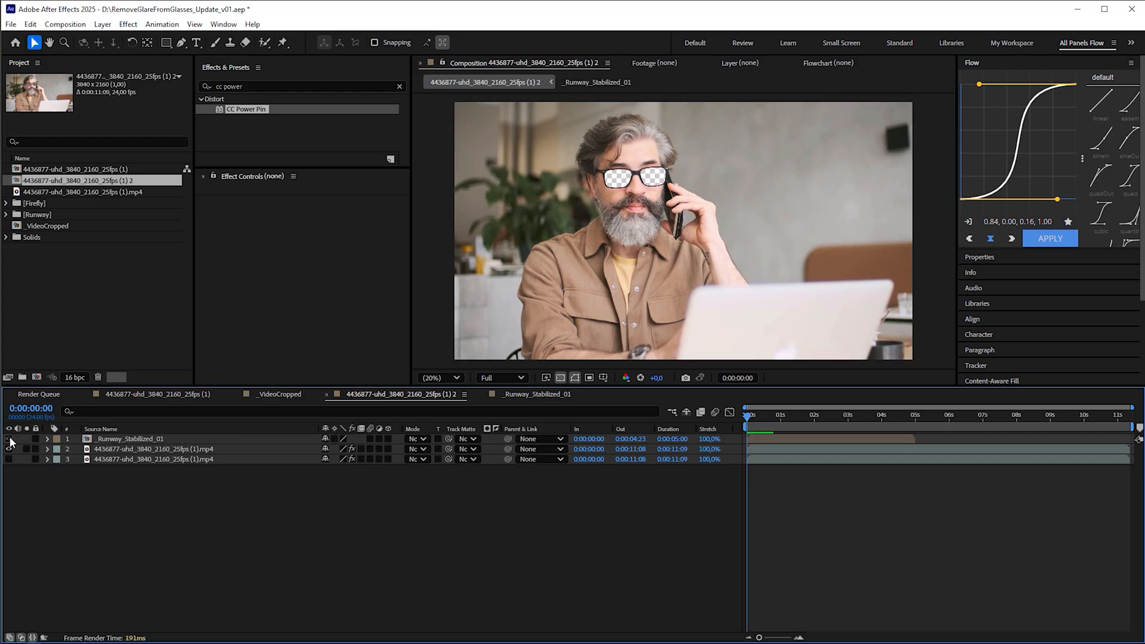
Step: Make _Runway_Stabilized_01 visible and move it beneath the cutout clip as layer 2
left_click(128, 438)
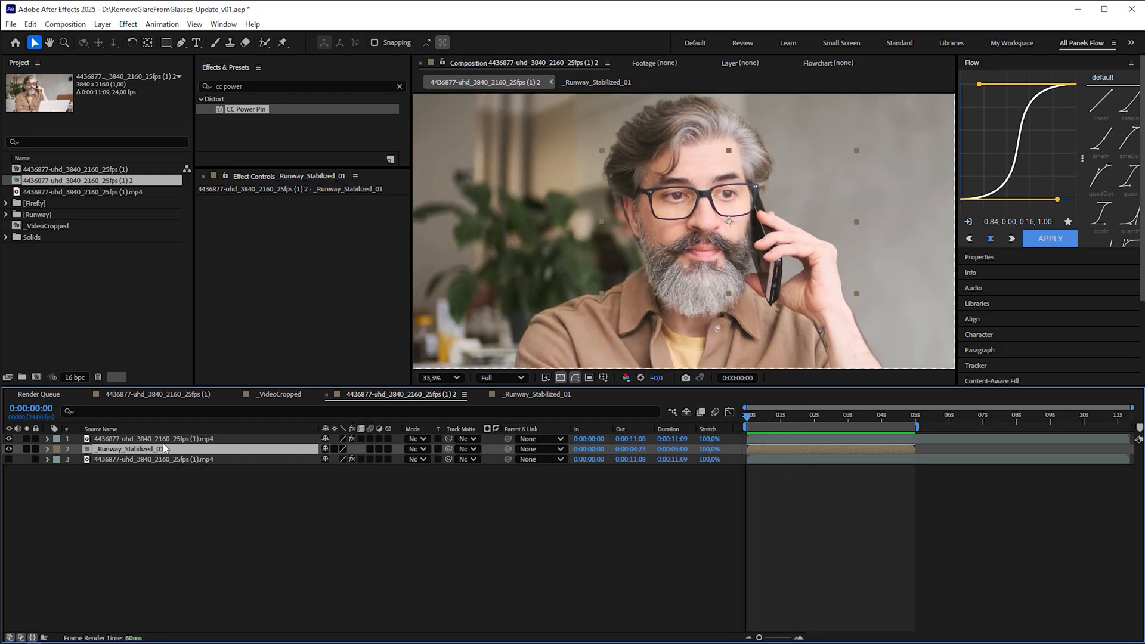
Step: Rename the original footage composition to _Original_Stabilized
left_click(154, 439)
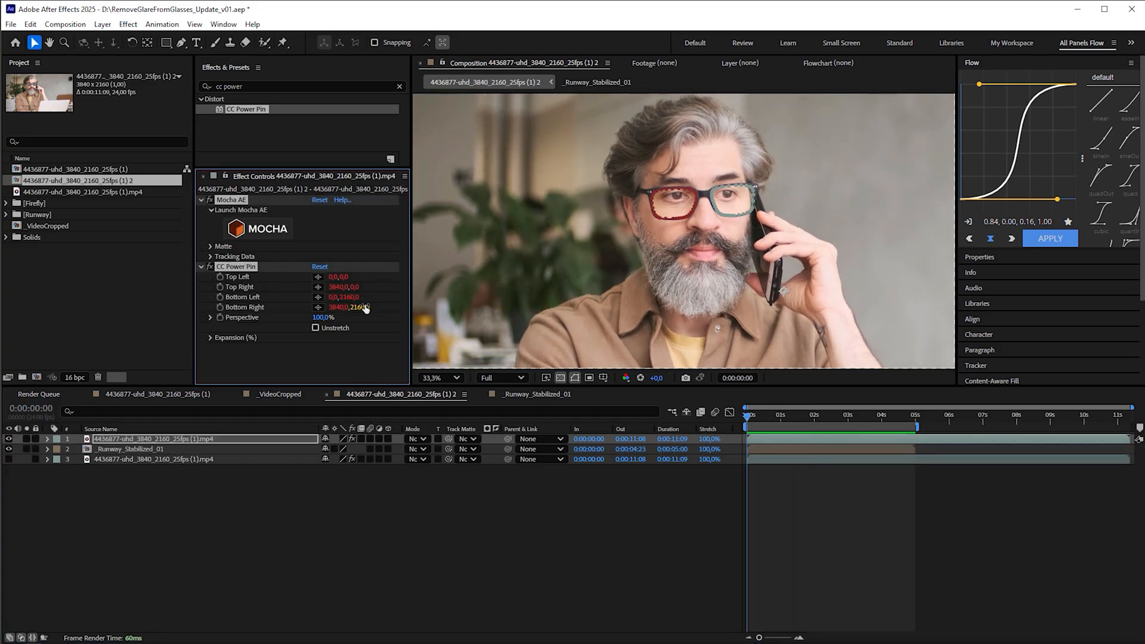
double_click(81, 180)
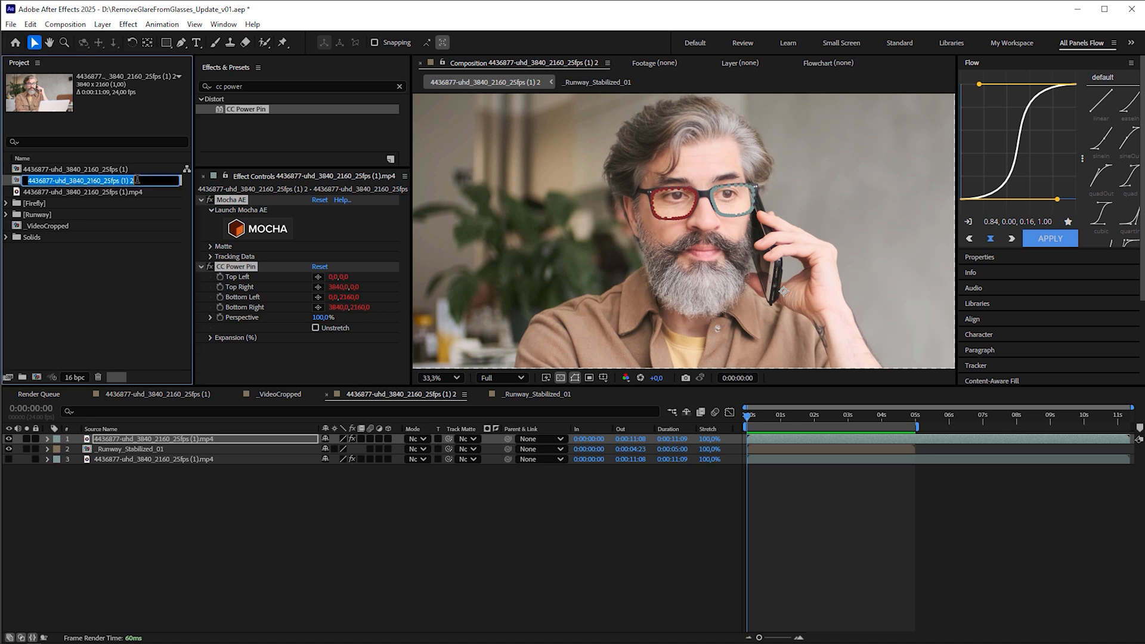
type("_Original_Stabilized")
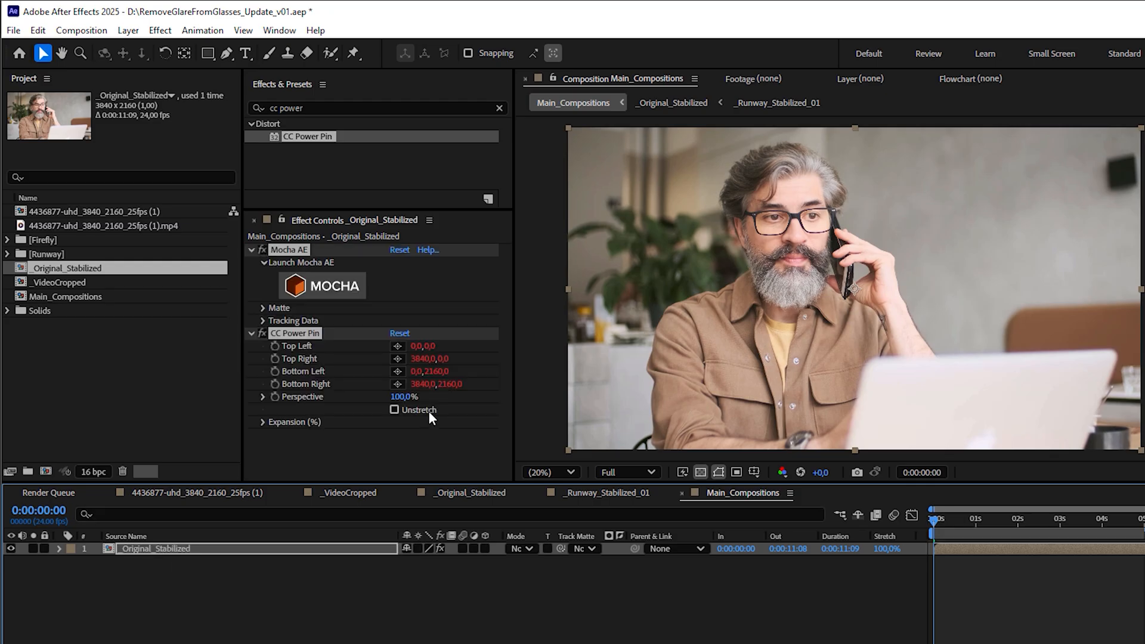
Step: Enable Unstretch in CC Power Pin, build Main_Compositions with the footage, and preview
left_click(395, 410)
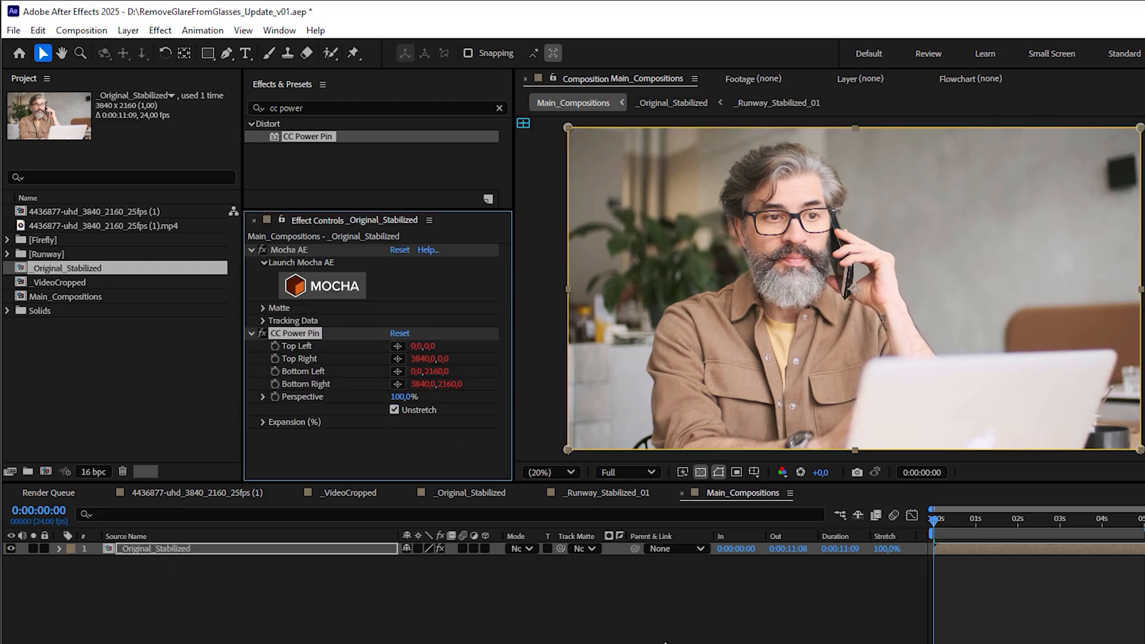
left_click(59, 548)
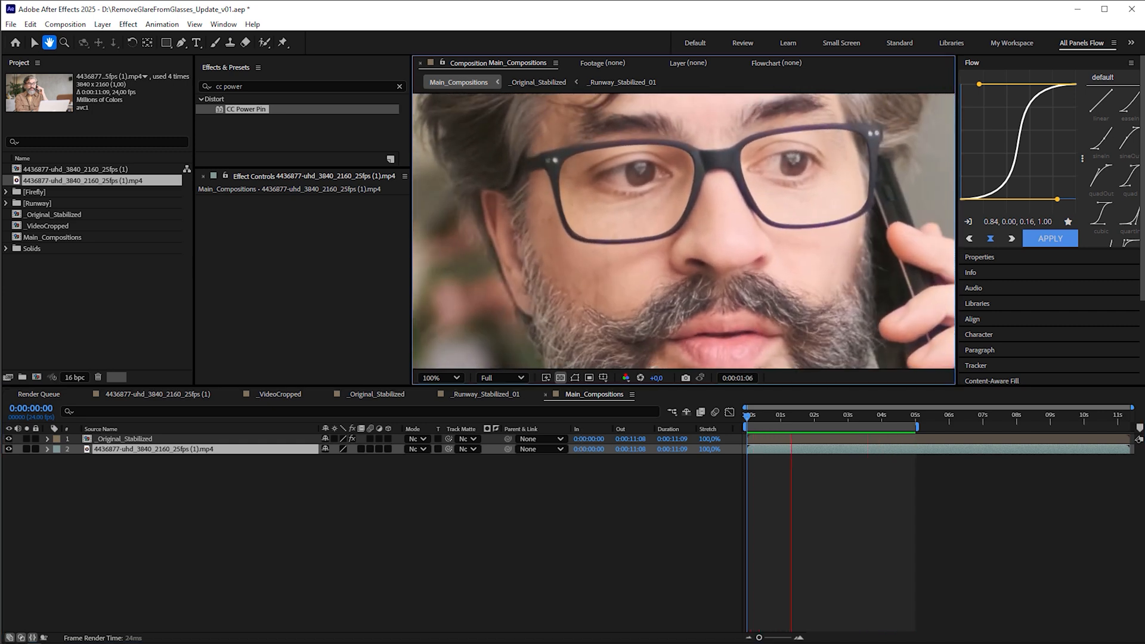
left_click(860, 415)
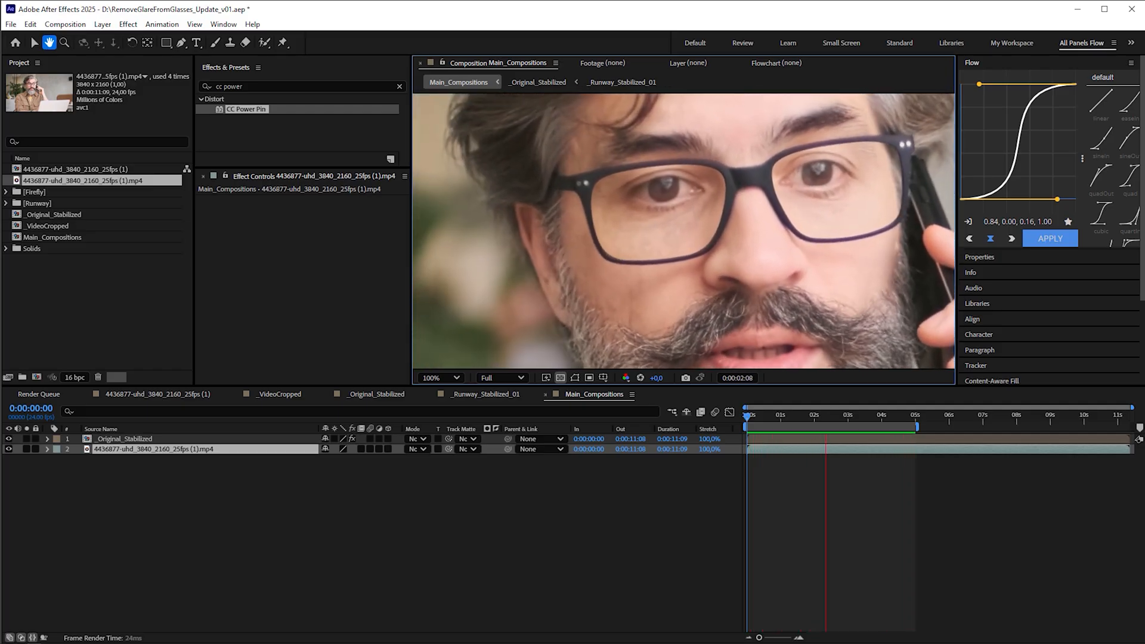
left_click(886, 415)
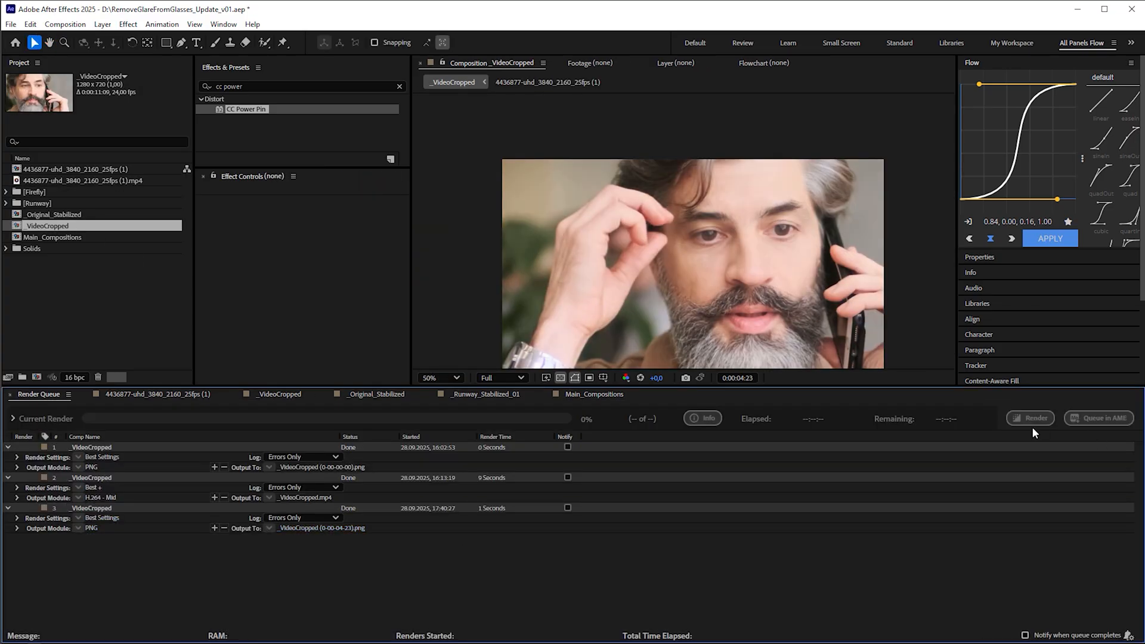
Step: Render the queued _VideoCropped composition with H.264 - Mid output
left_click(276, 394)
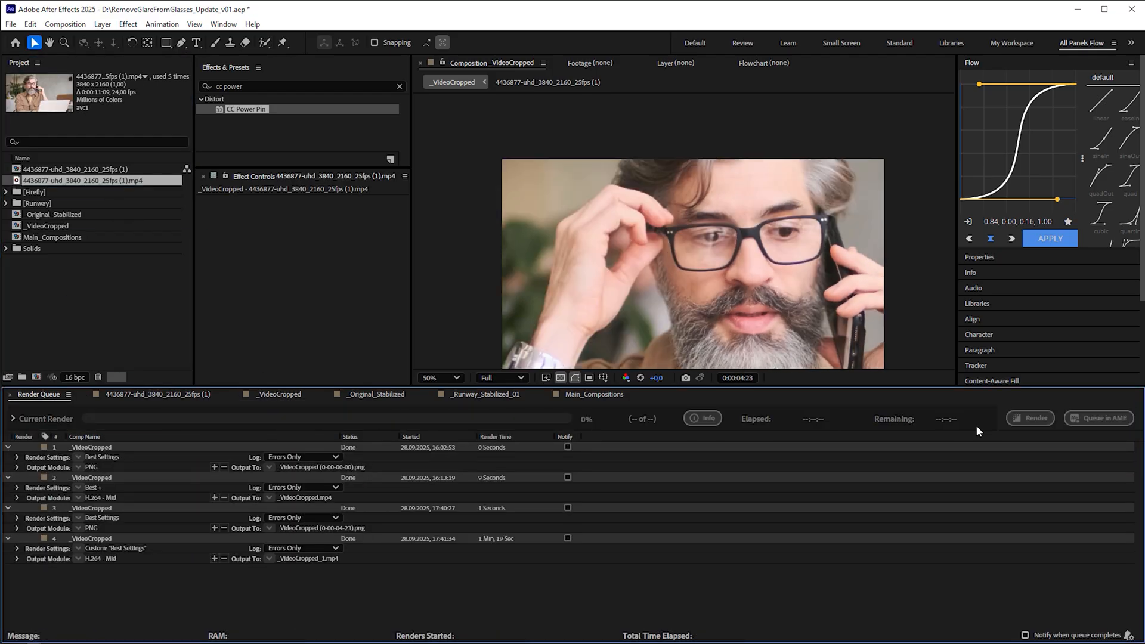
left_click(378, 11)
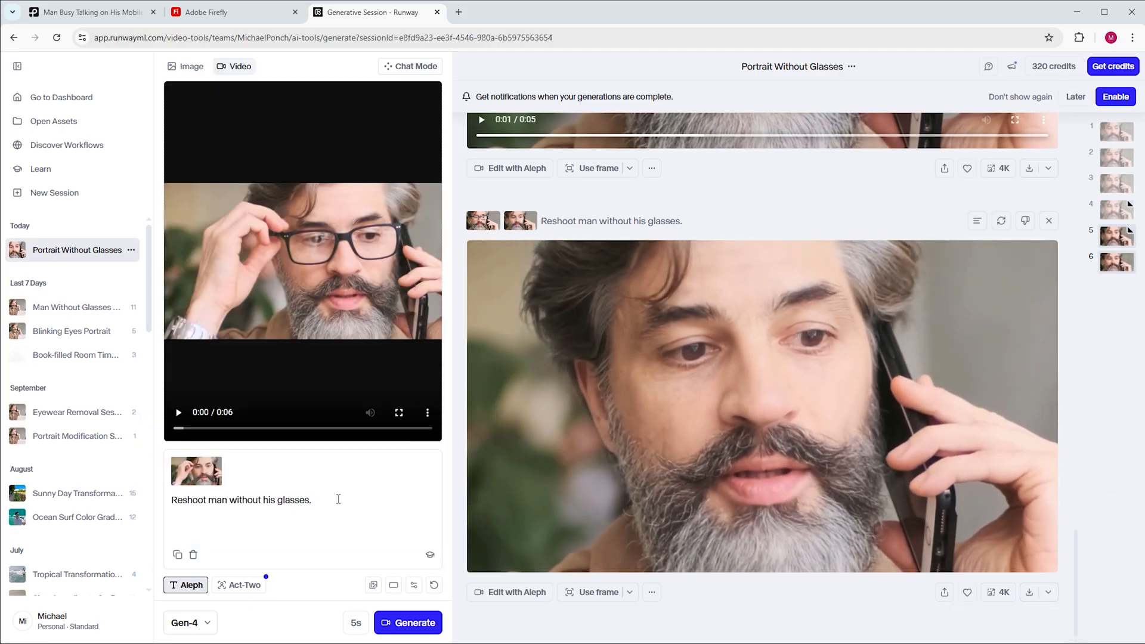
Step: Generate a Gen-4 reshoot with the prompt 'Reshoot man without his glasses.'
left_click(407, 622)
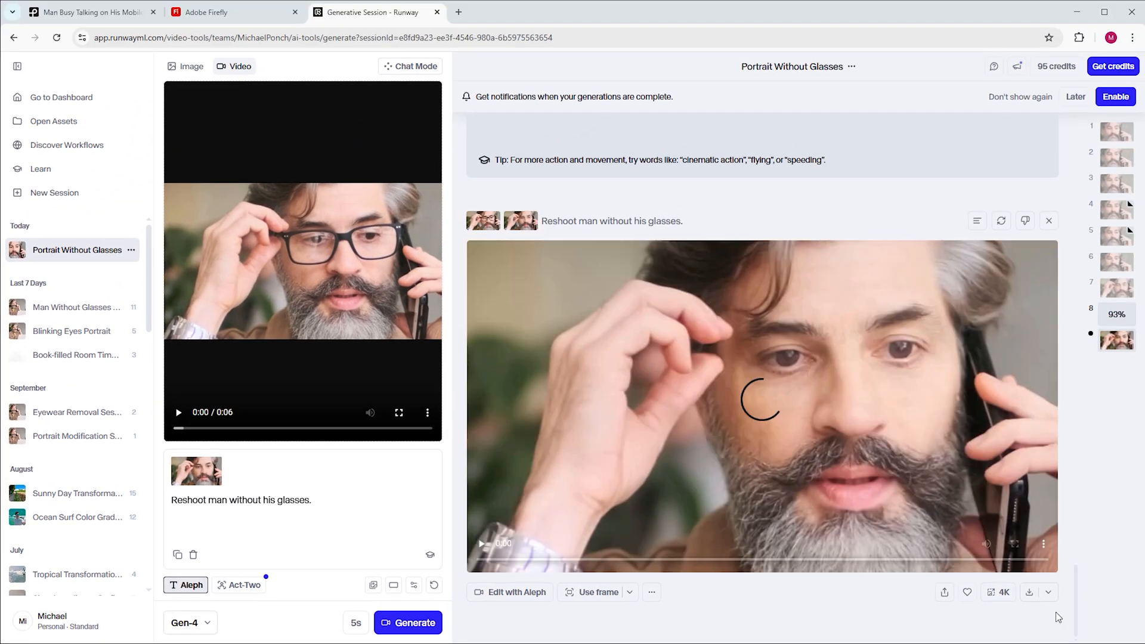
left_click(481, 544)
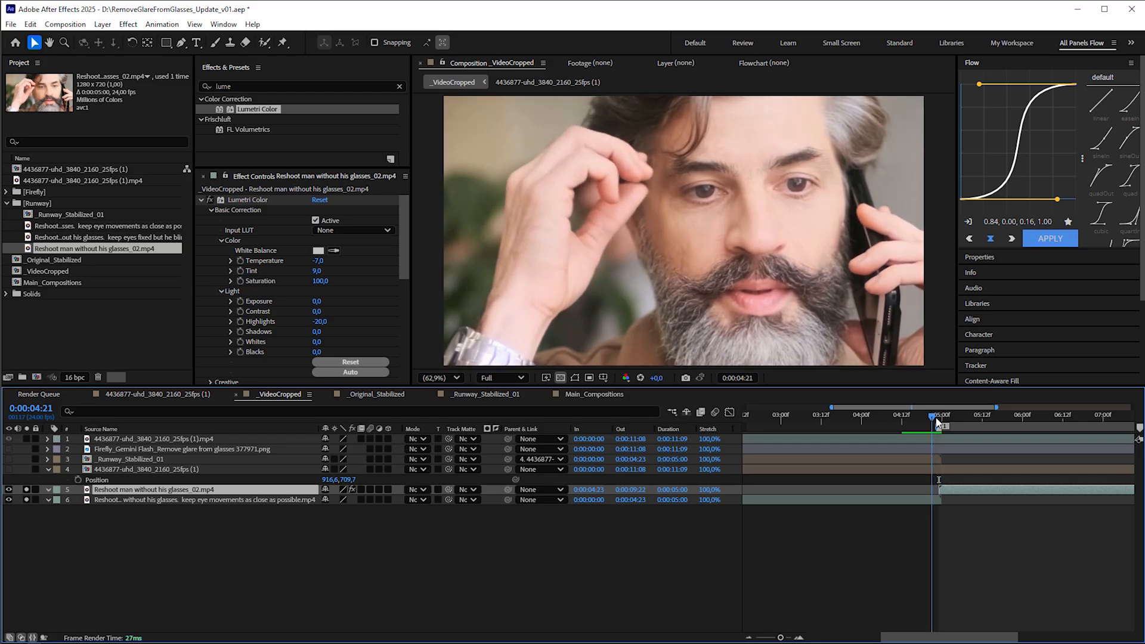
Step: Precompose the two Runway reshoot layers inside _VideoCropped
left_click(102, 24)
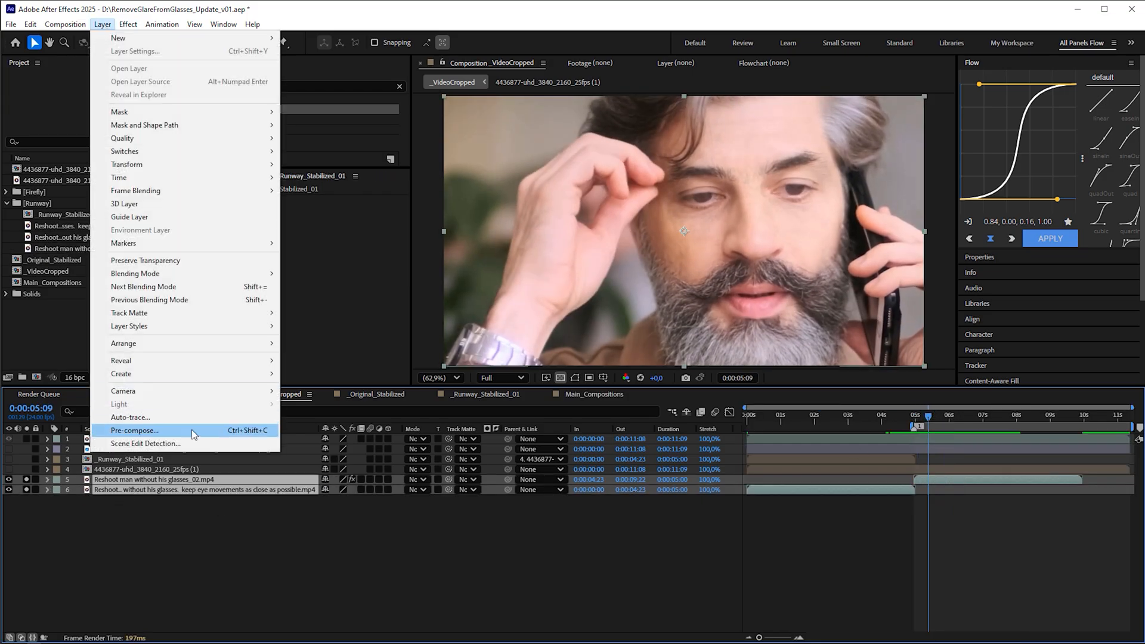
left_click(135, 430)
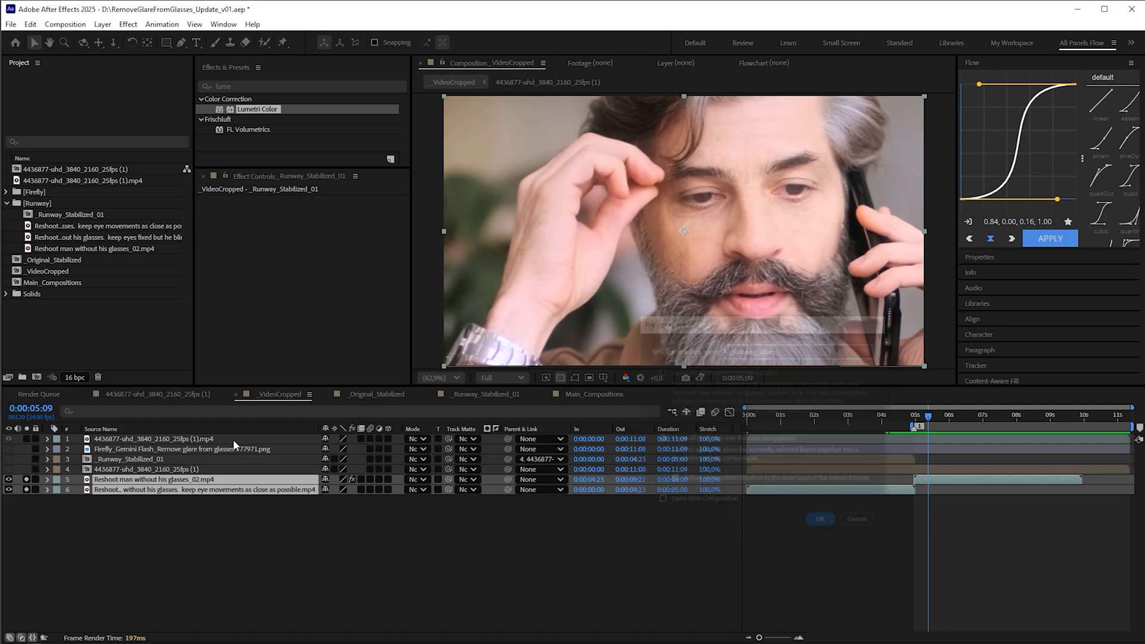
Step: Precompose the reshoots as _Runway_10sec, apply Mocha AE, then return to Runway
left_click(818, 518)
type("_Runway_Stabi")
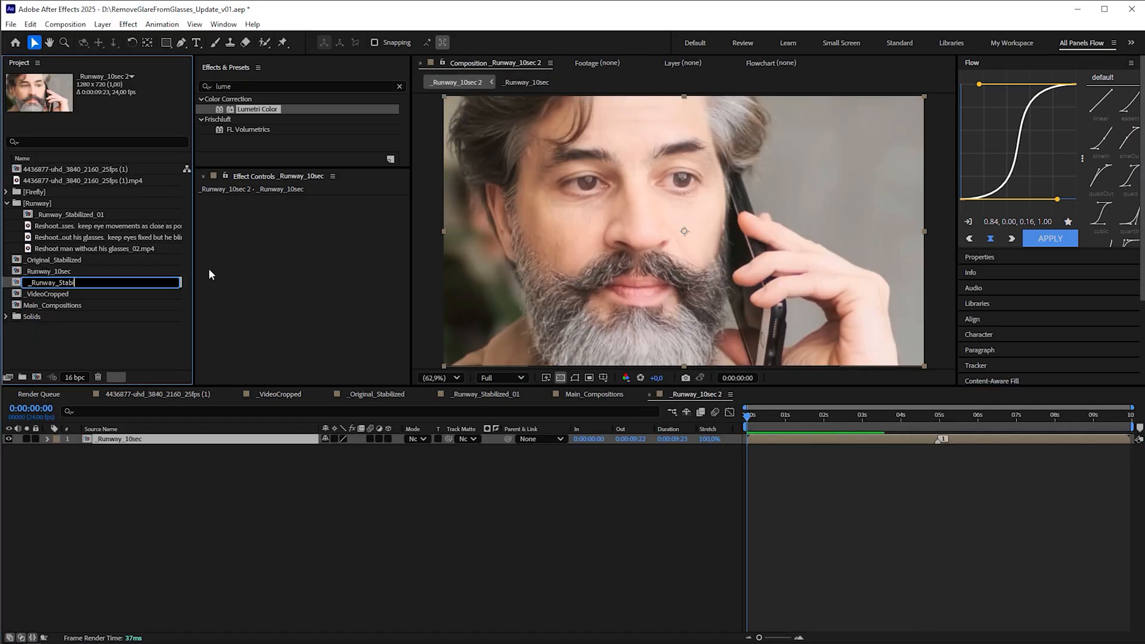
type("moch")
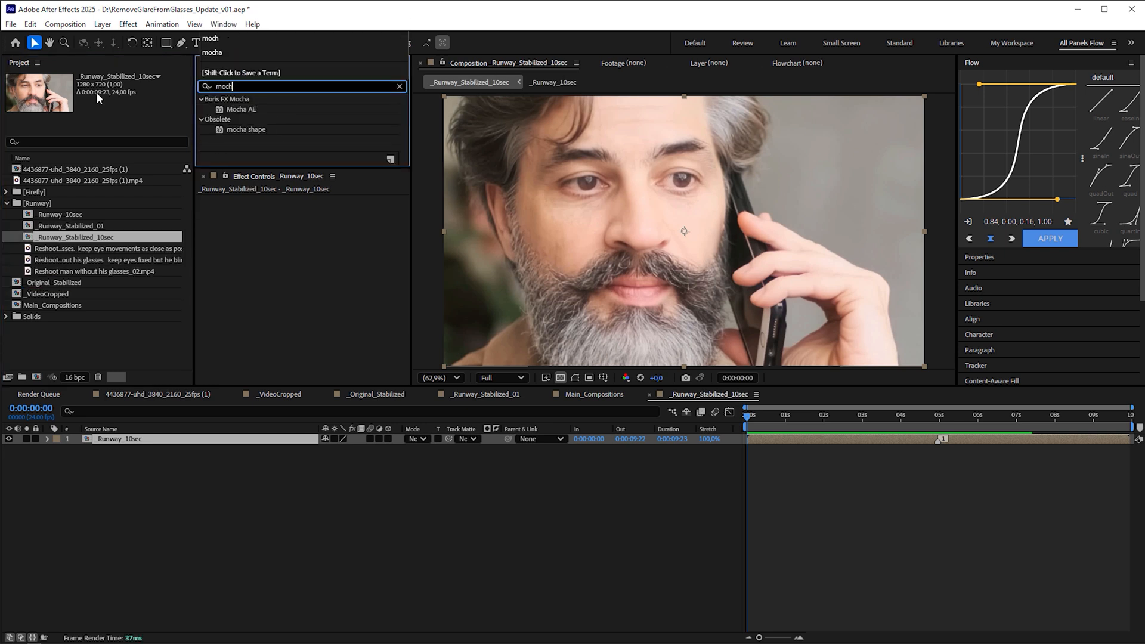
double_click(241, 109)
type("power pin")
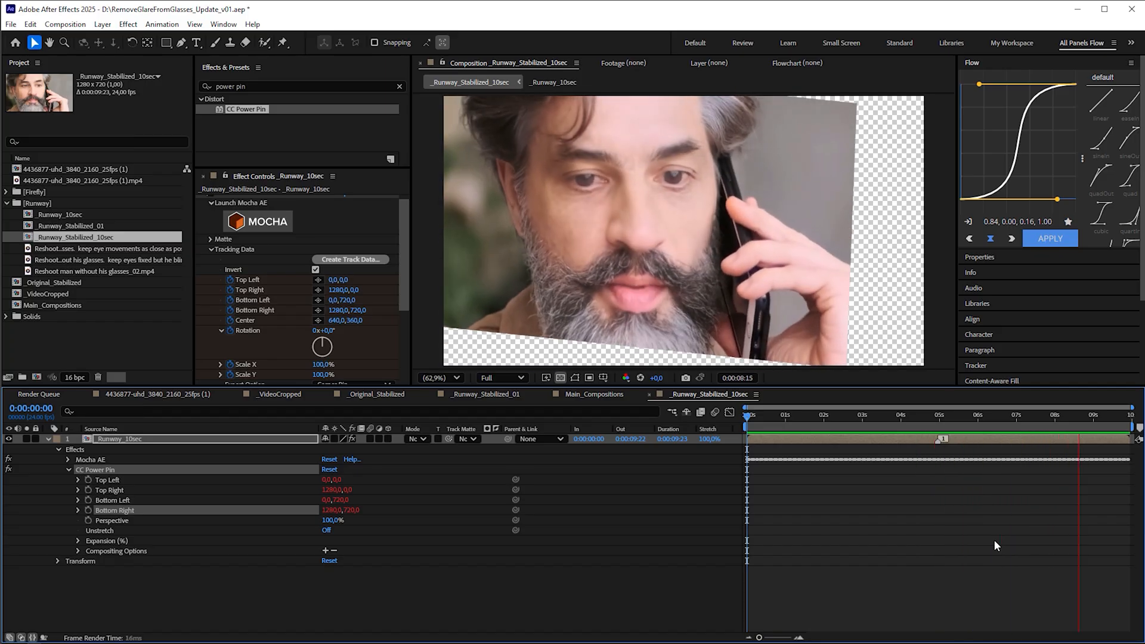
left_click(372, 13)
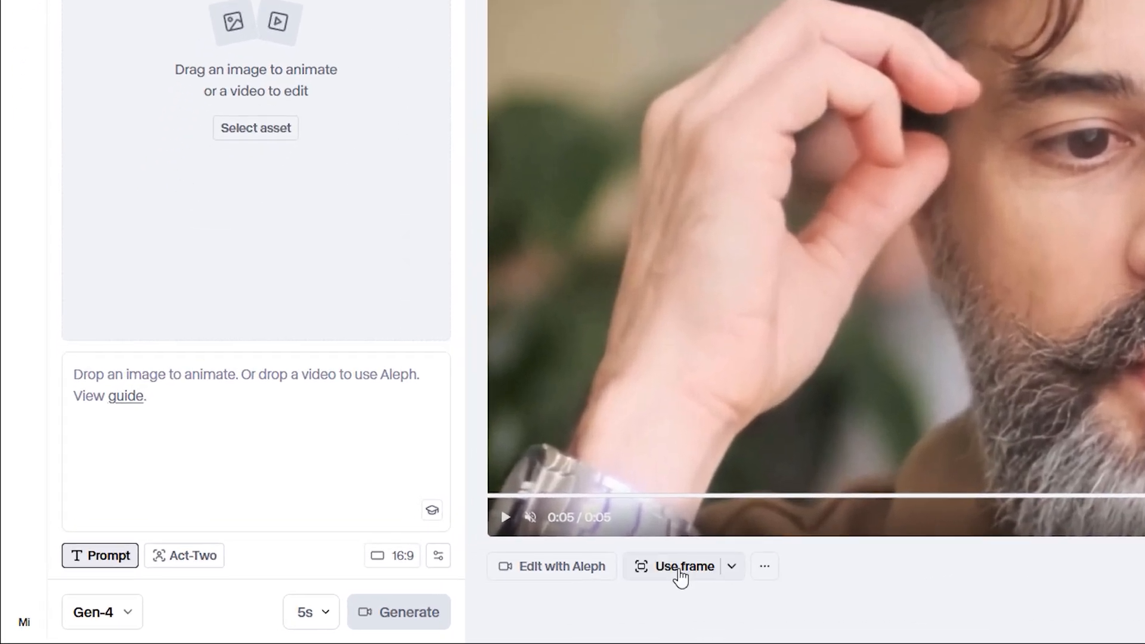
Step: Use the clip's final frame as the reference for the glasses-free reshoot
left_click(732, 566)
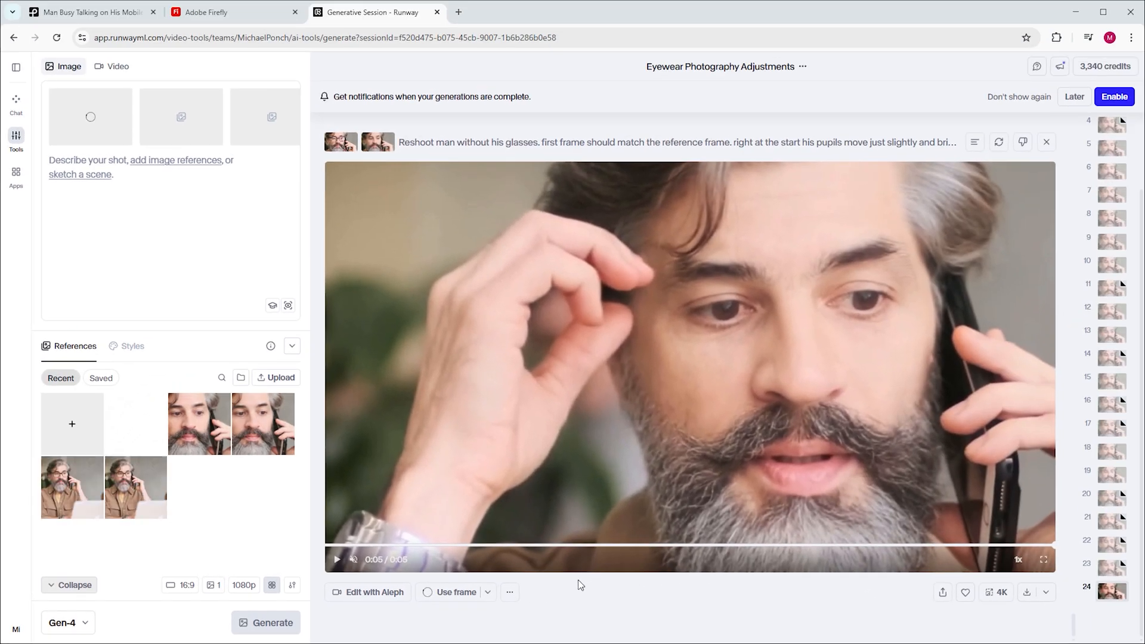
mouse_move(475, 582)
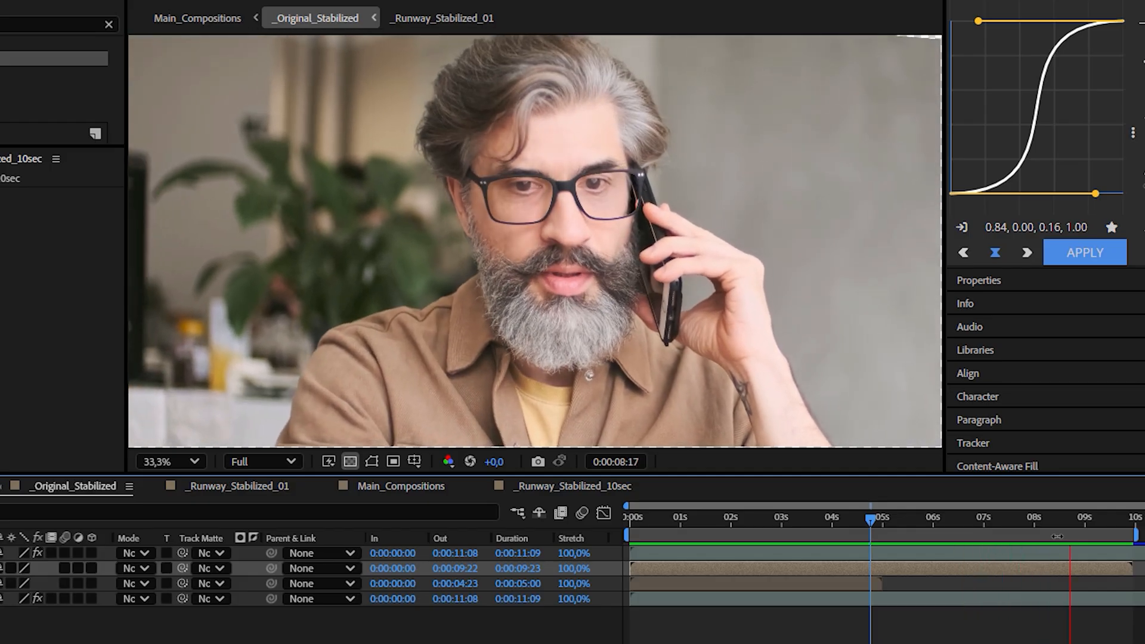
left_click(198, 17)
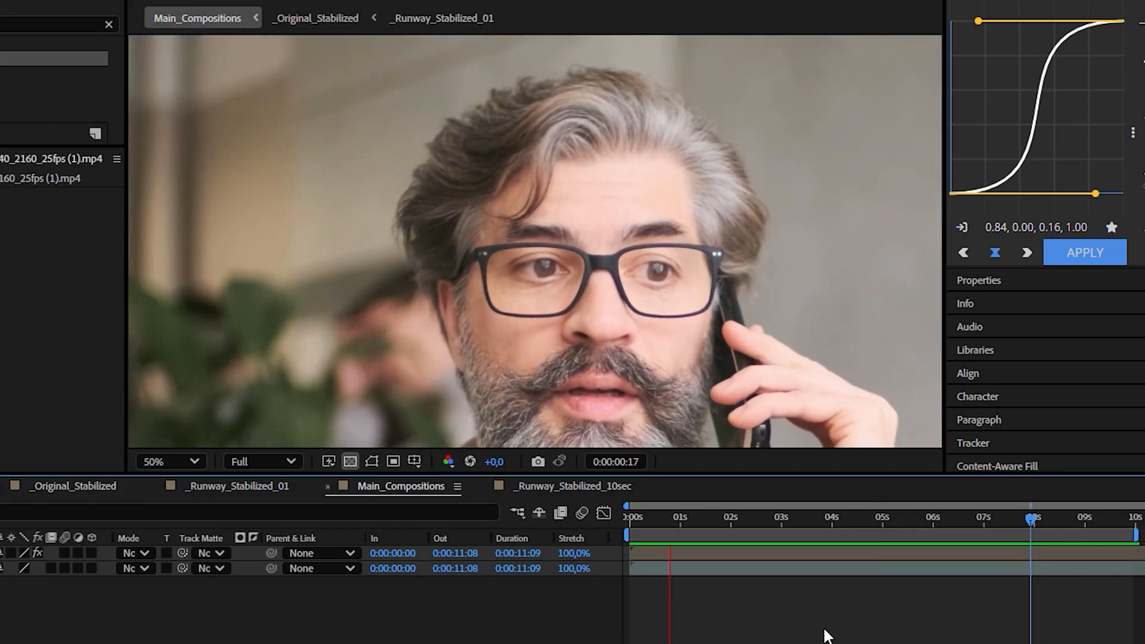
left_click_drag(1031, 516, 990, 518)
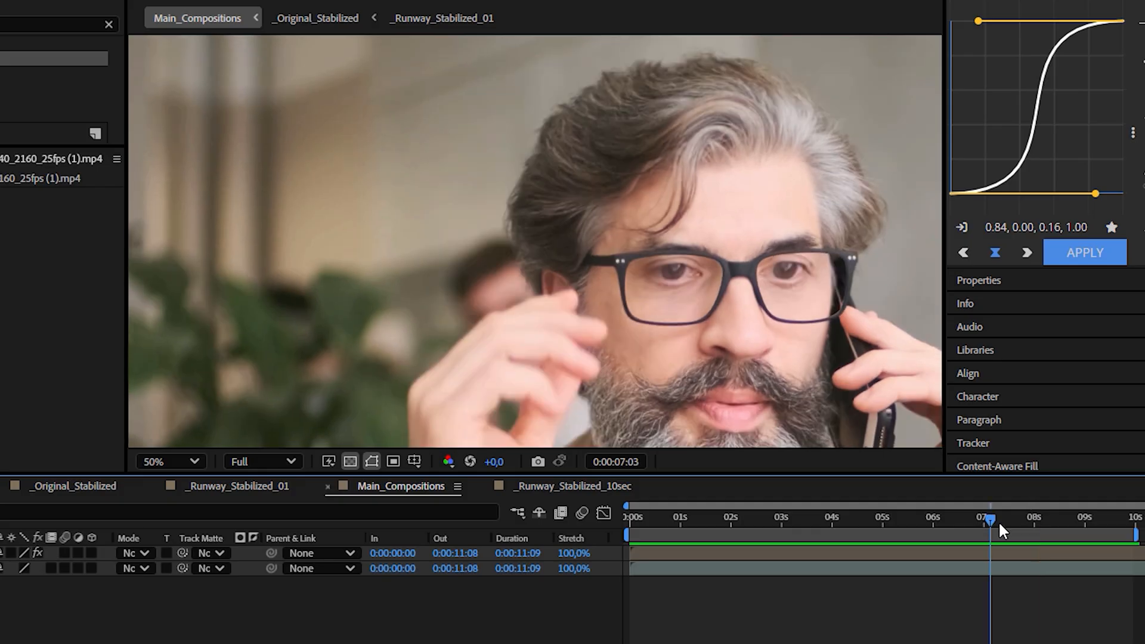
left_click_drag(988, 519, 1071, 518)
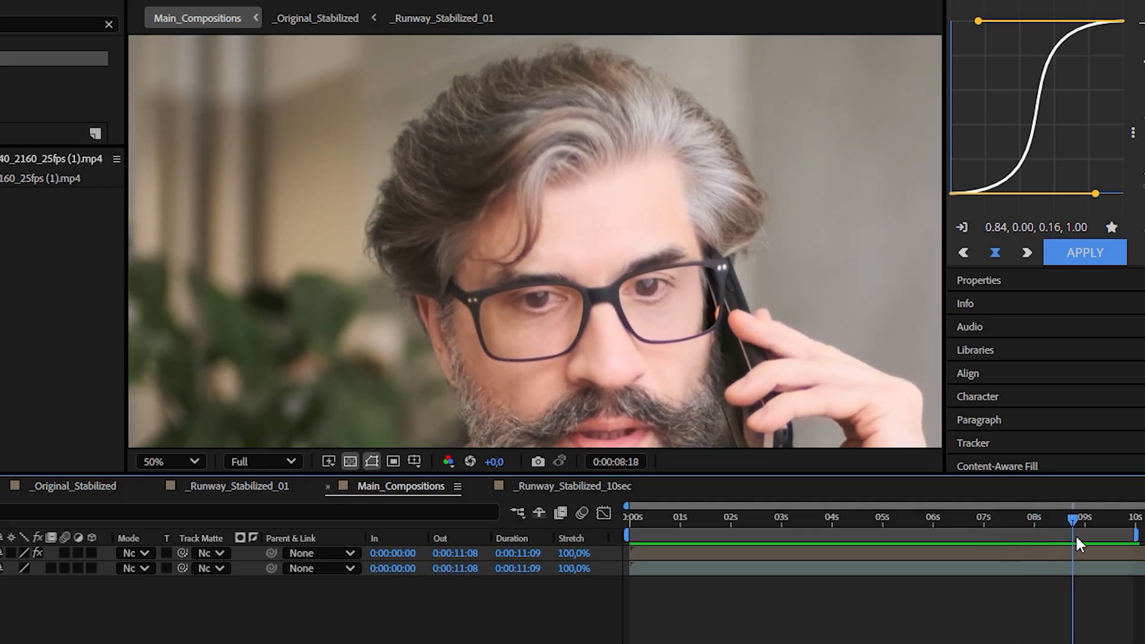
left_click_drag(1073, 518, 1038, 518)
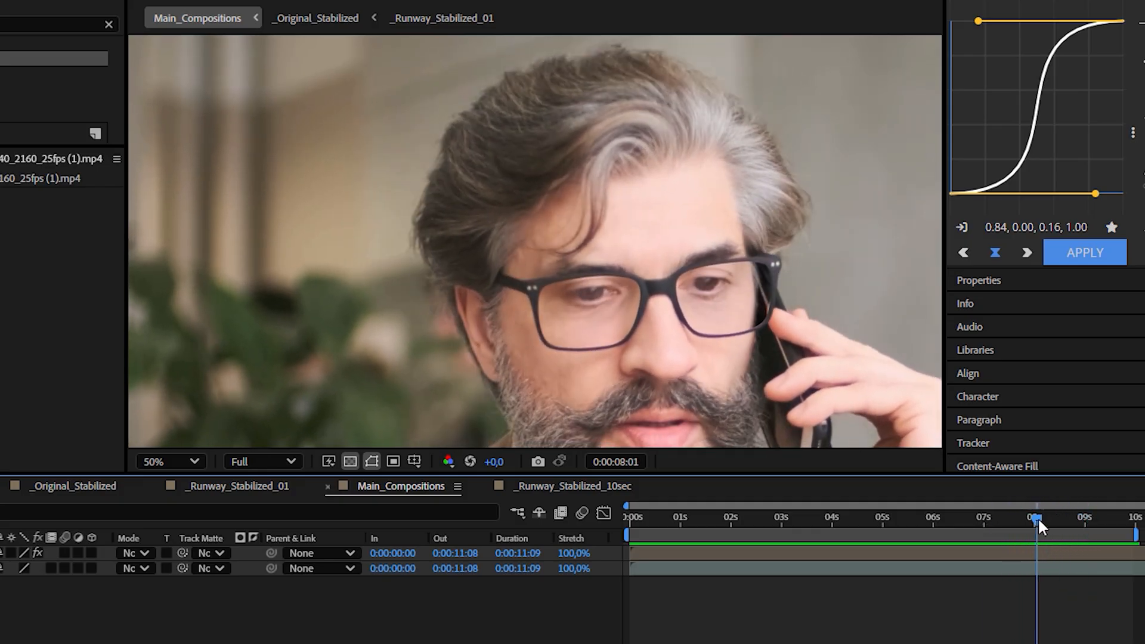
left_click_drag(1037, 521, 970, 520)
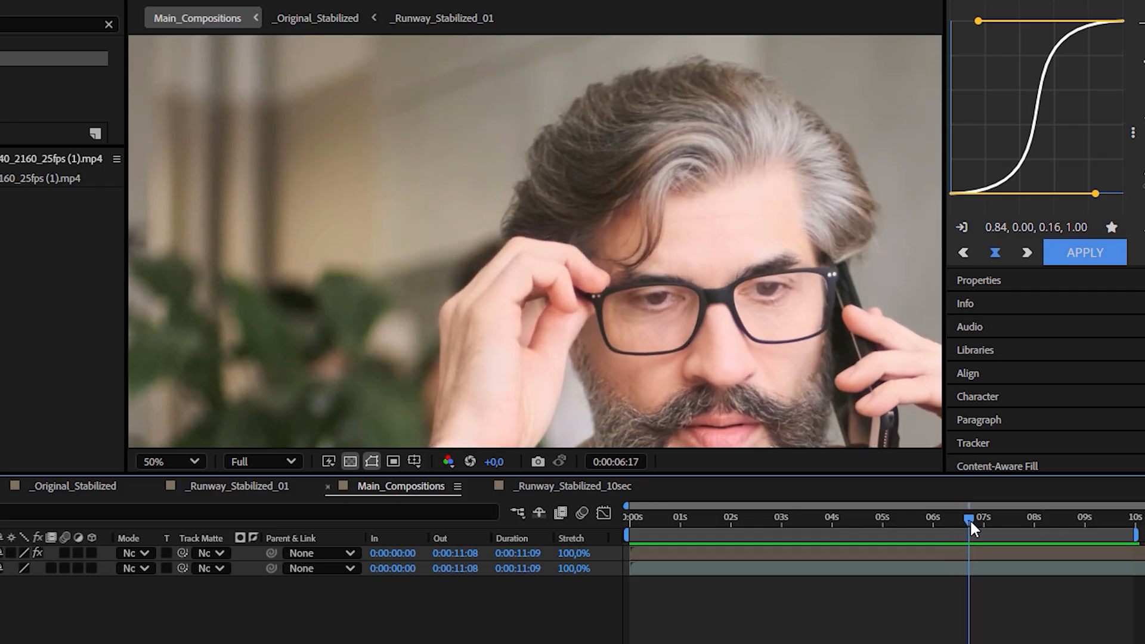
left_click(972, 518)
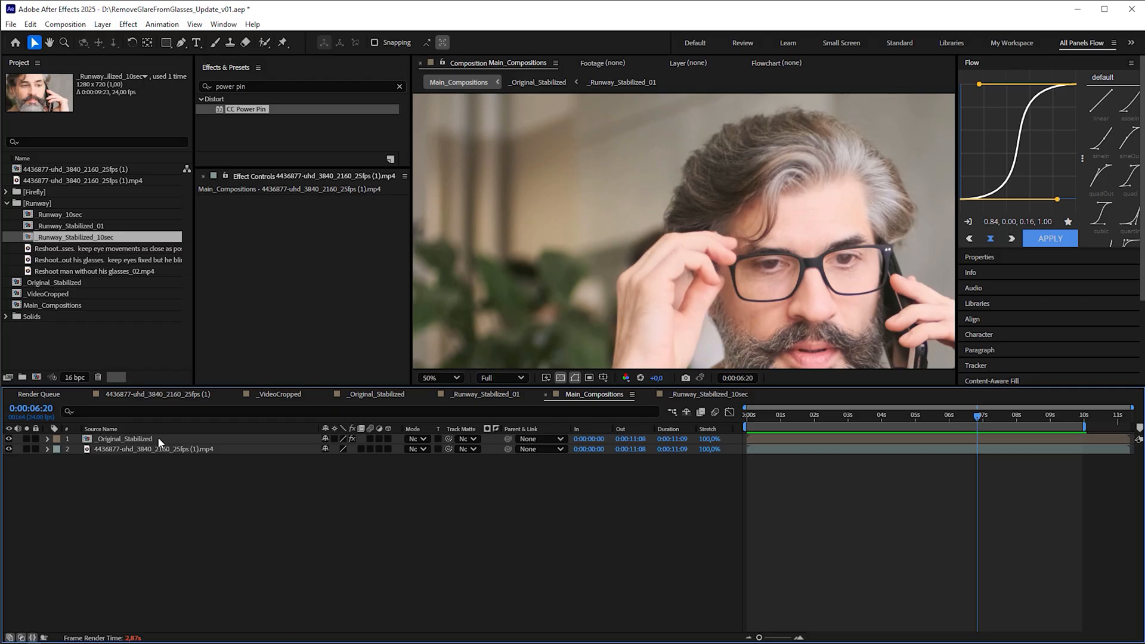
Step: Open _Original_Stabilized for the Runway clip, then return to Main_Compositions
left_click(102, 24)
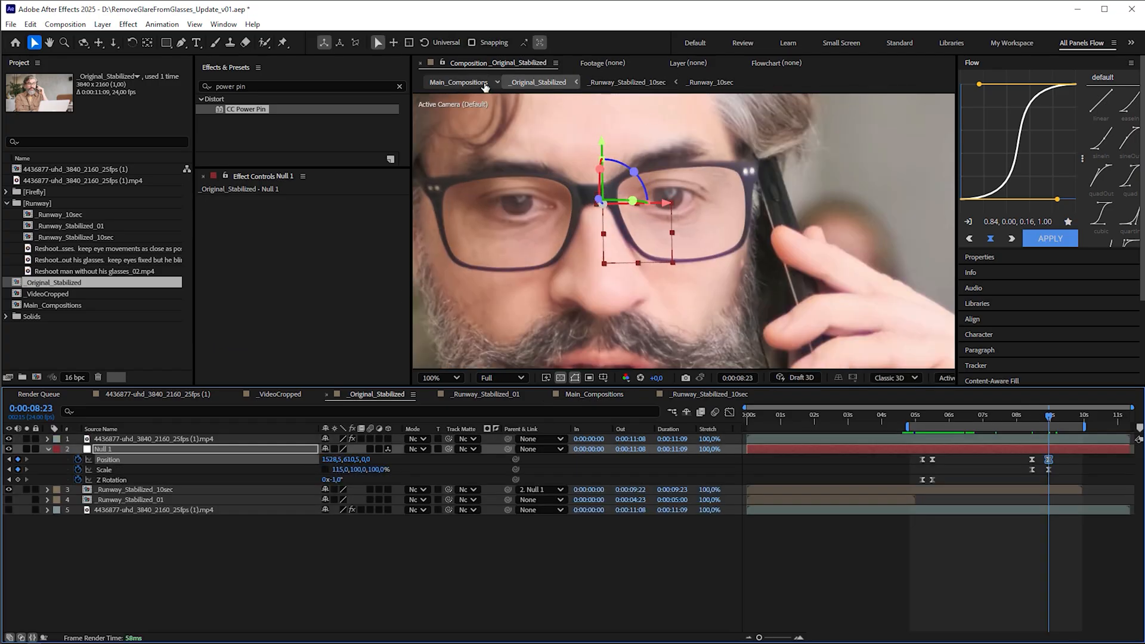
left_click(457, 81)
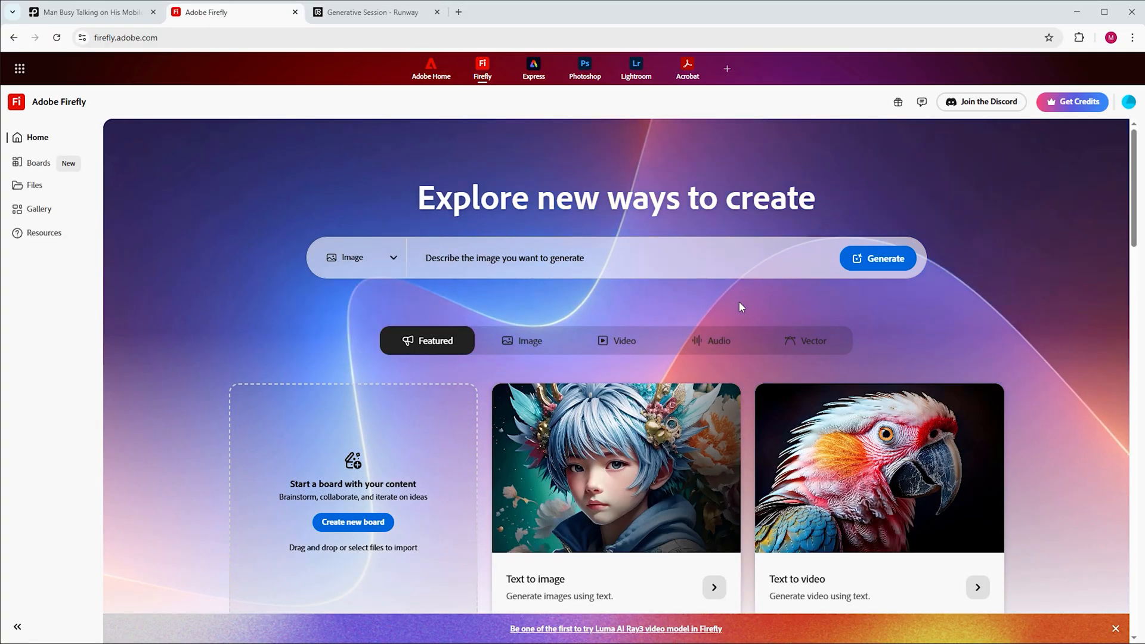
Step: Start a static-camera Firefly video from the man's frame, prompting a fixed head staring forward
left_click(615, 341)
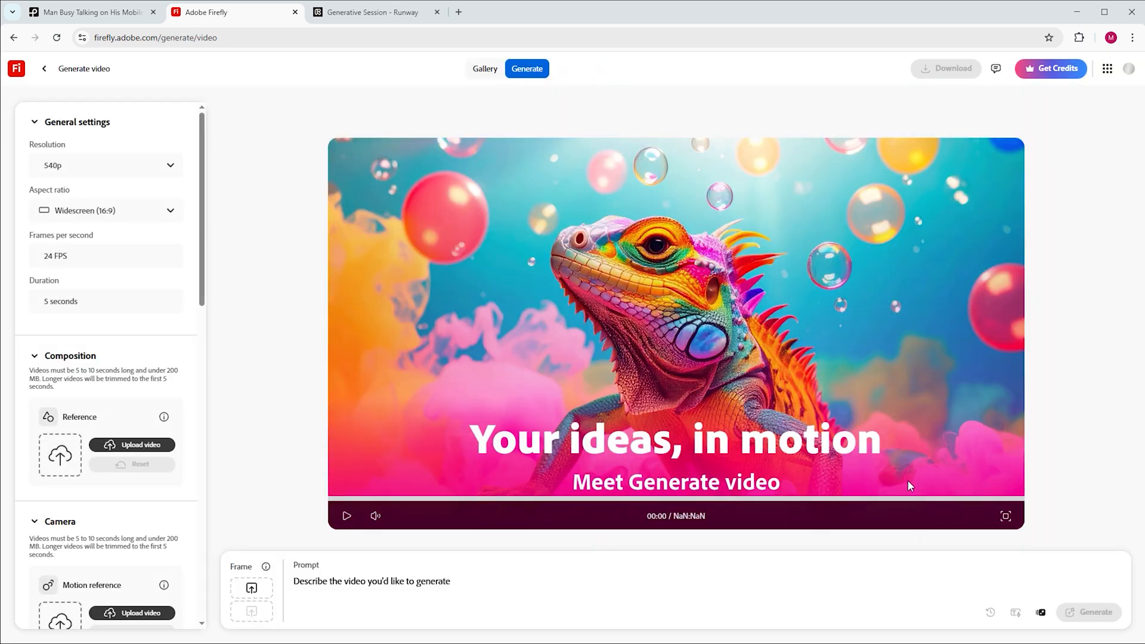
left_click(106, 158)
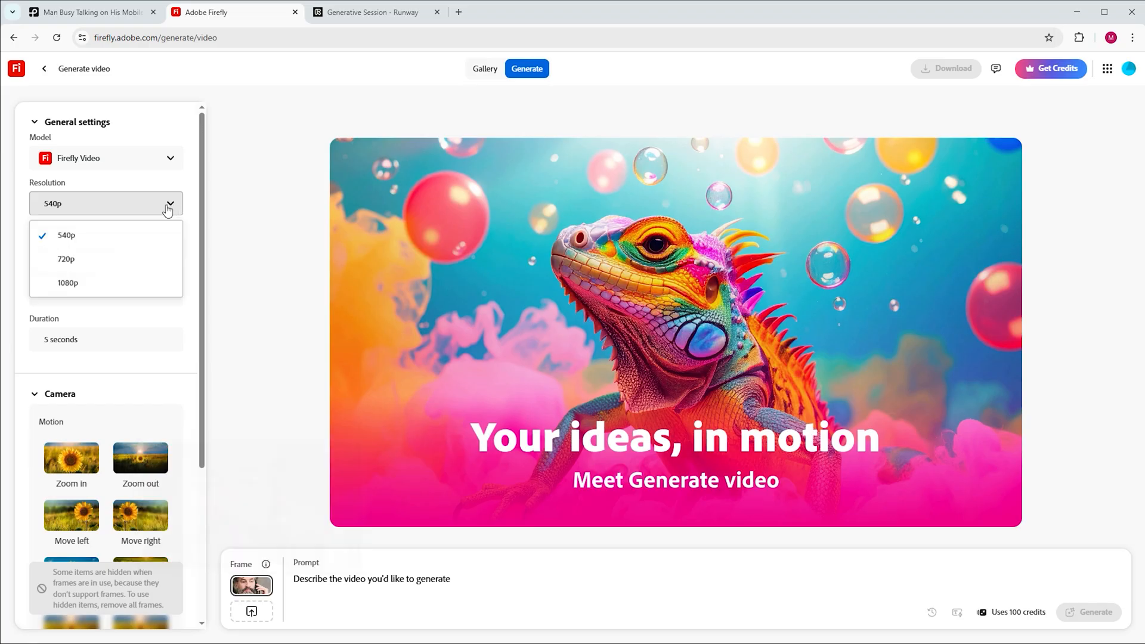
left_click(66, 258)
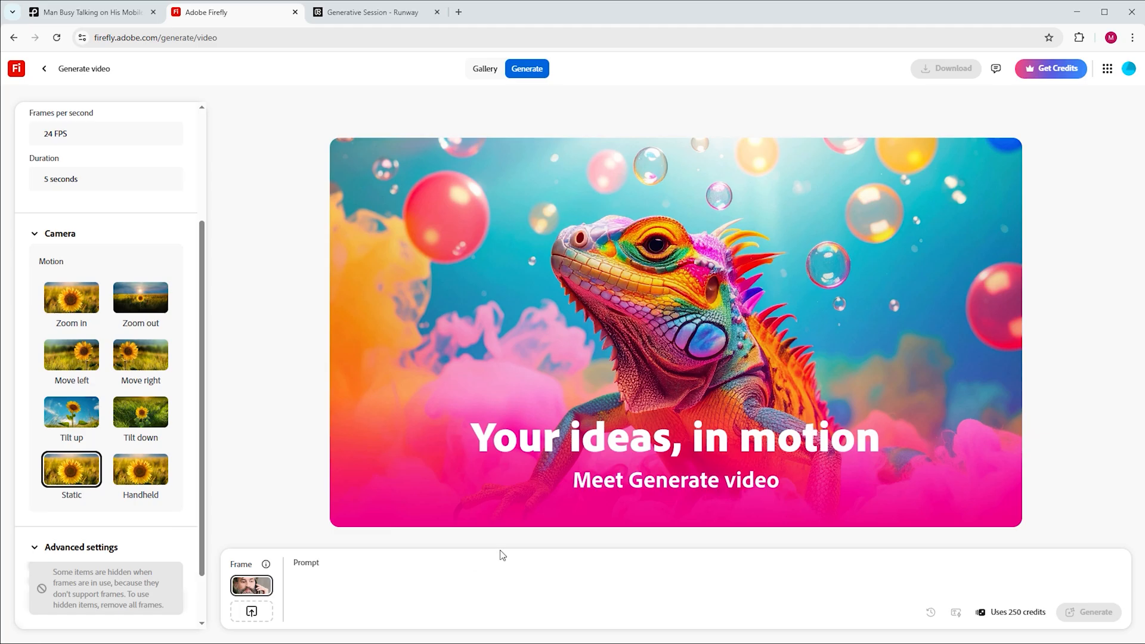
type("static person. his")
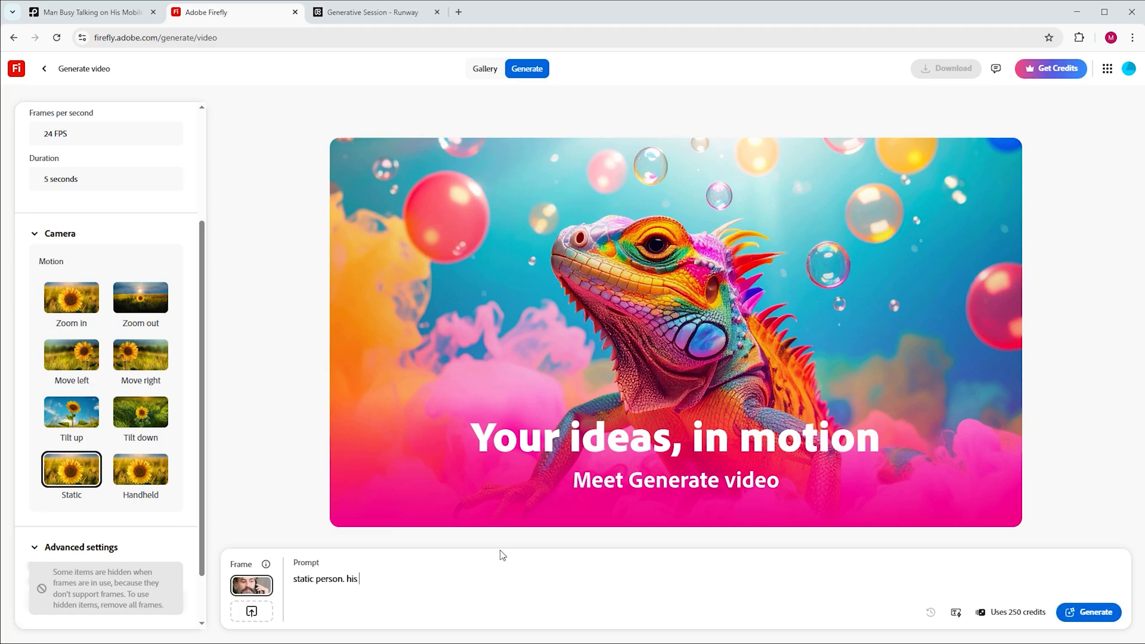
type("head is fixe")
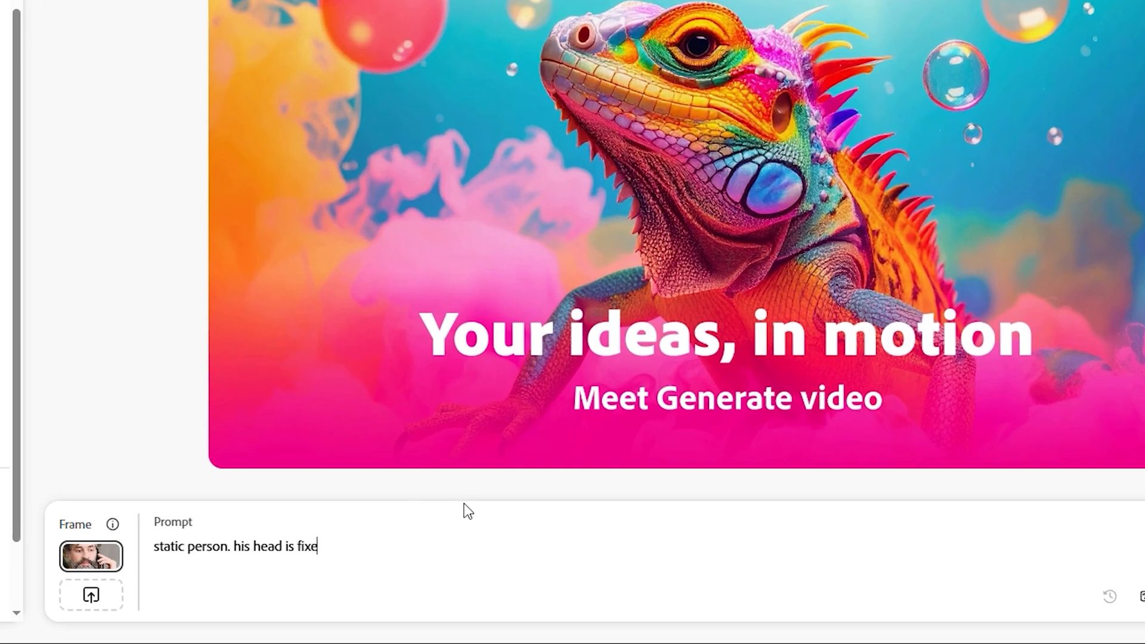
type("d. he stares forward. but once in a while his pupils wander briefly to the right")
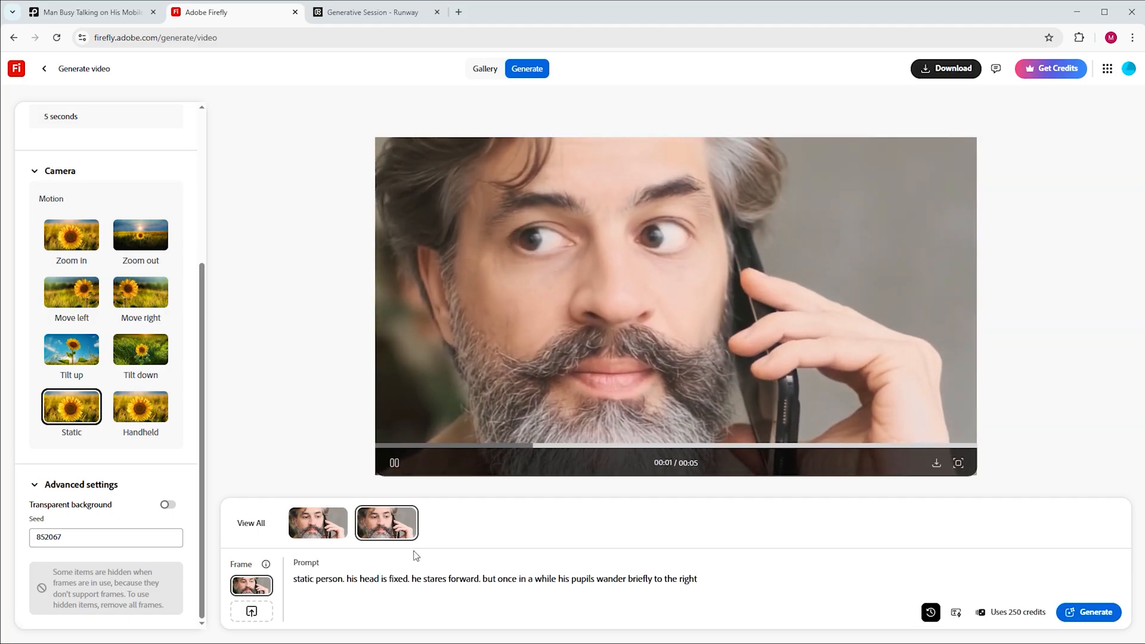
Step: Review the latest Firefly take and switch the video model to Veo 3
left_click(1089, 612)
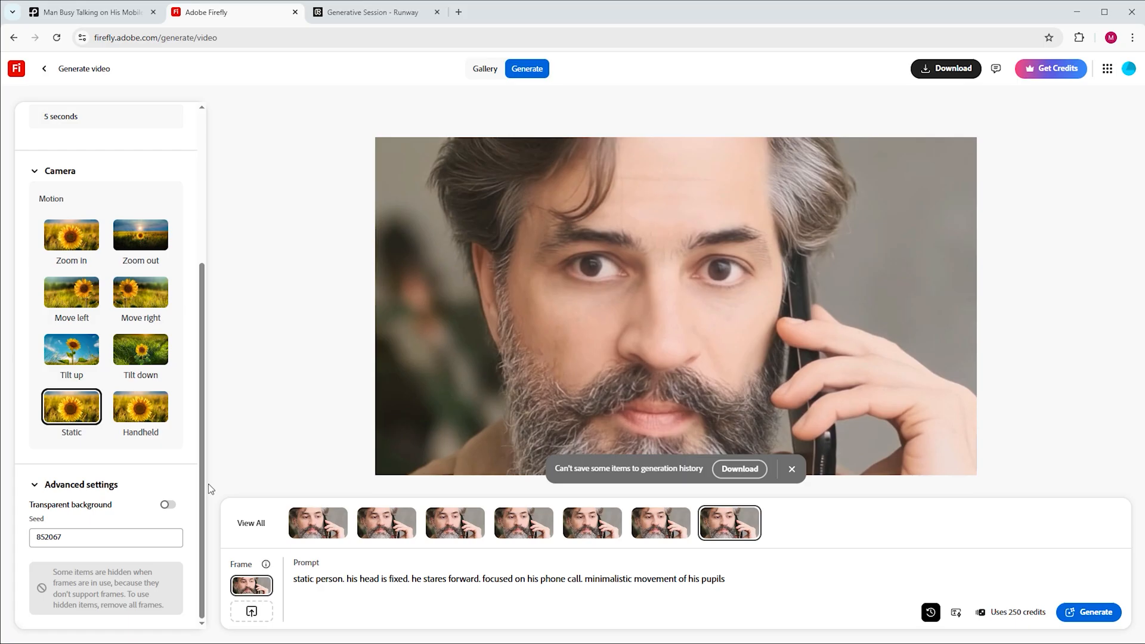
left_click(106, 158)
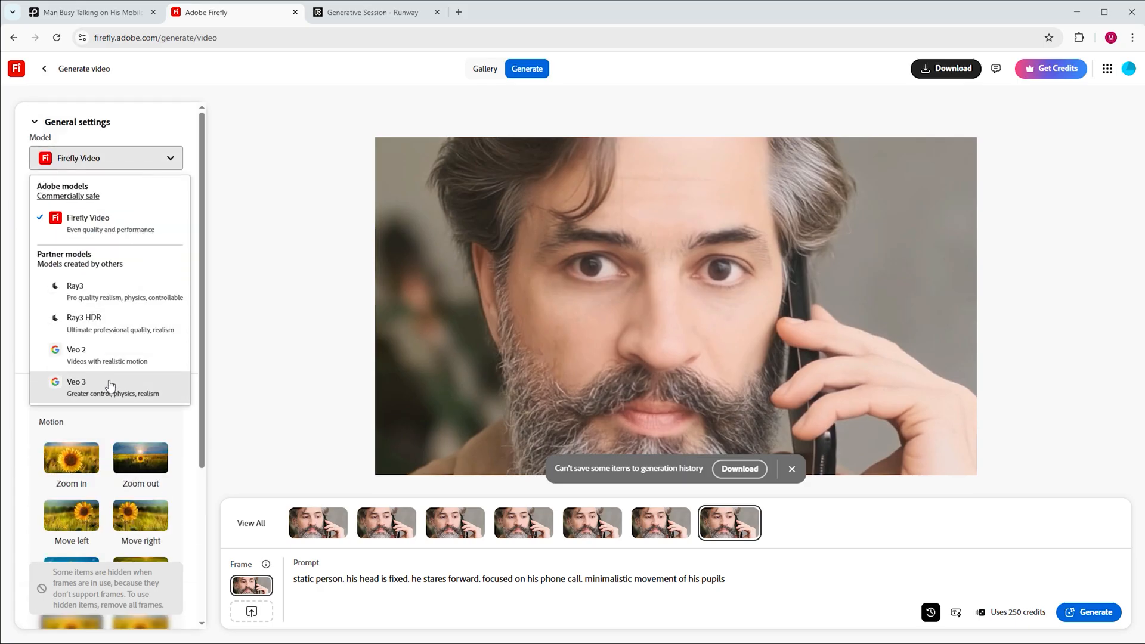
left_click(75, 382)
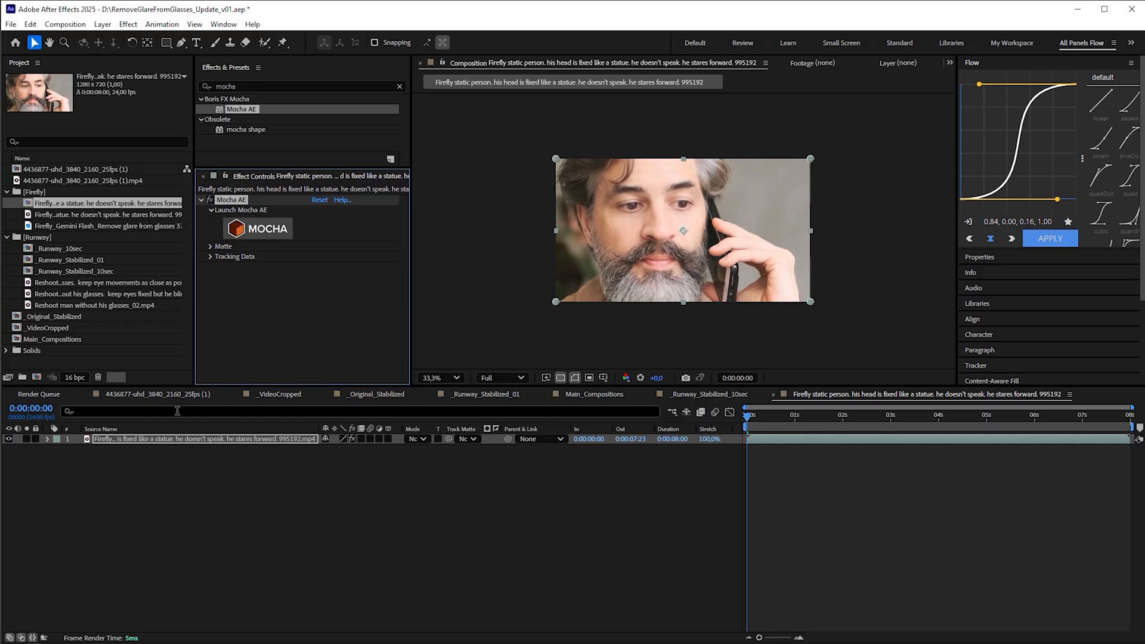
Step: Check the corner-pinned Firefly clip at its start and at a later frame
left_click(256, 229)
type("power pi")
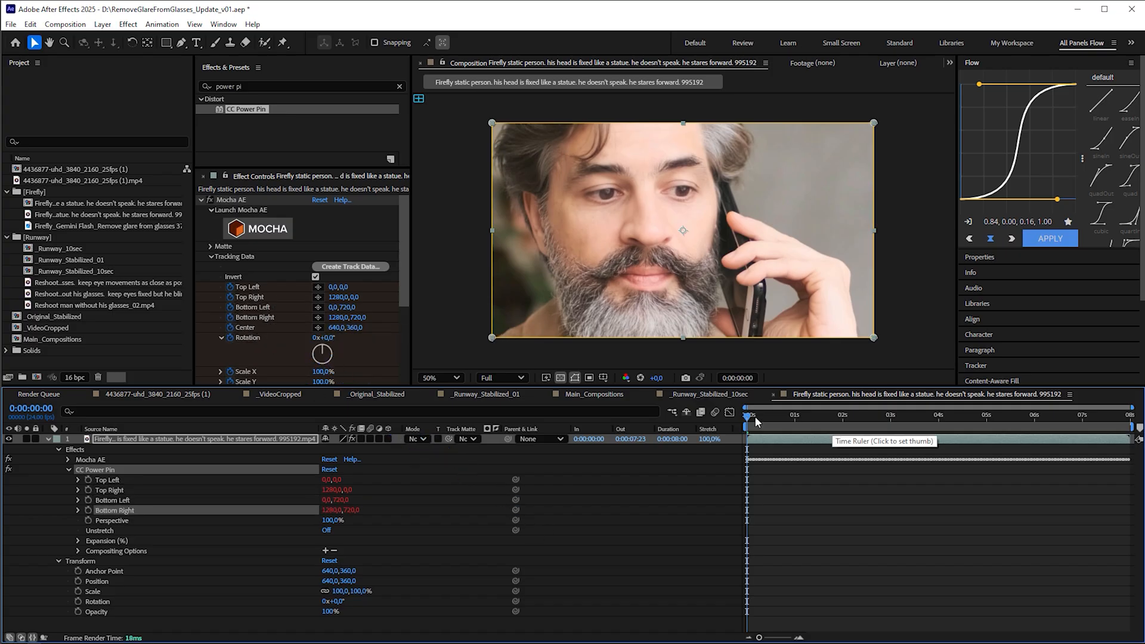
left_click(838, 415)
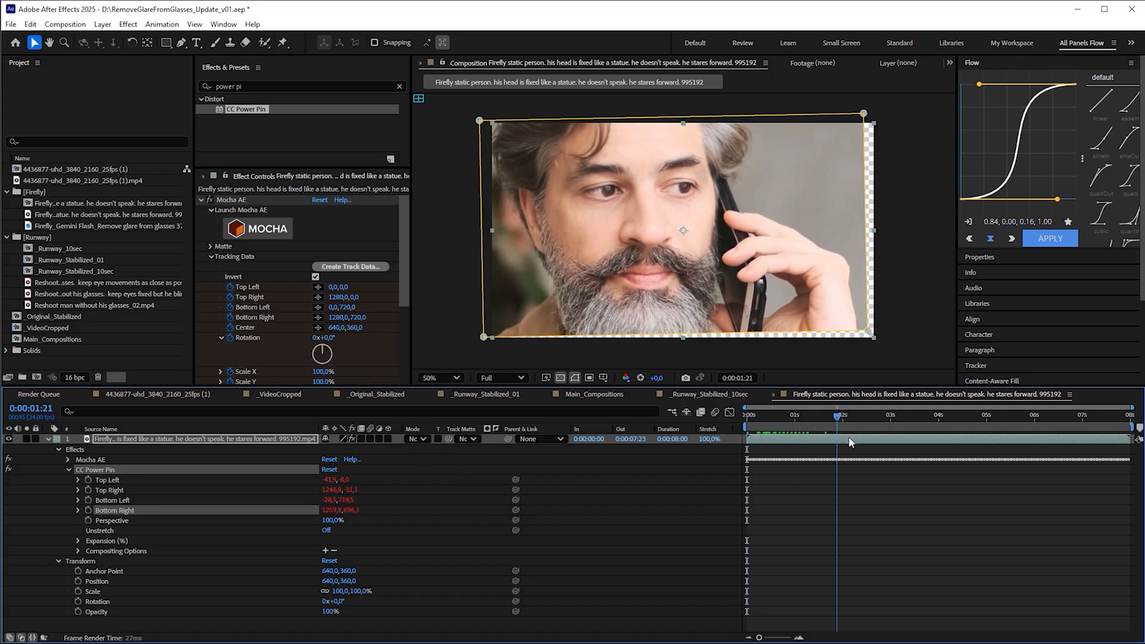
left_click(953, 415)
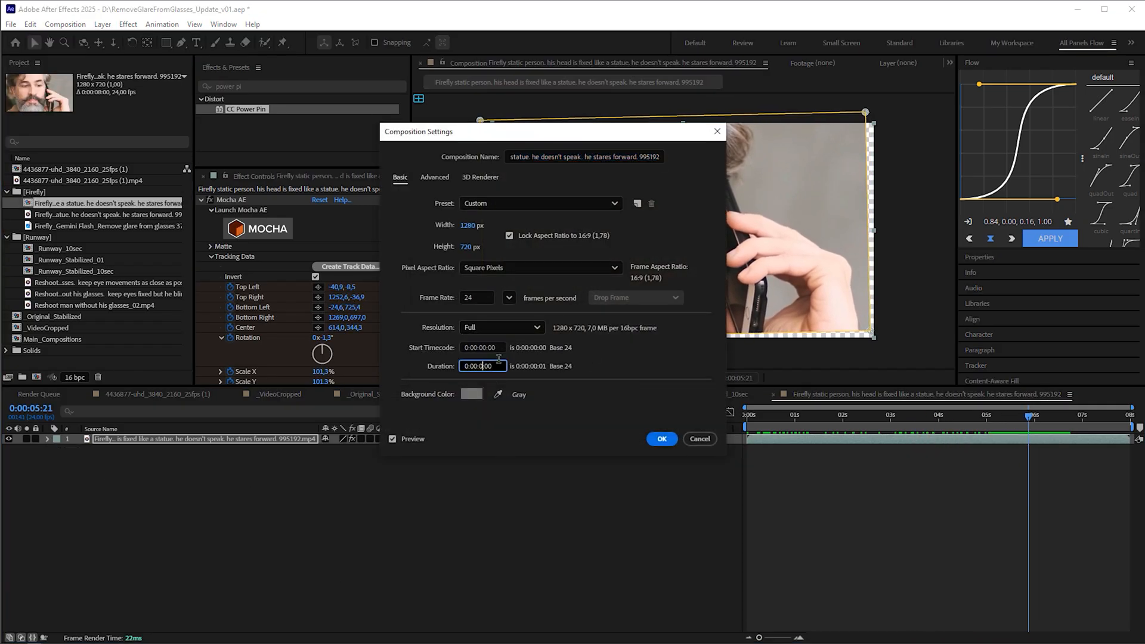
Step: Confirm the 12-second composition duration and adjust the timeline for the second copy
left_click(660, 439)
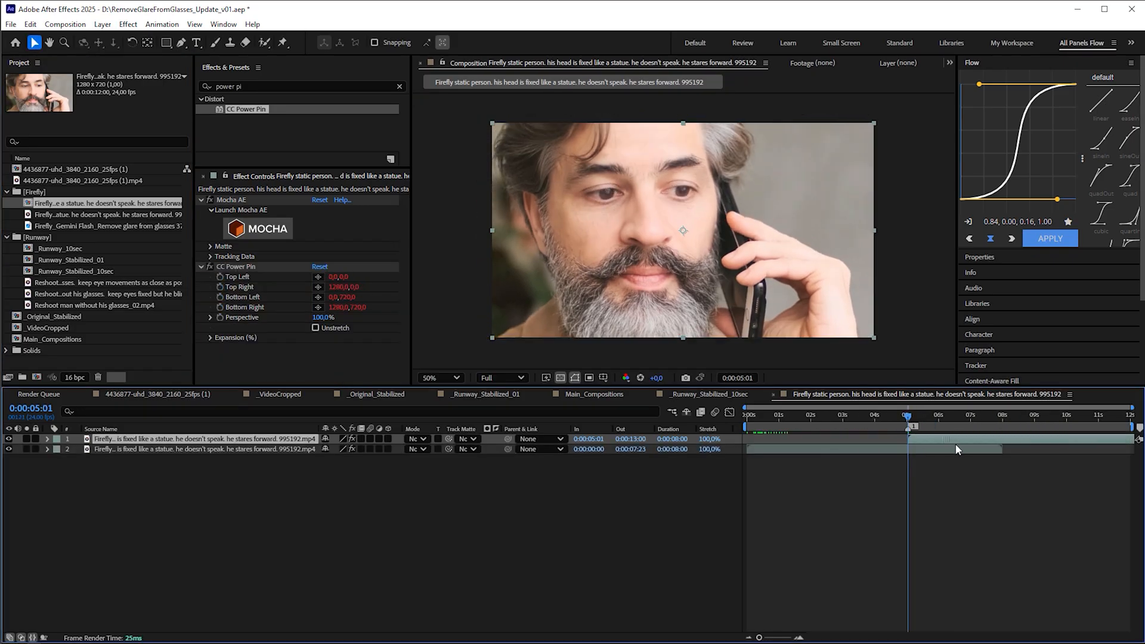
left_click(907, 419)
type("Firefly_Stabilized")
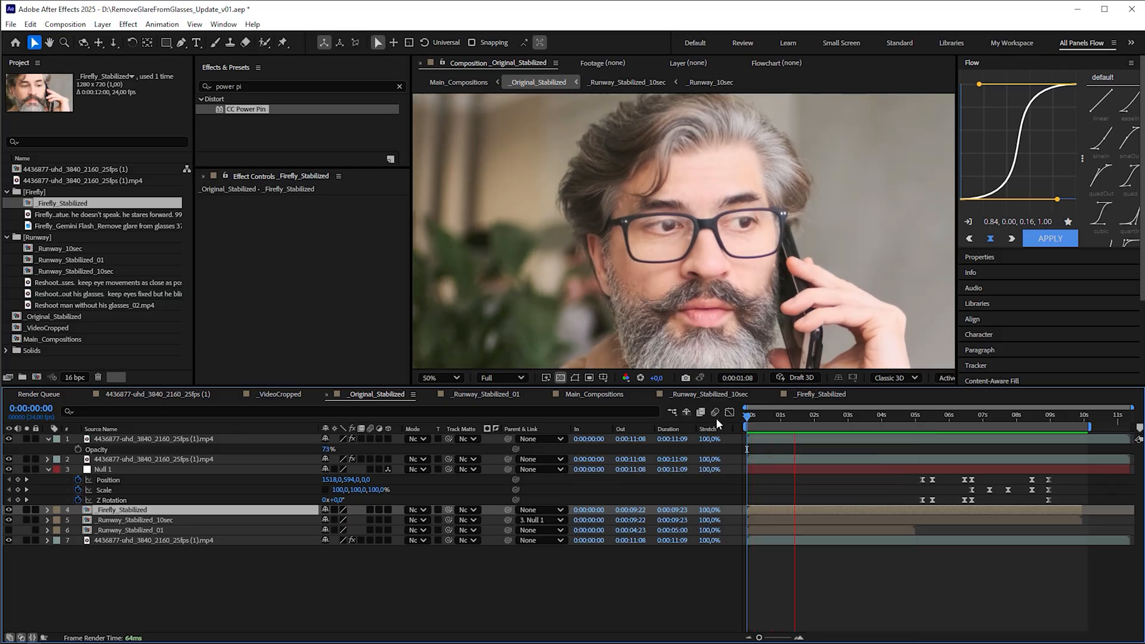
Step: Scrub the Firefly clip against the original to where he touches his glasses
left_click(860, 416)
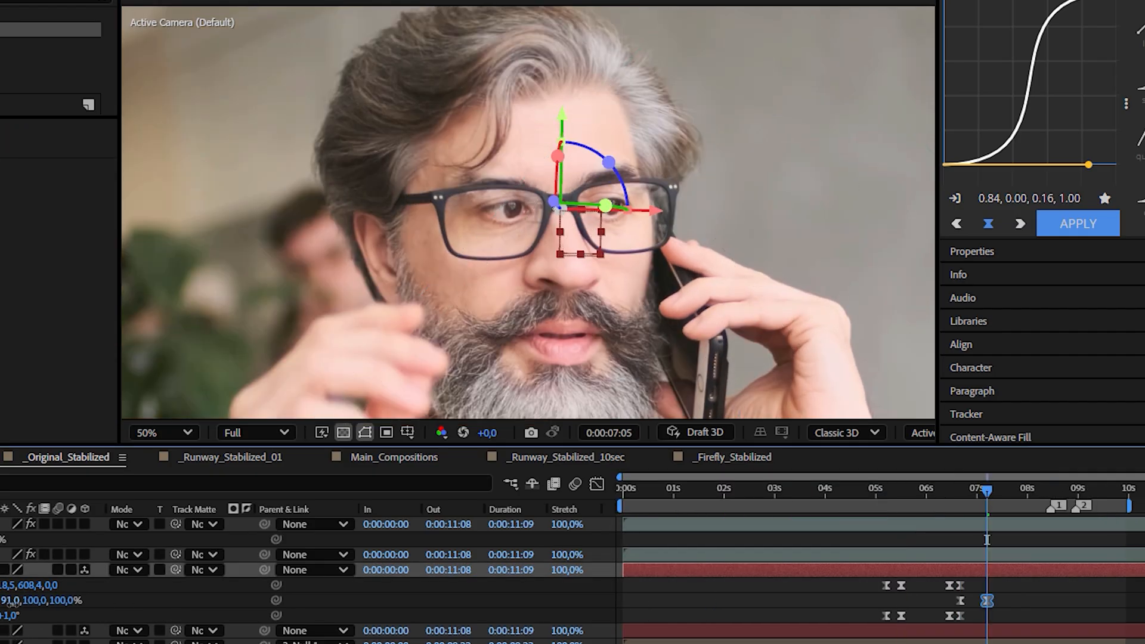
left_click_drag(986, 493, 903, 493)
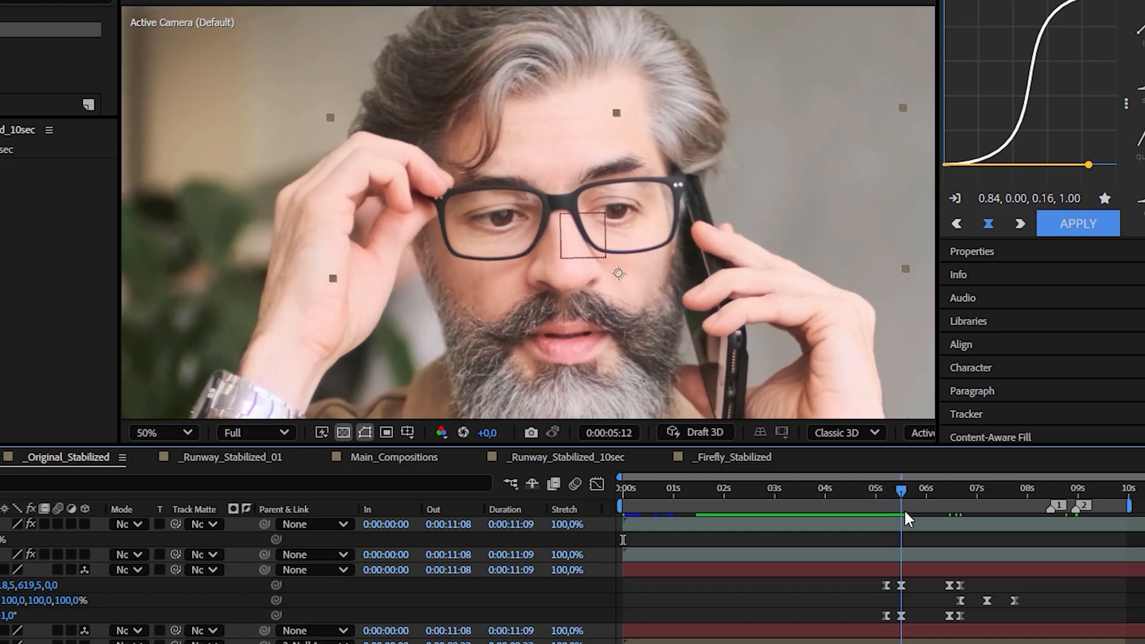
left_click(394, 458)
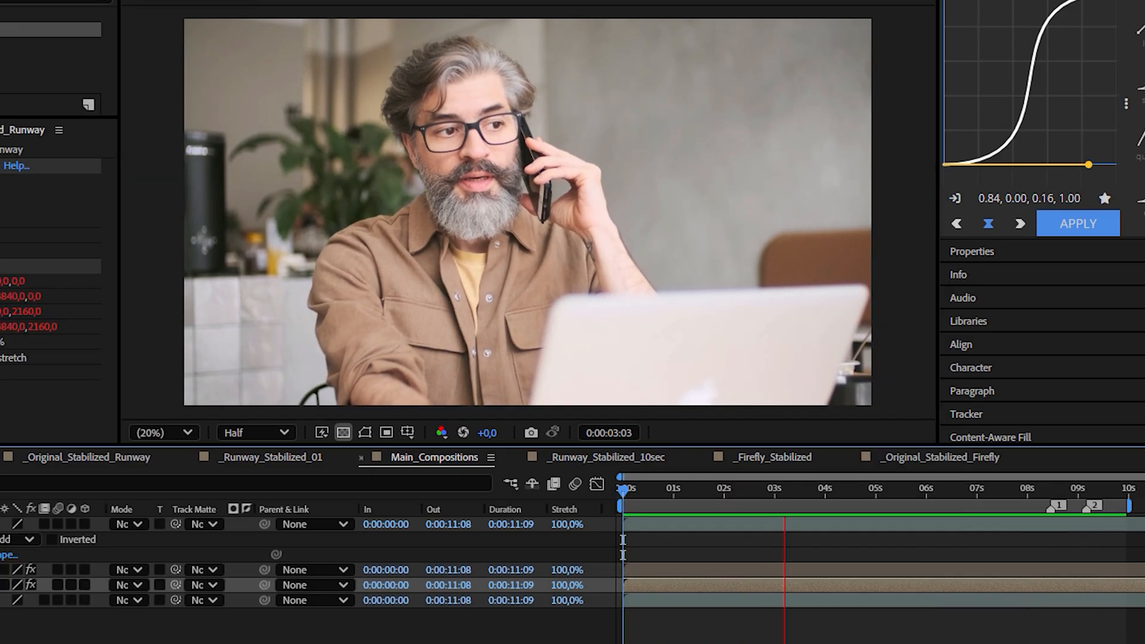
Step: Open the RUNWAY/ORIGINAL/FIREFLY comparison and preview him adjusting his glasses
left_click(1077, 458)
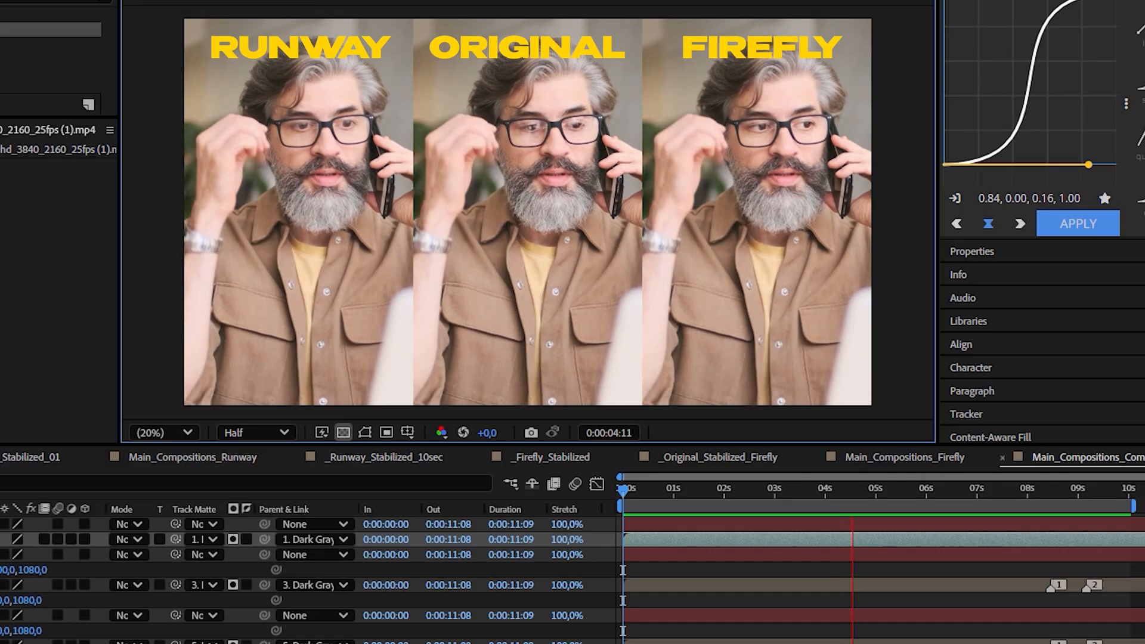
left_click(968, 530)
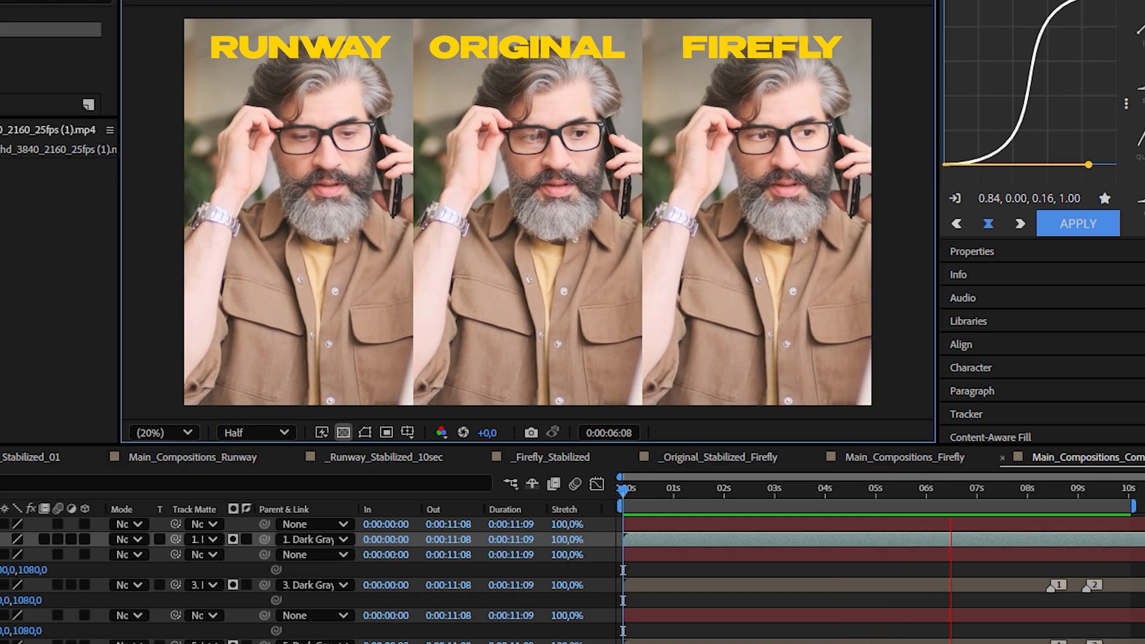